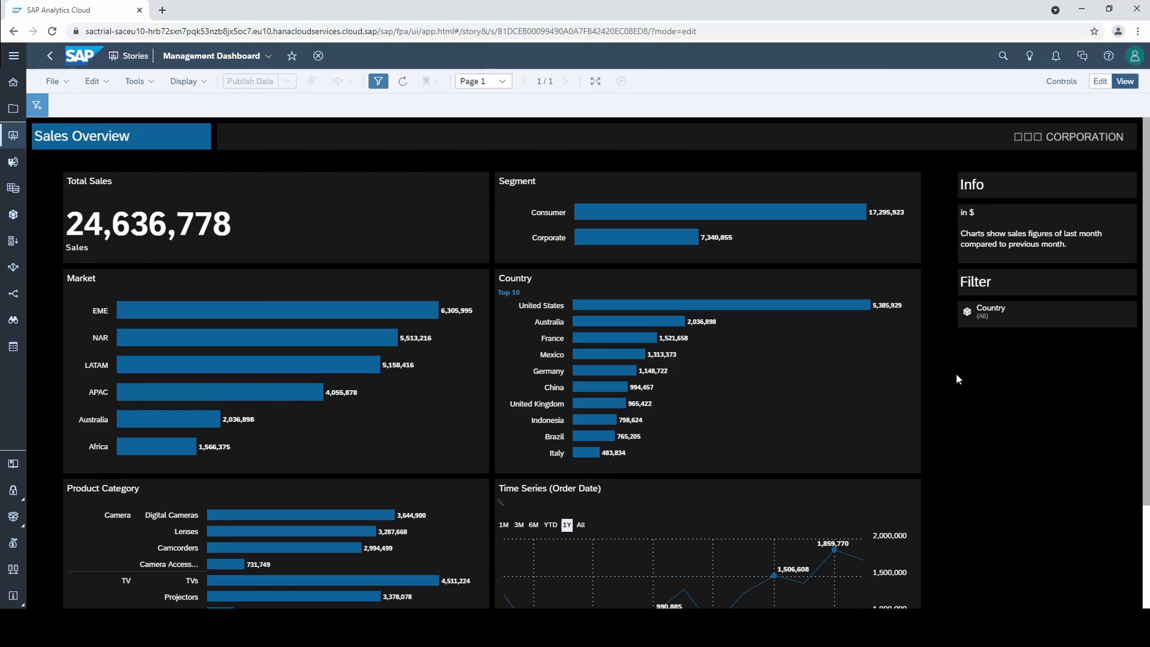
{"action": "mouse_move", "coordinate": [217, 272]}
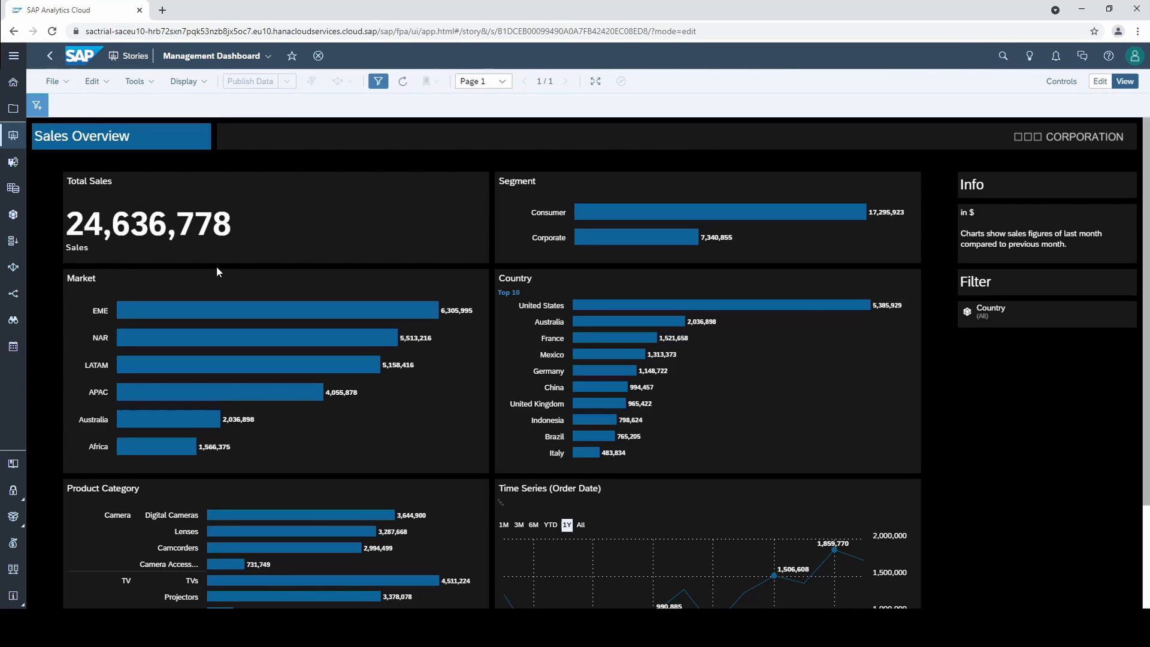
{"action": "mouse_move", "coordinate": [359, 284]}
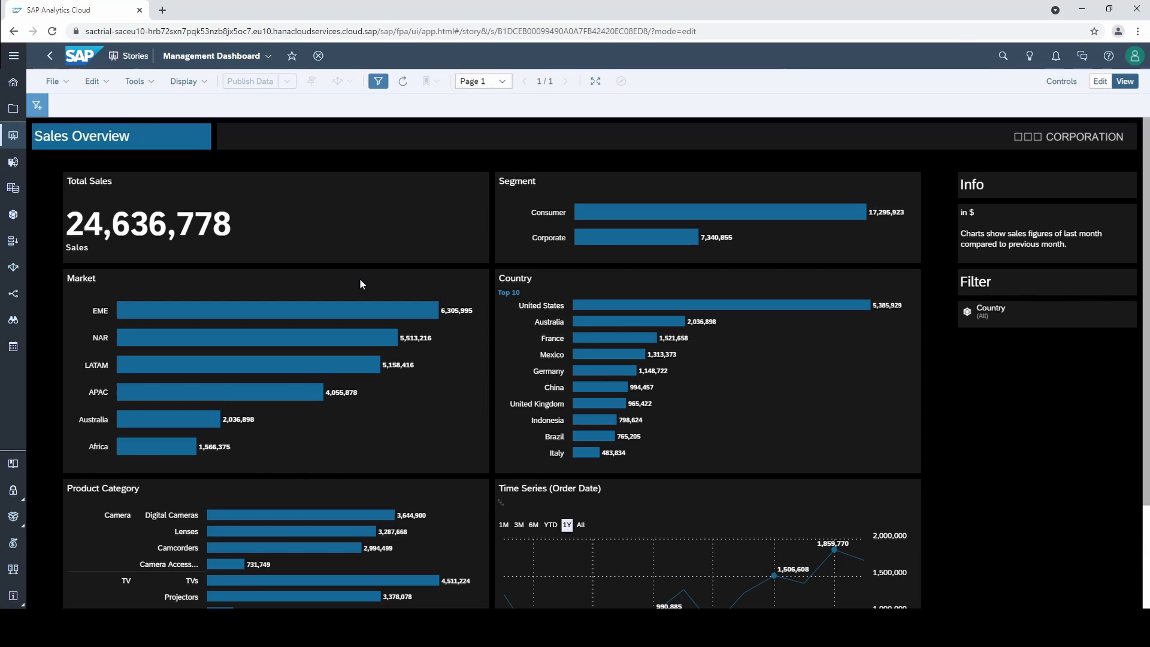
{"action": "mouse_move", "coordinate": [1100, 80]}
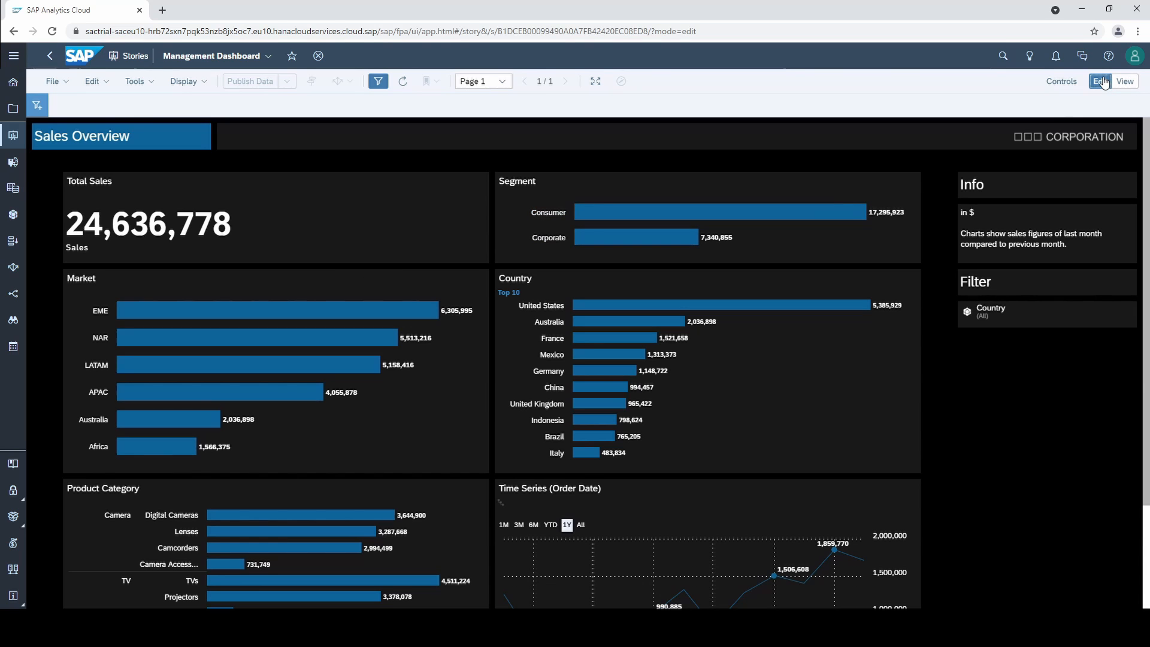
- Enter edit mode and list the story-filter dimensions, showing Order Date's Filter by Member/Range choices
{"action": "left_click", "coordinate": [1099, 80]}
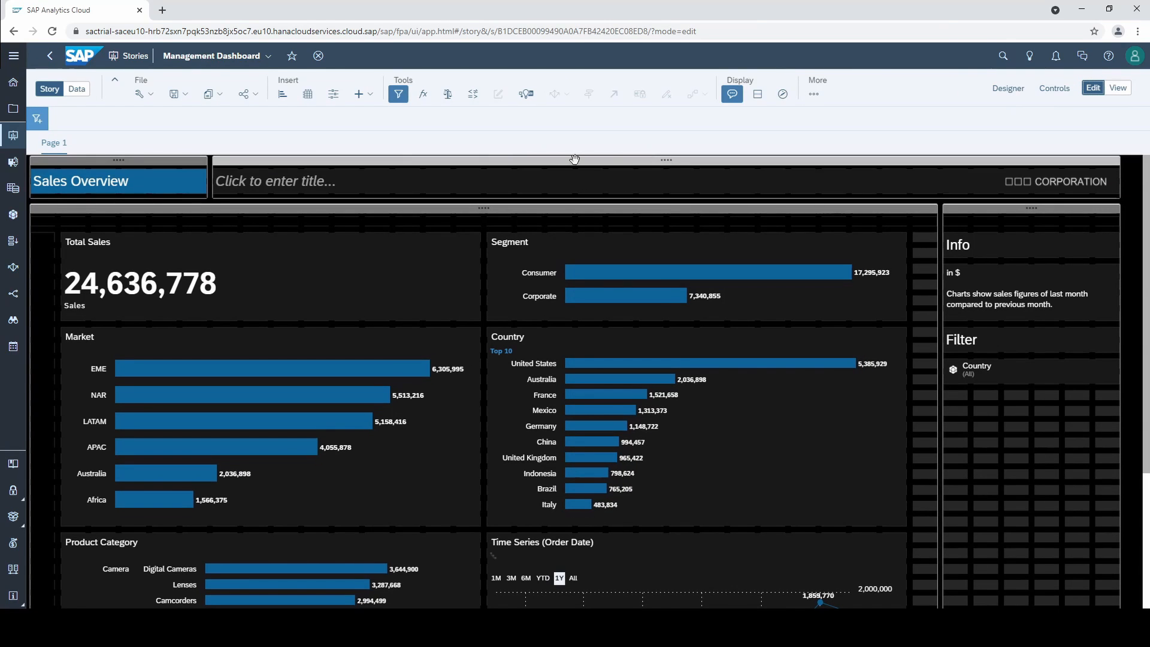
{"action": "left_click", "coordinate": [36, 119]}
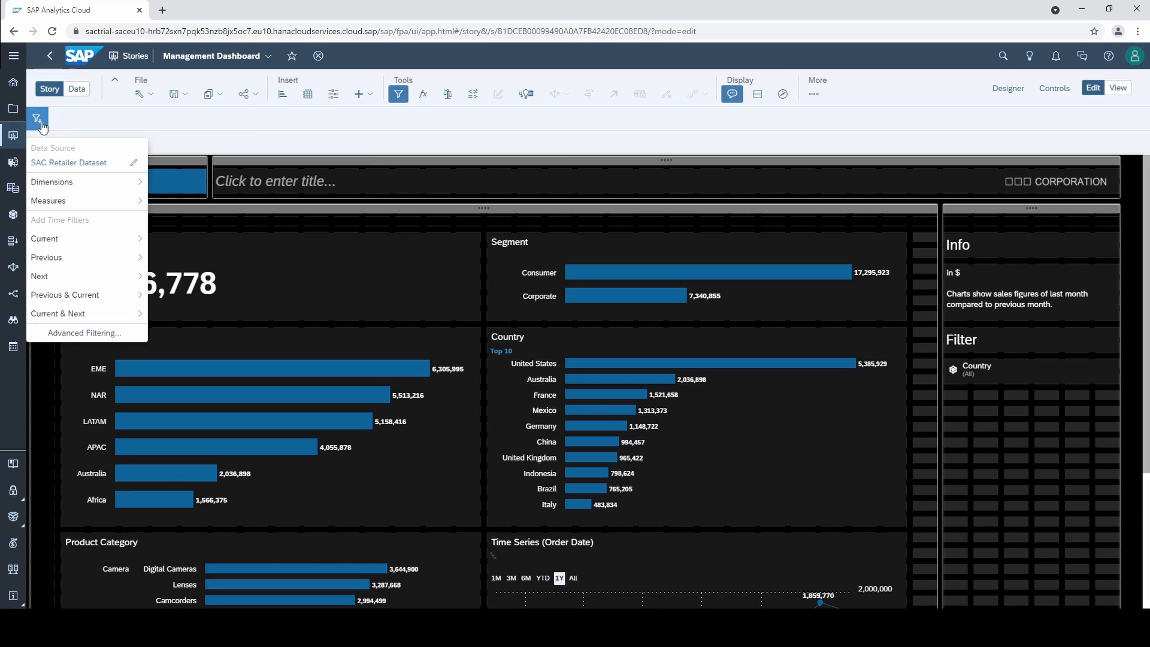
{"action": "mouse_move", "coordinate": [87, 229]}
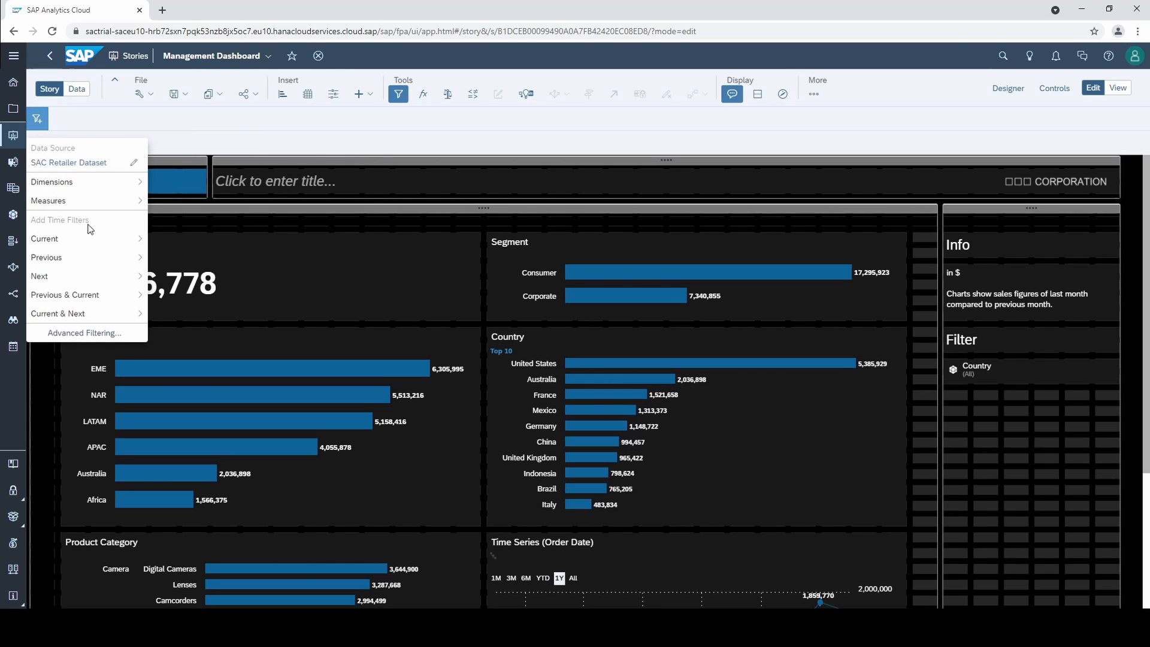
{"action": "mouse_move", "coordinate": [84, 275]}
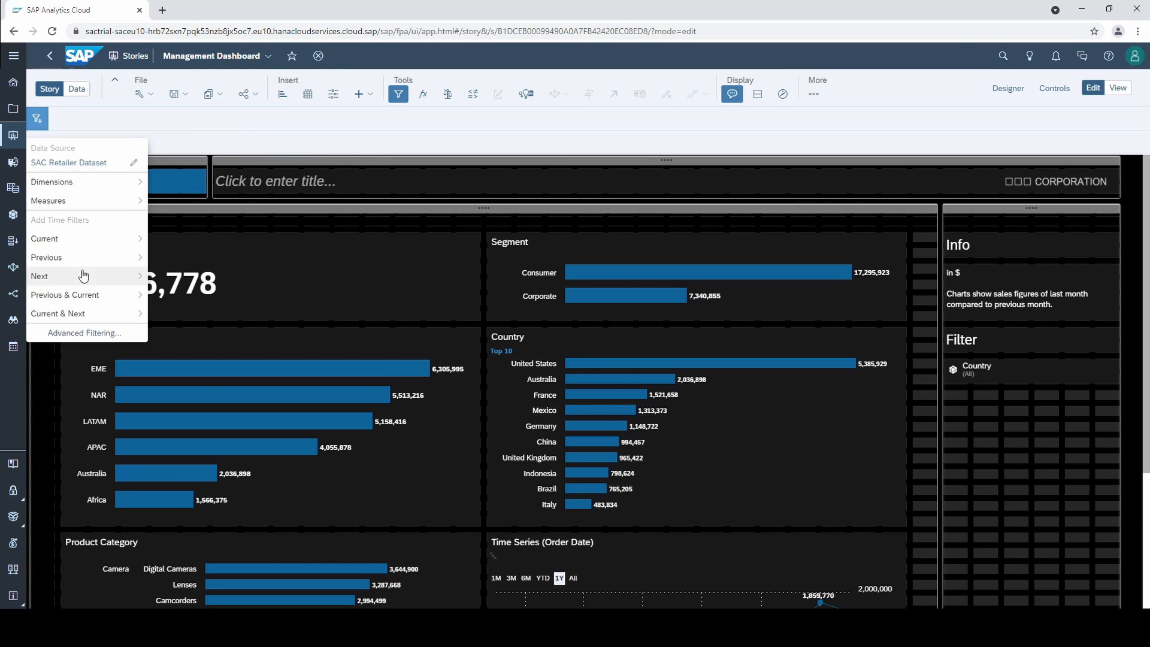
{"action": "mouse_move", "coordinate": [85, 239]}
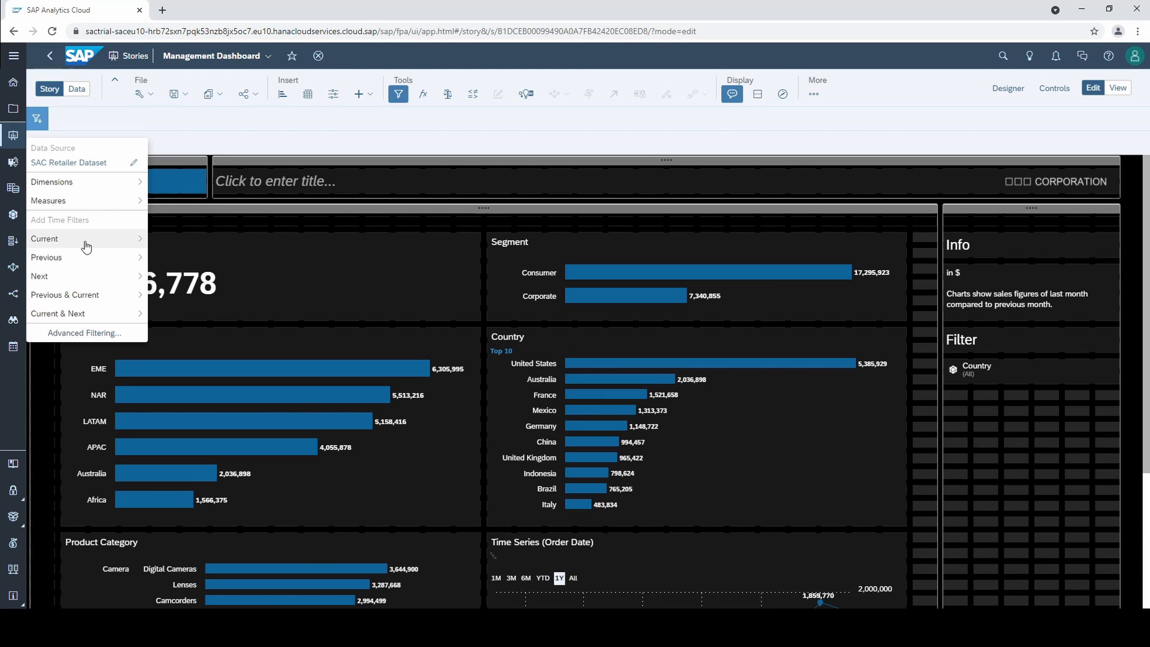
{"action": "mouse_move", "coordinate": [96, 189]}
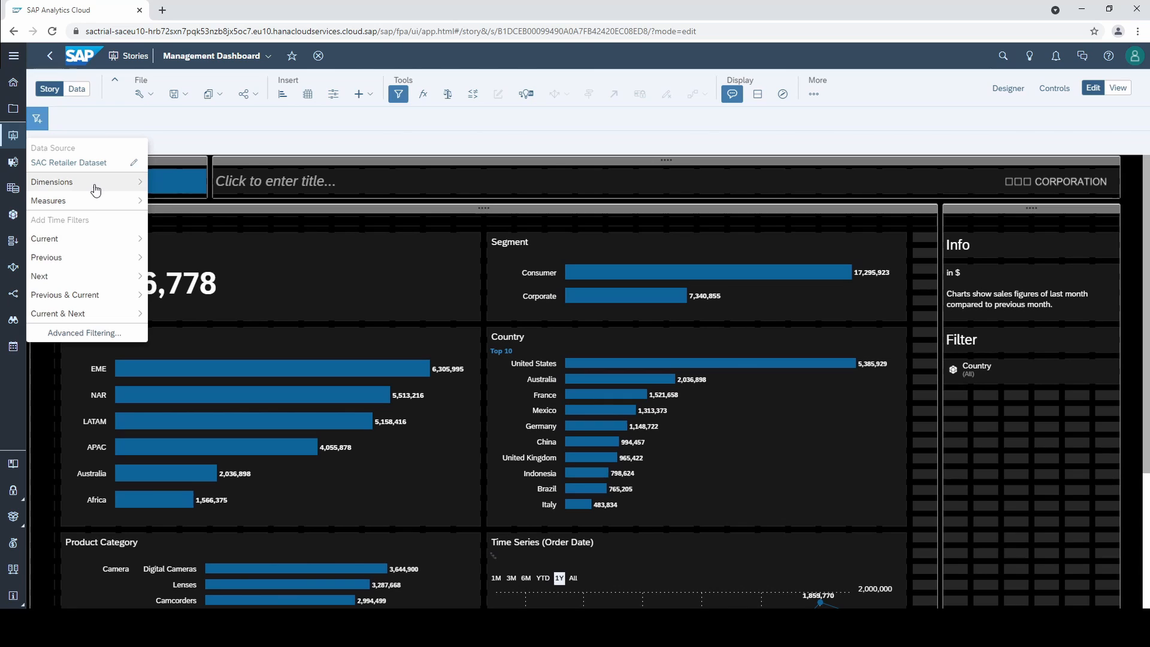
{"action": "left_click", "coordinate": [52, 181]}
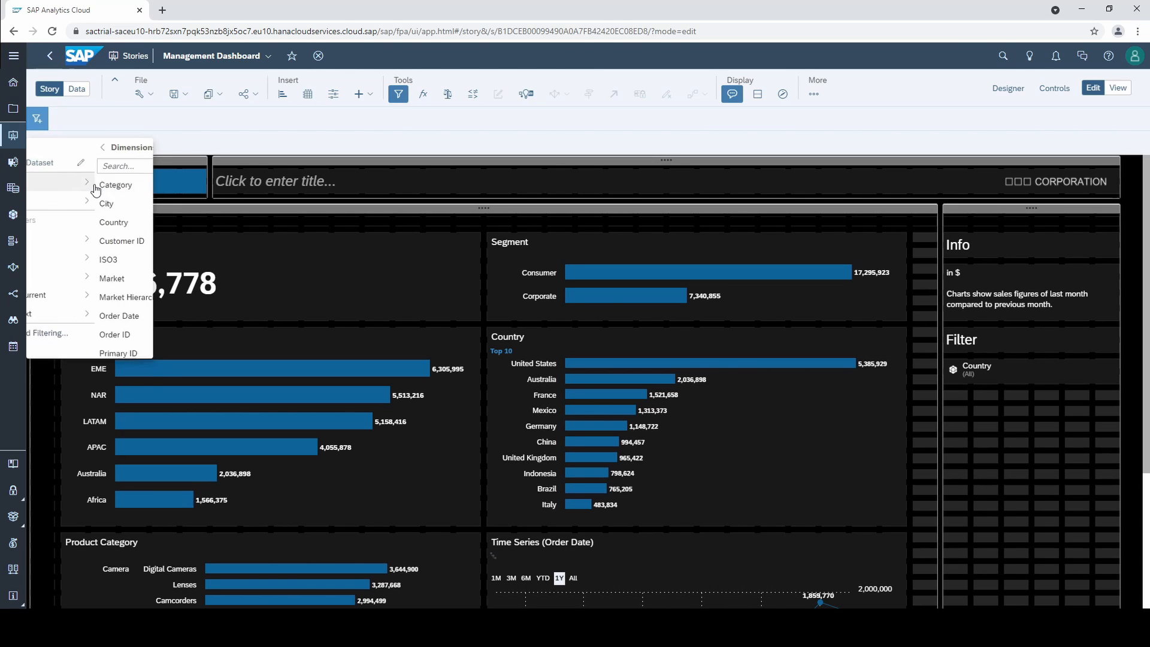
{"action": "left_click", "coordinate": [103, 147]}
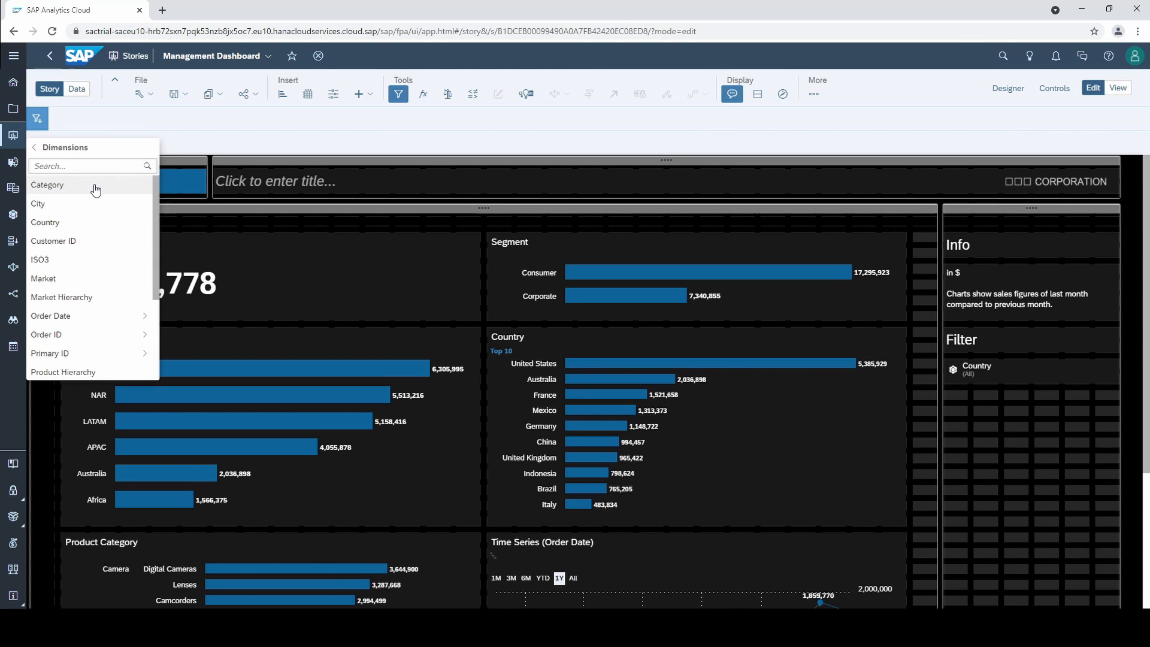
{"action": "mouse_move", "coordinate": [93, 321]}
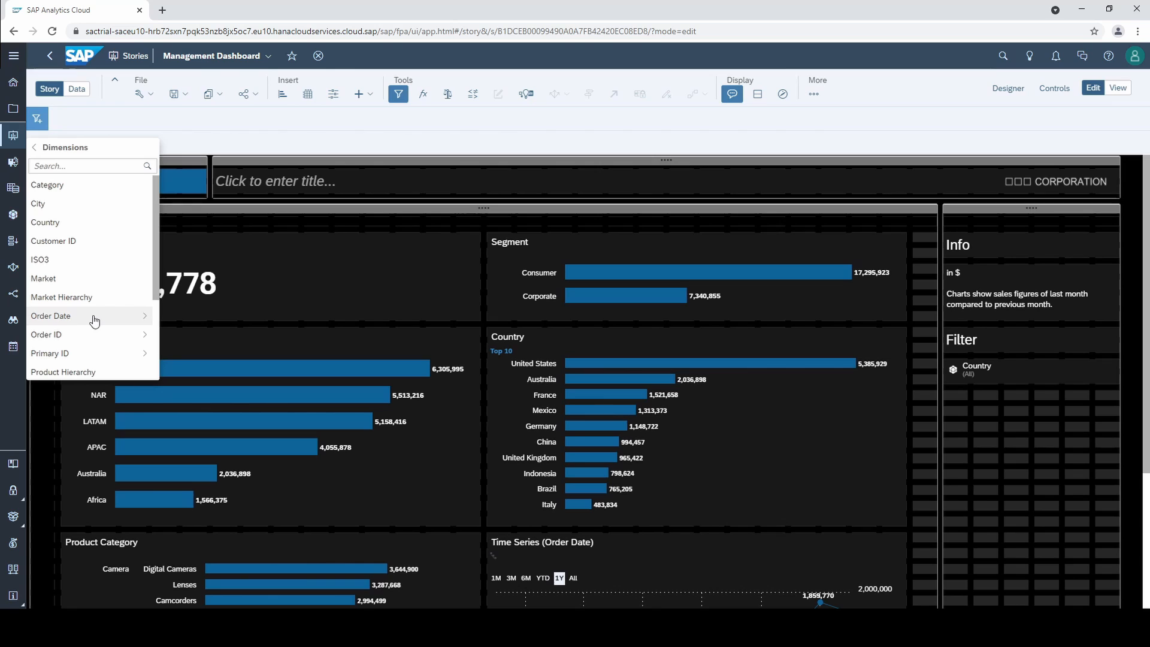
{"action": "left_click", "coordinate": [51, 315]}
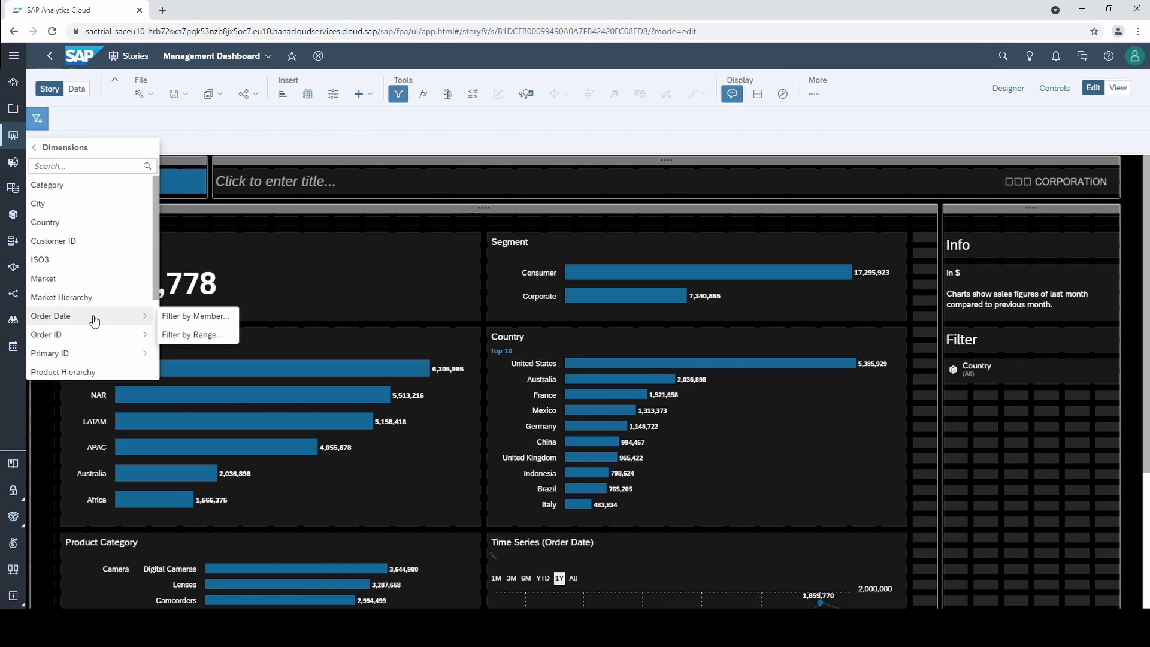
{"action": "mouse_move", "coordinate": [213, 334]}
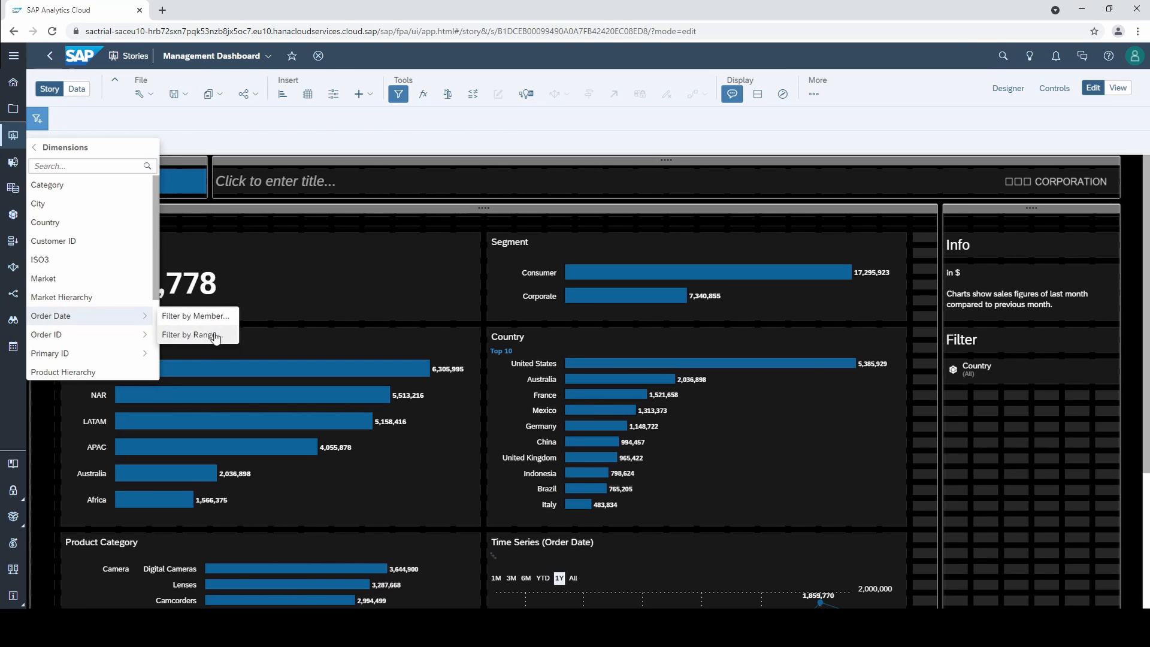
{"action": "mouse_move", "coordinate": [231, 318]}
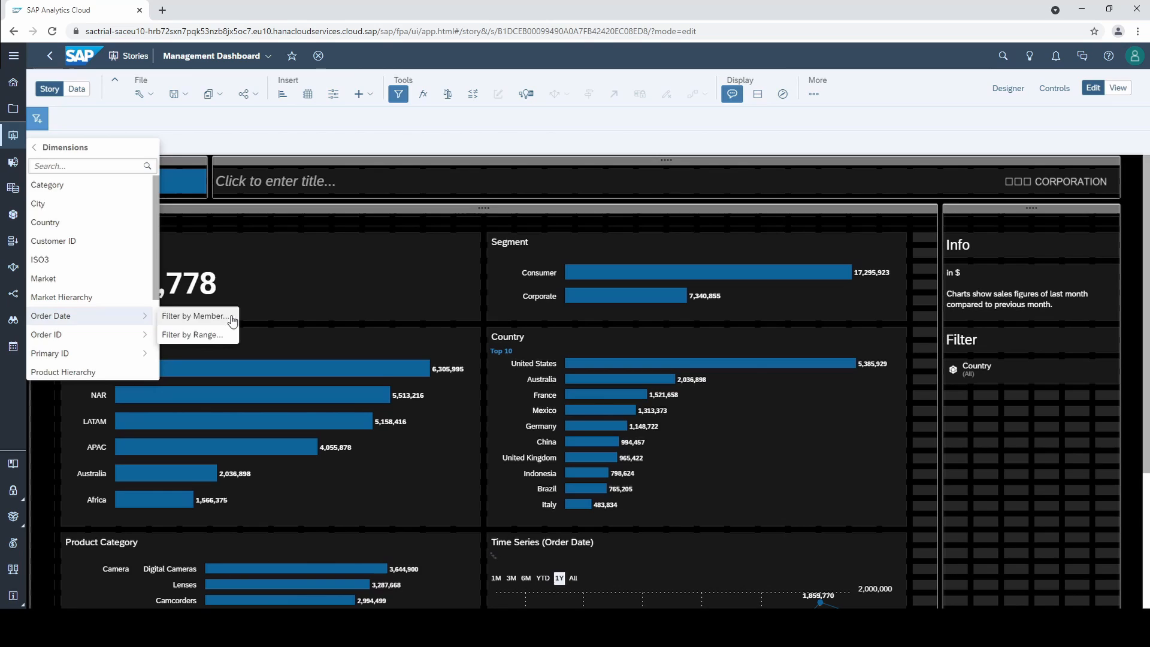
- Apply a member story filter on Order Date for the year 2019, giving Total Sales 10,978,487
{"action": "left_click", "coordinate": [195, 317]}
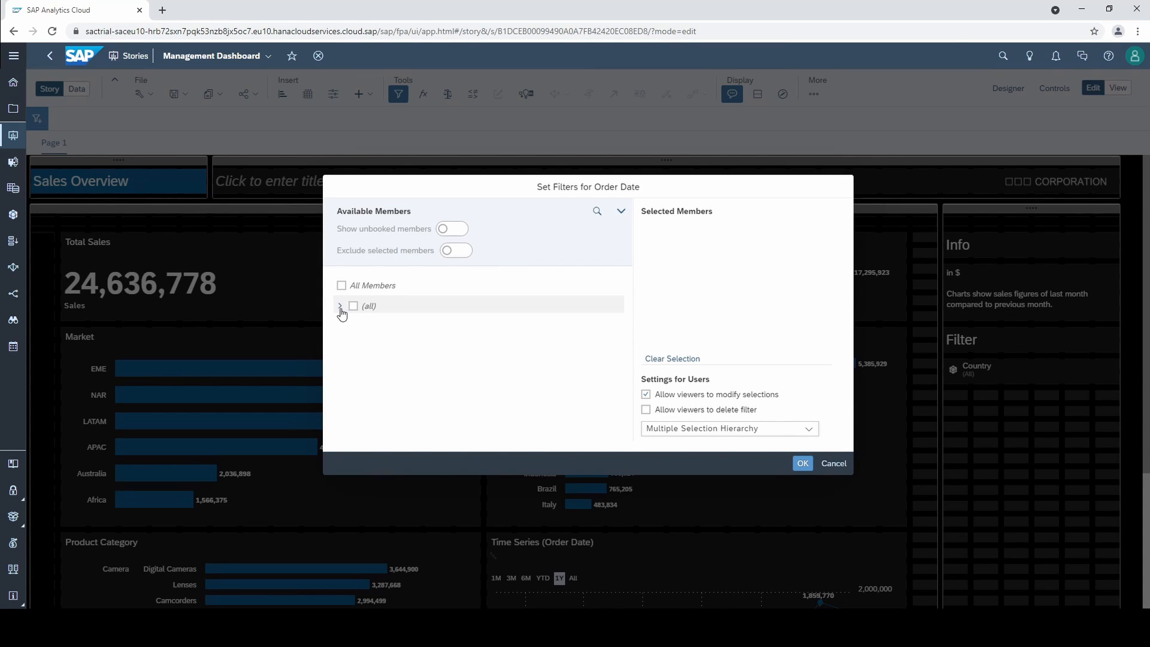
{"action": "left_click", "coordinate": [339, 306]}
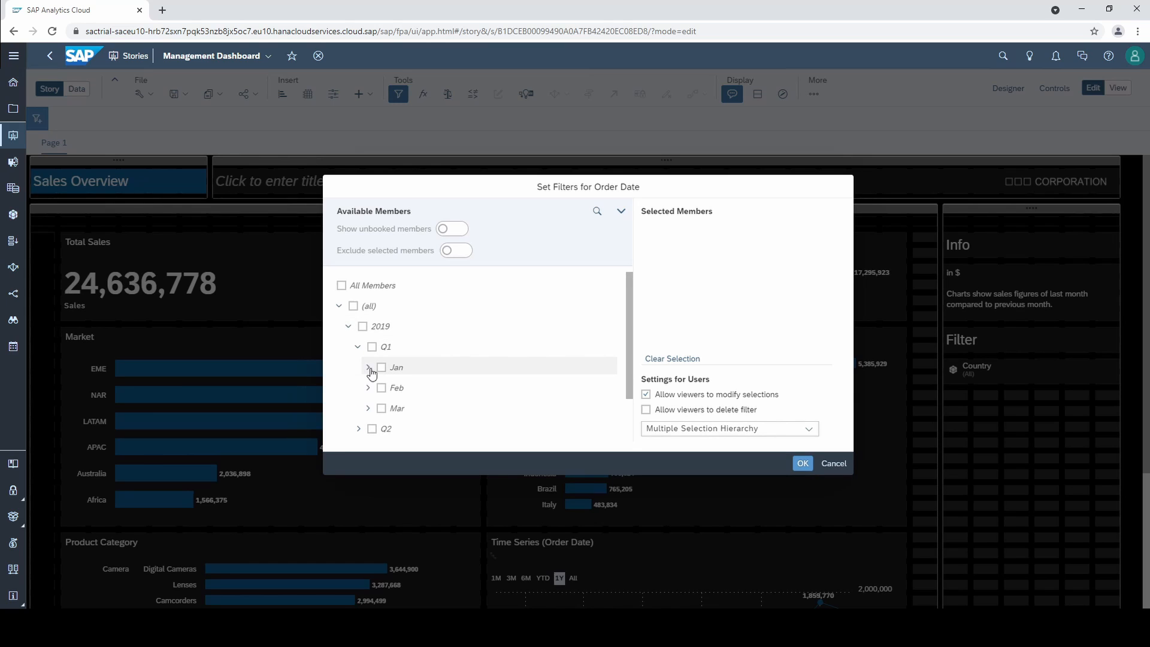
{"action": "left_click", "coordinate": [369, 366]}
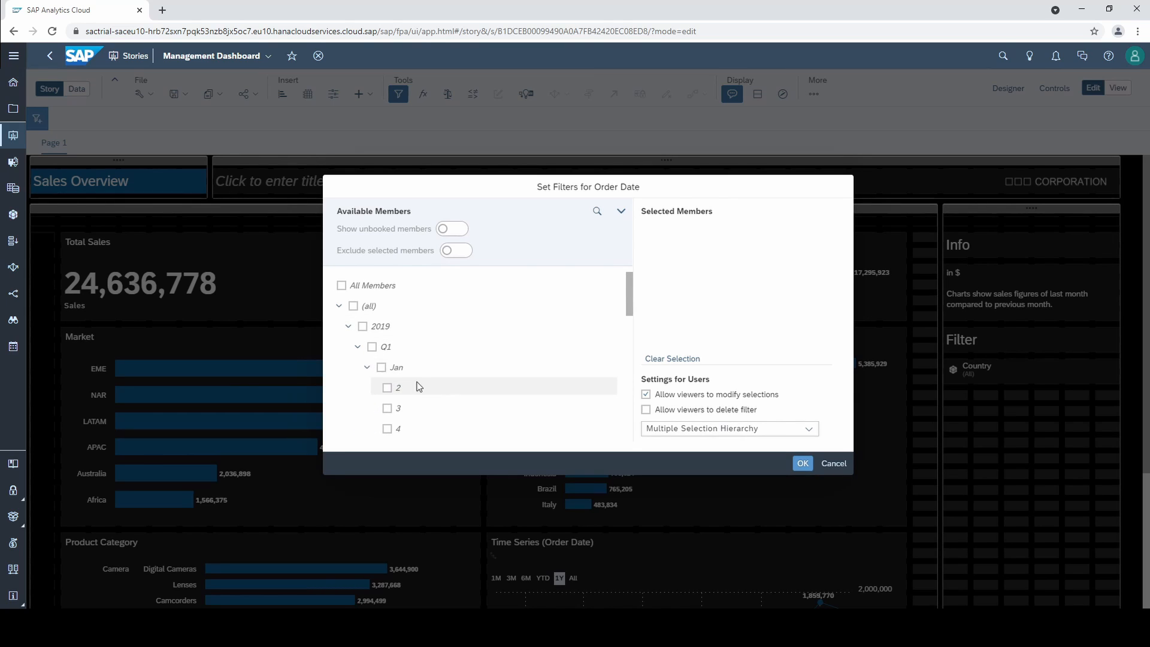
{"action": "left_click", "coordinate": [361, 326]}
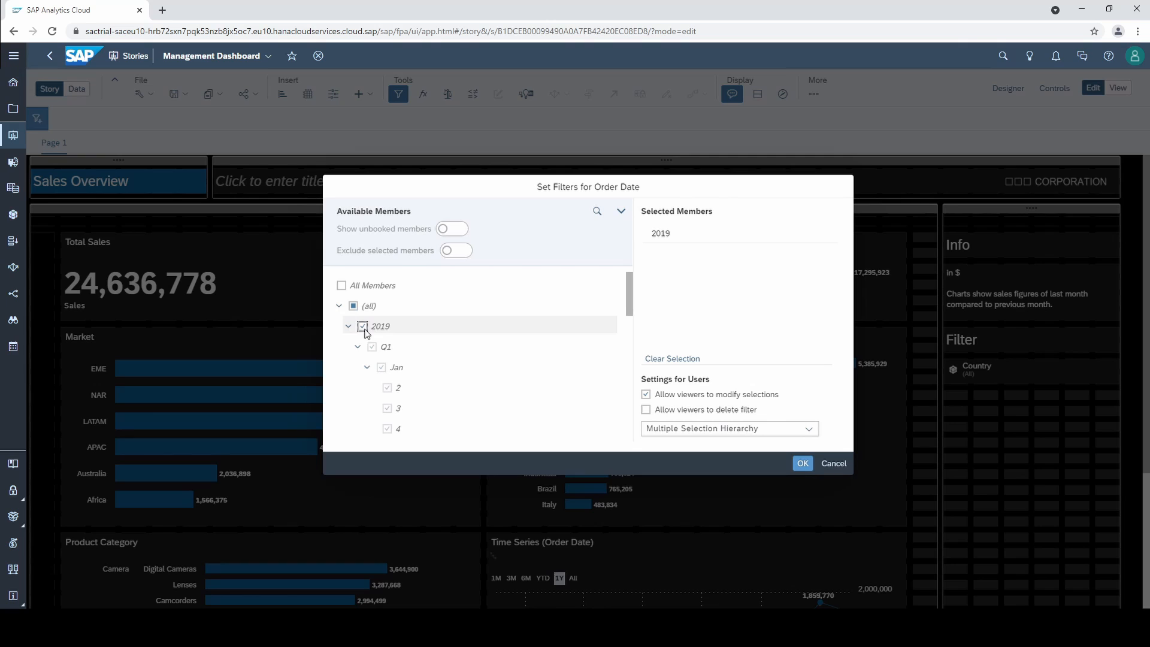
{"action": "left_click", "coordinate": [802, 463]}
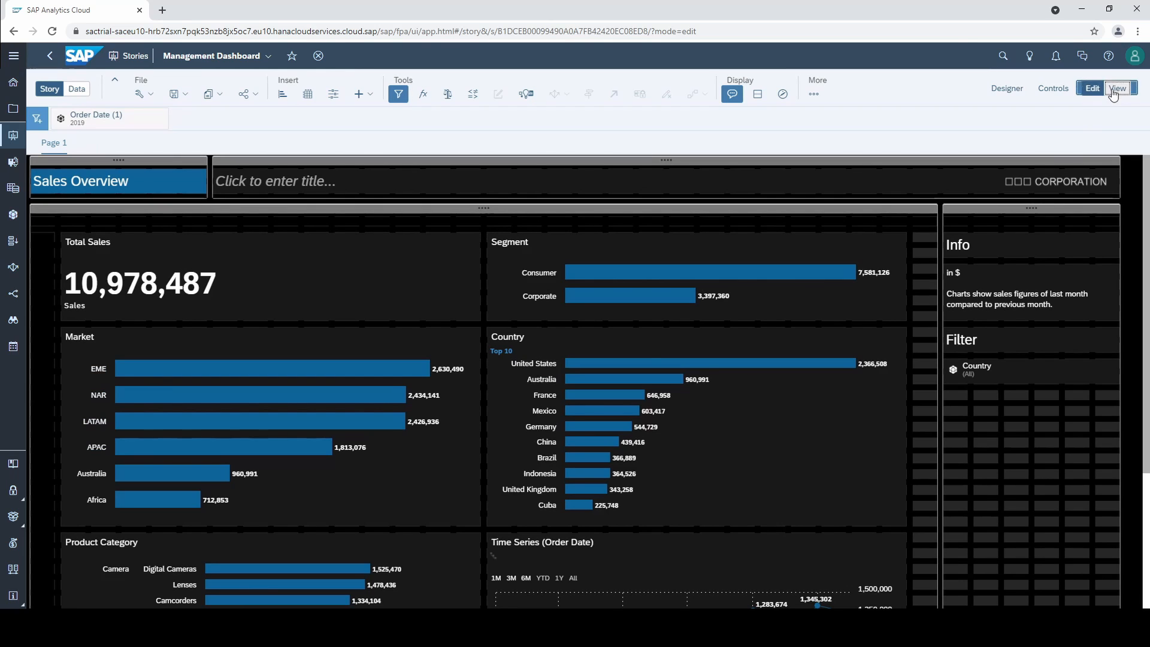
- In view mode, browse the Order Date filter token down to Q2 2019 months, then dismiss it
{"action": "left_click", "coordinate": [1125, 87]}
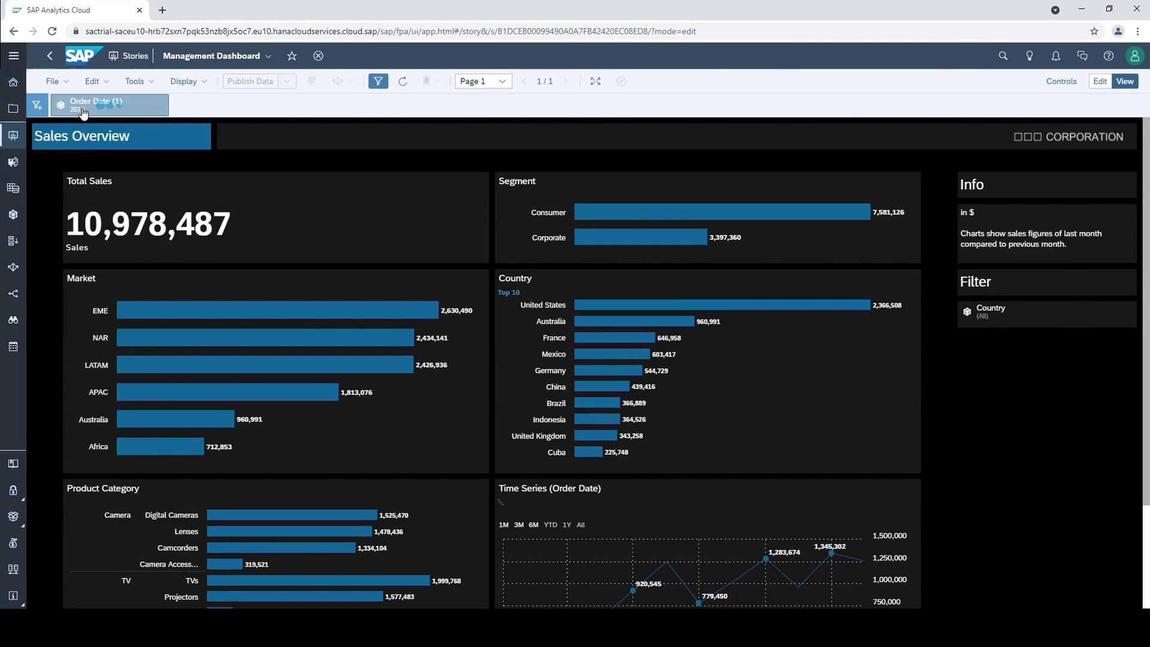
{"action": "left_click", "coordinate": [96, 106]}
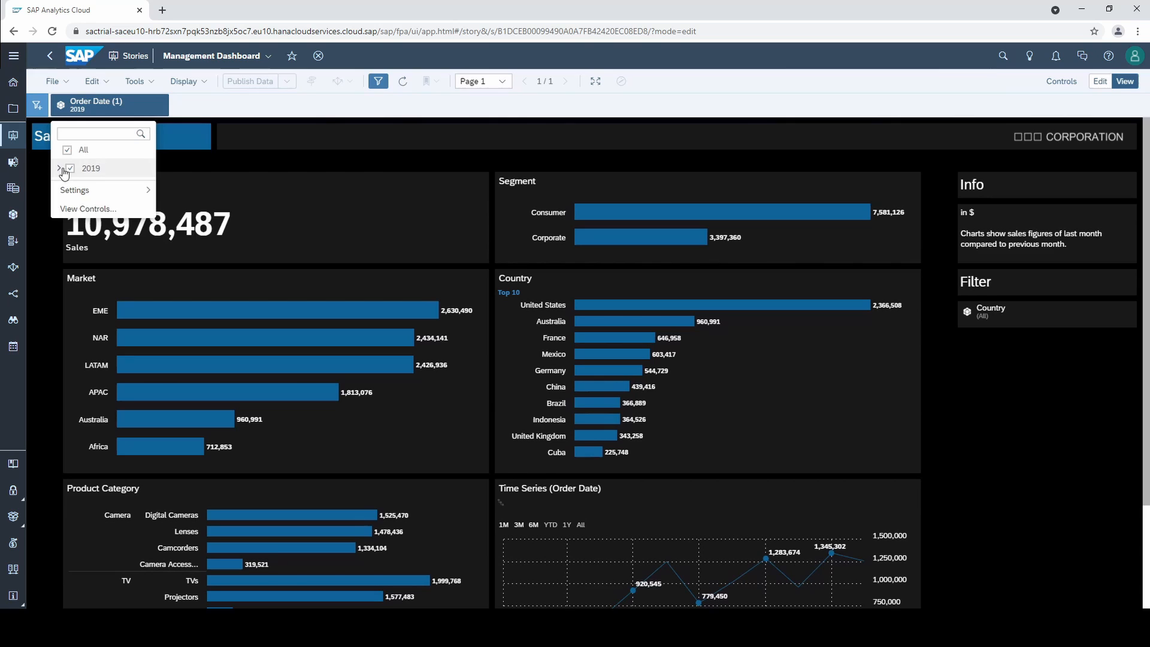
{"action": "left_click", "coordinate": [59, 168]}
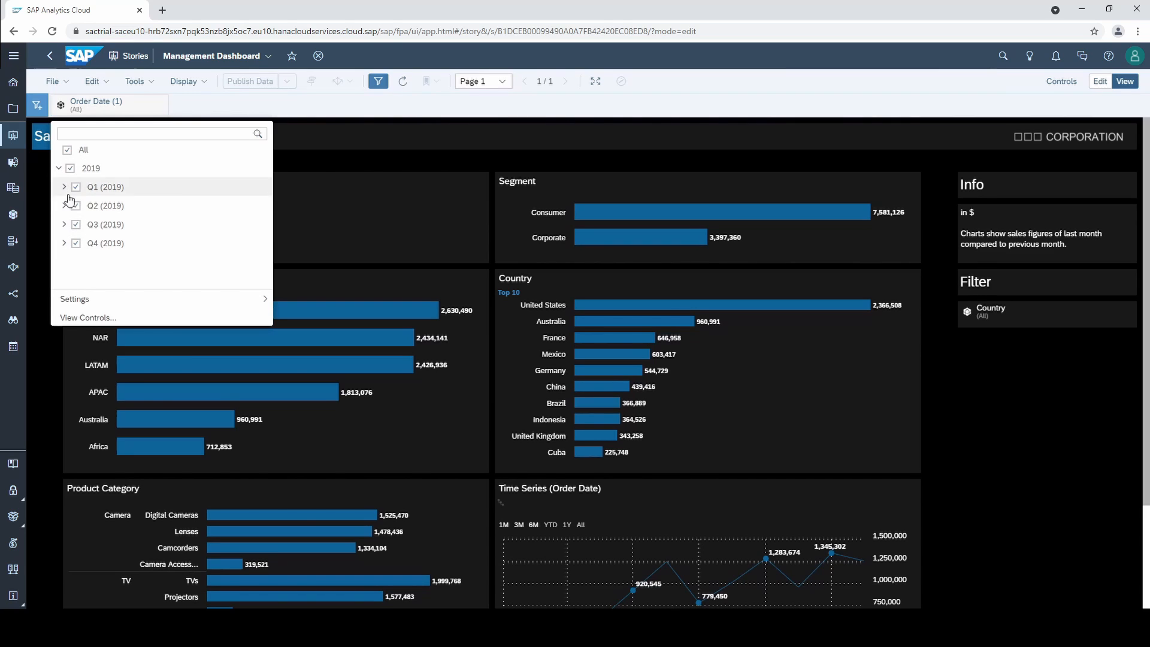
{"action": "left_click", "coordinate": [64, 205]}
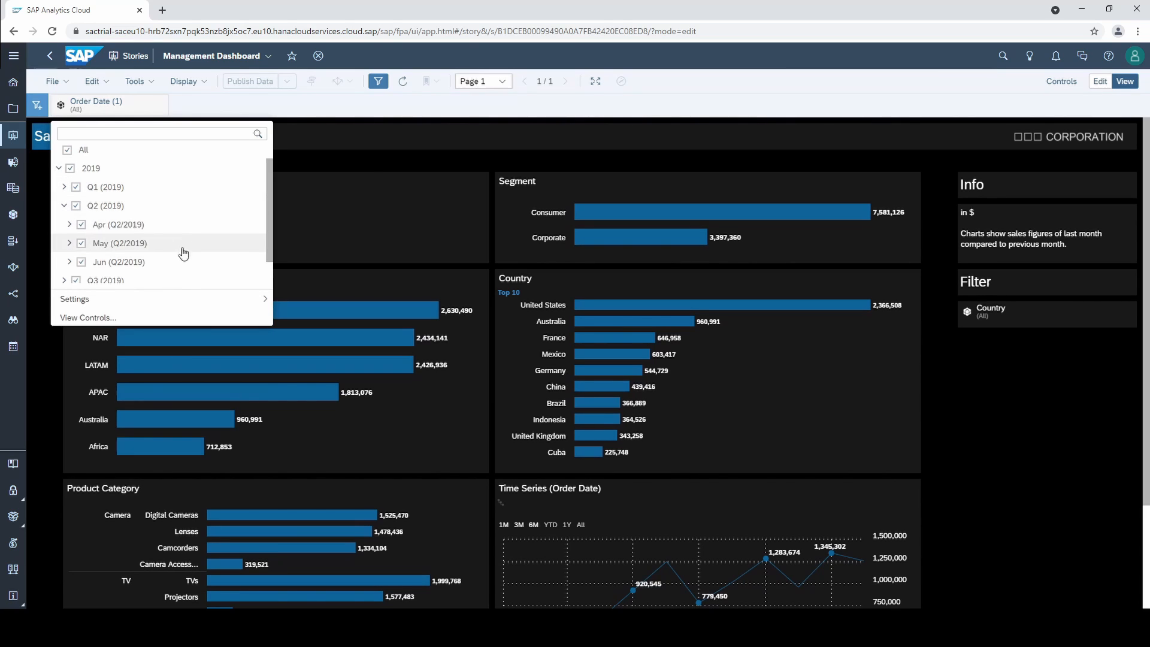
{"action": "mouse_move", "coordinate": [263, 259]}
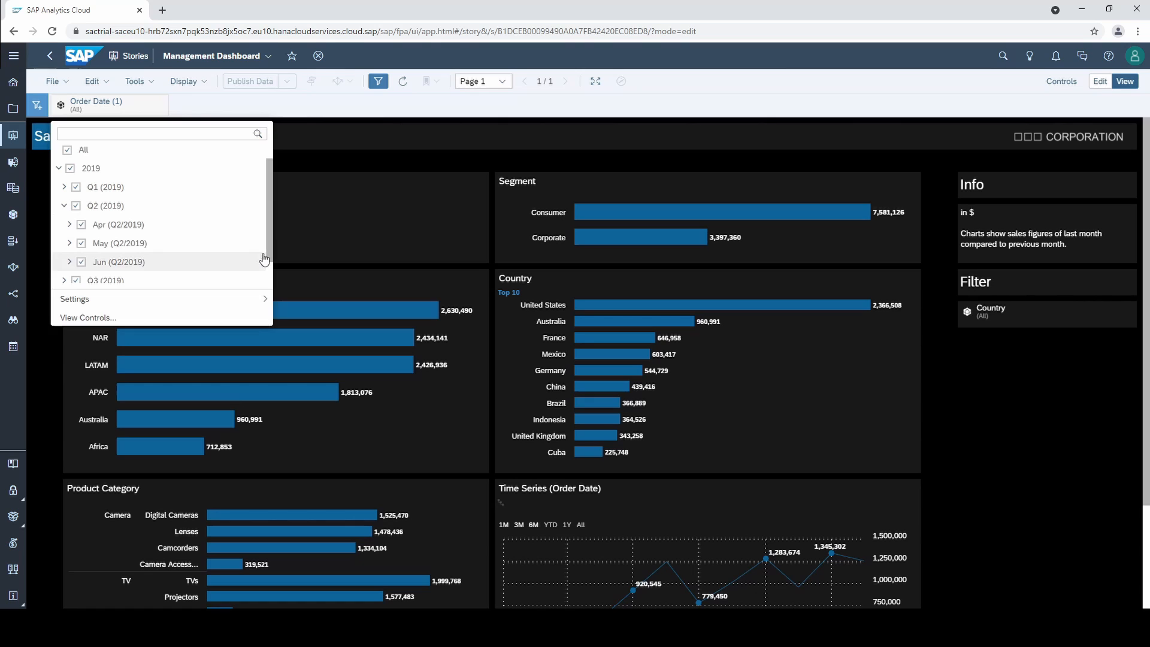
{"action": "left_click", "coordinate": [361, 175]}
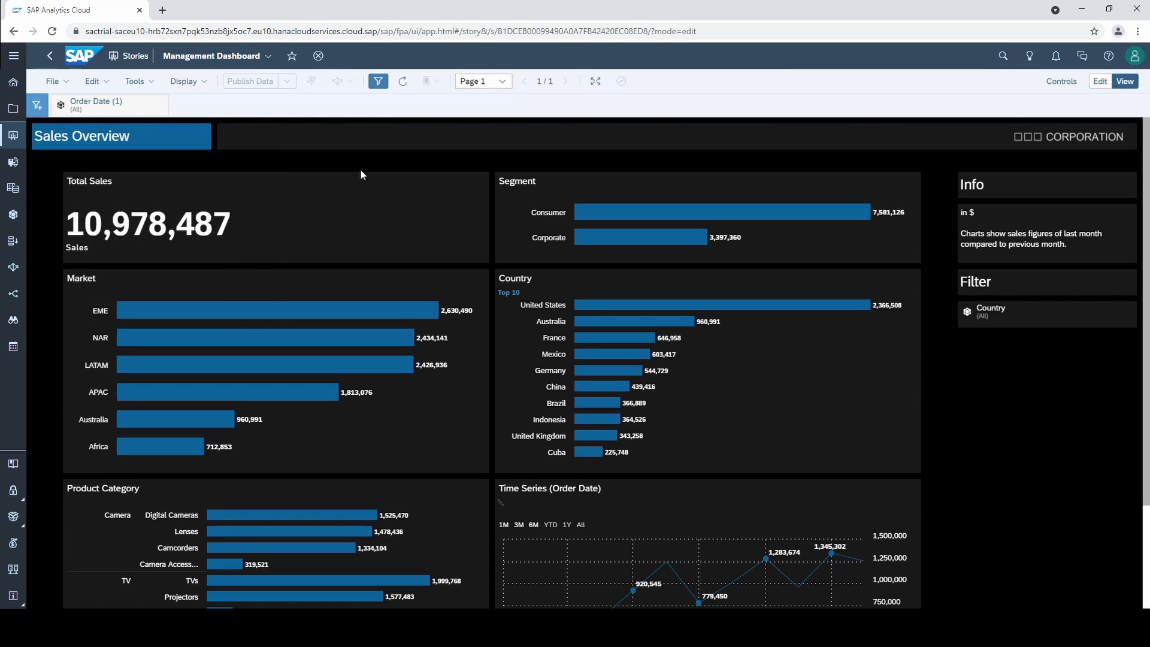
{"action": "mouse_move", "coordinate": [1099, 81]}
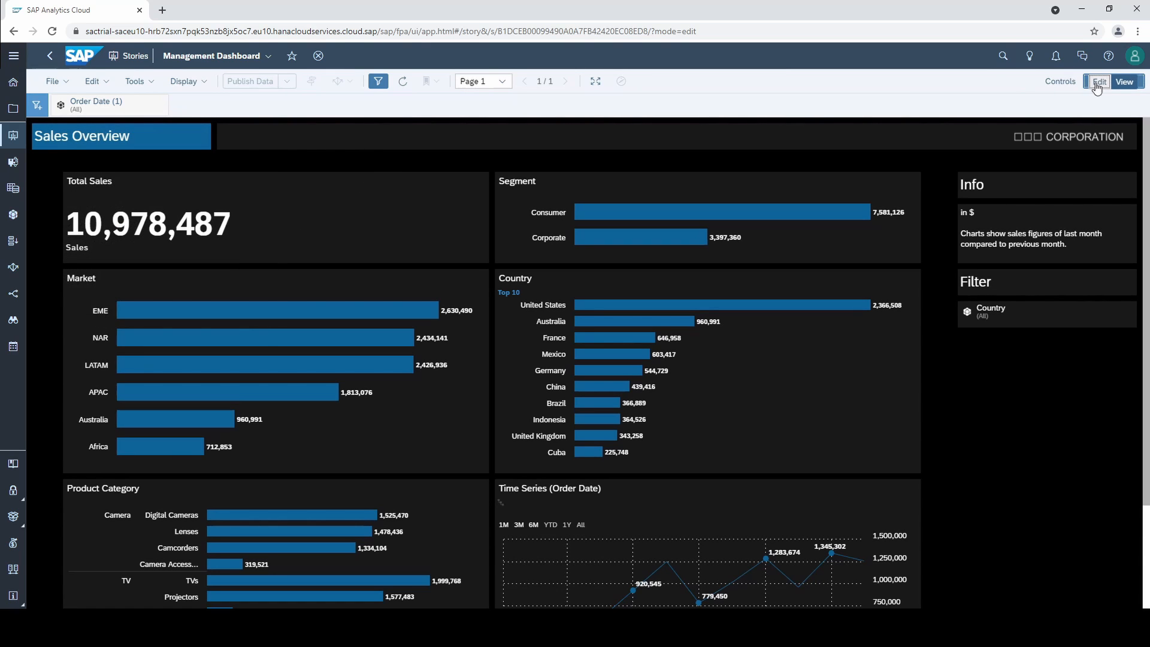
- Back in edit mode, list the story-filter dimensions so Order Date's filtering choices show again
{"action": "left_click", "coordinate": [1099, 81]}
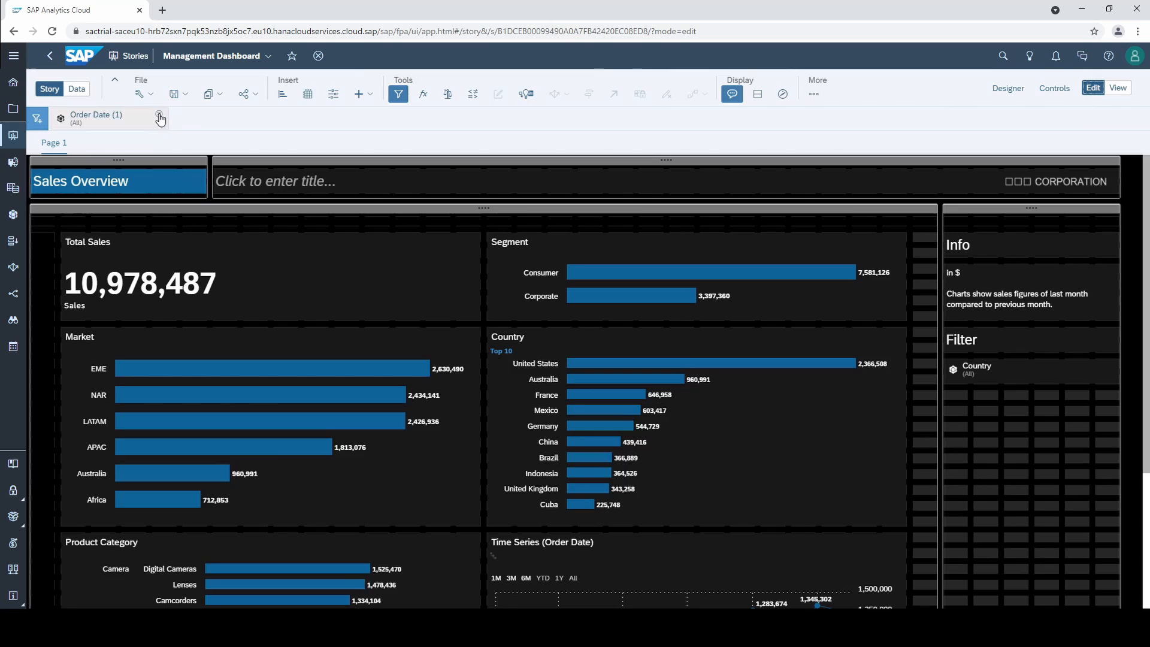
{"action": "left_click", "coordinate": [38, 119]}
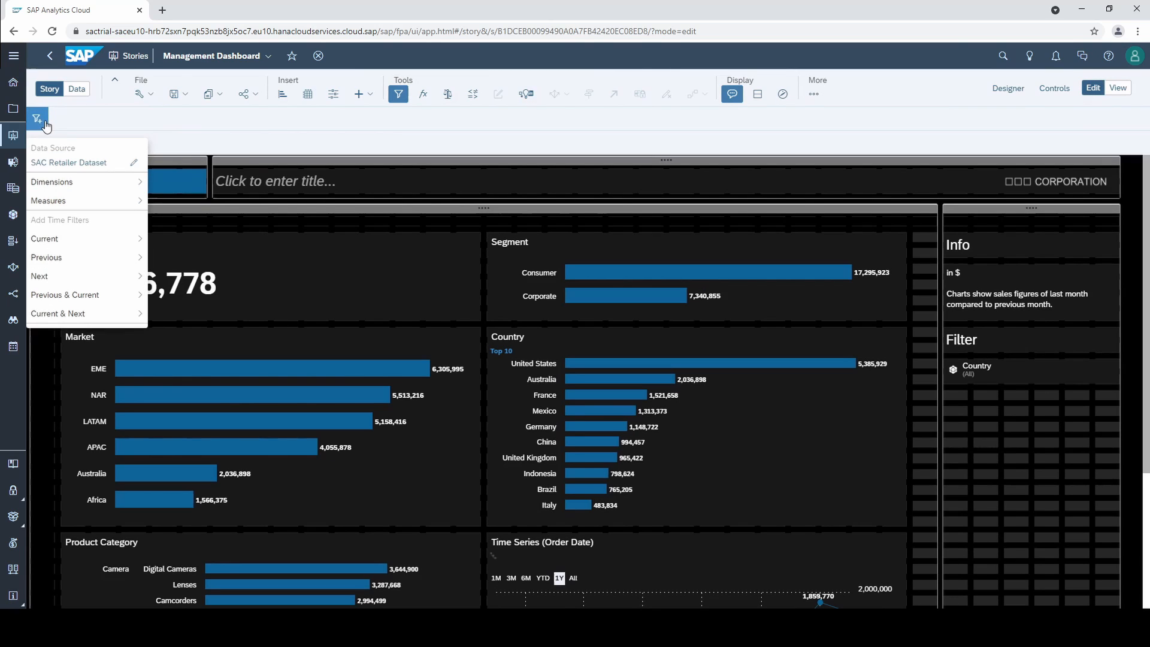
{"action": "left_click", "coordinate": [51, 181]}
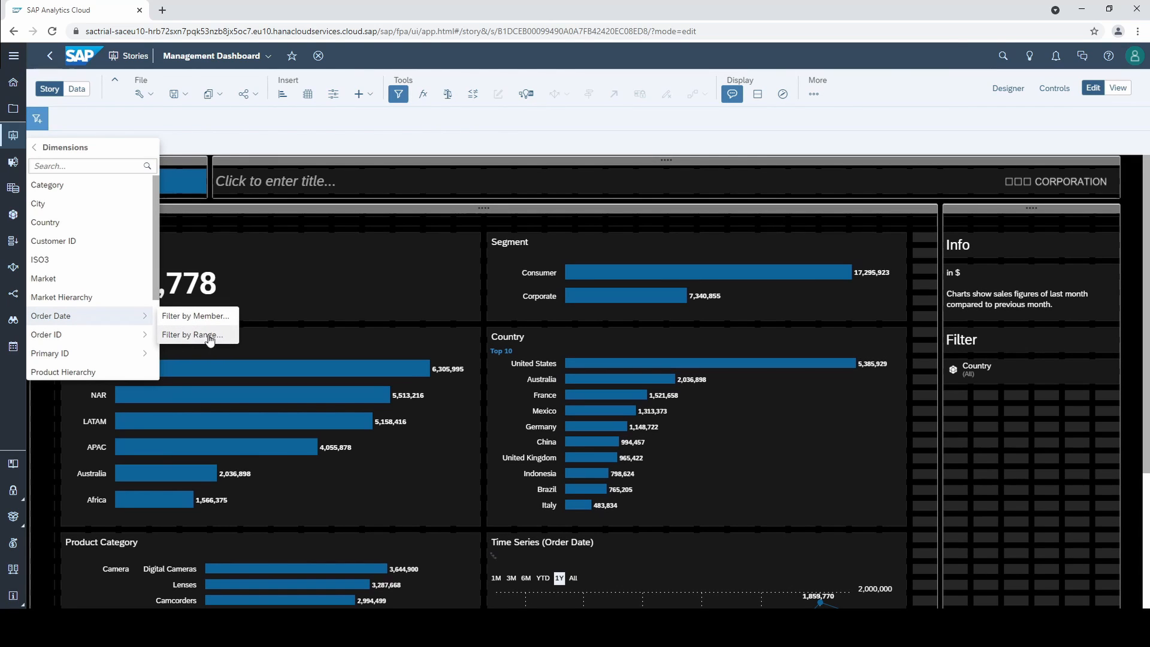
- Apply a fixed monthly Order Date range filter from Jan 2020 to Dec 2020, giving Total Sales 13,658,292
{"action": "left_click", "coordinate": [193, 334]}
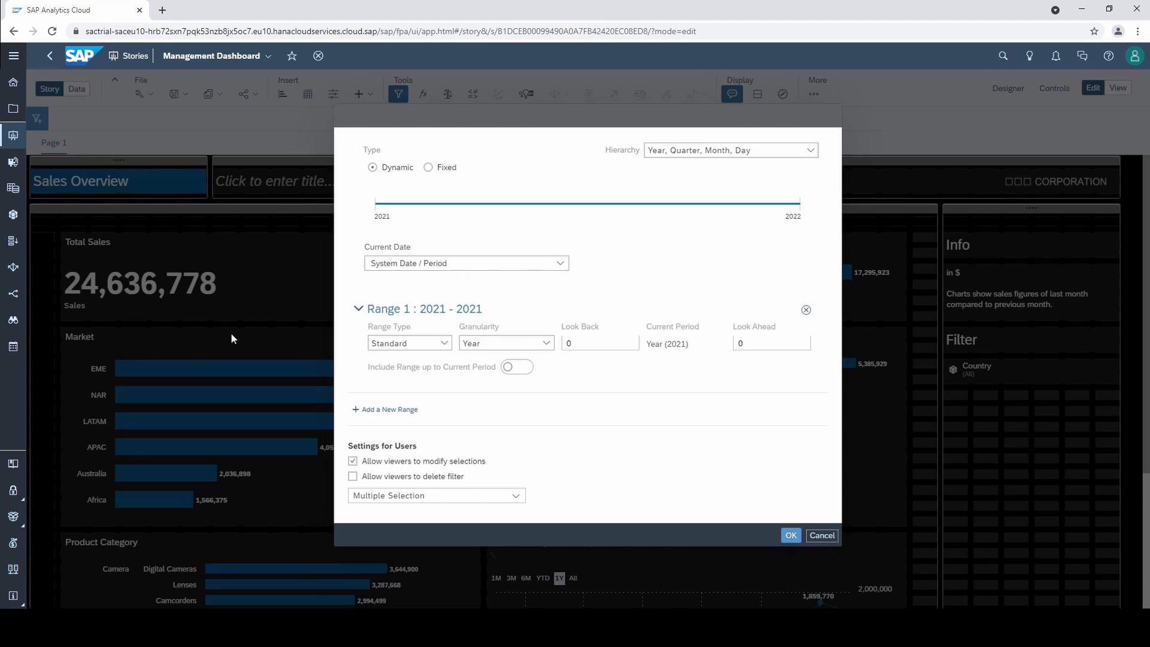
{"action": "mouse_move", "coordinate": [440, 194]}
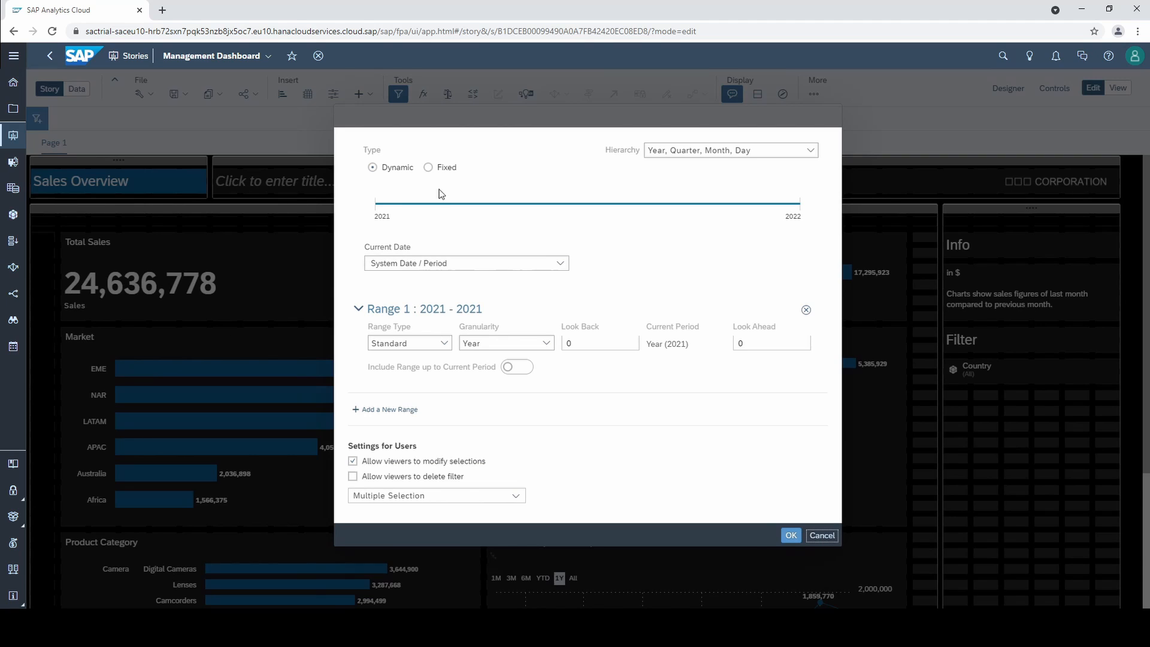
{"action": "mouse_move", "coordinate": [442, 159]}
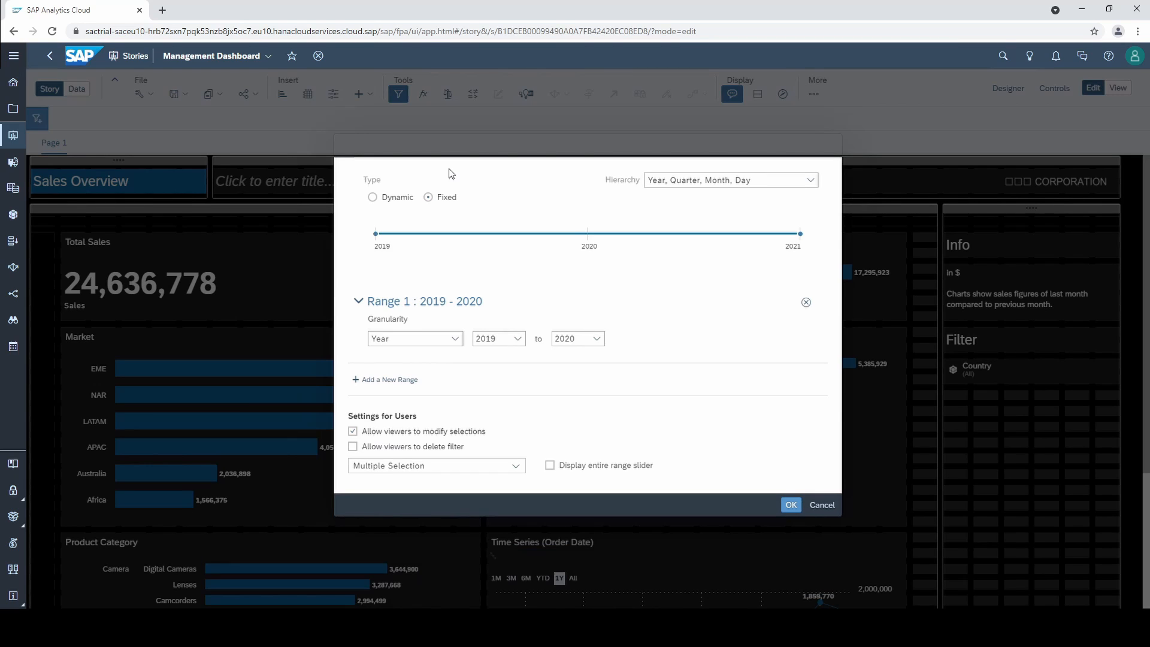
{"action": "mouse_move", "coordinate": [459, 181]}
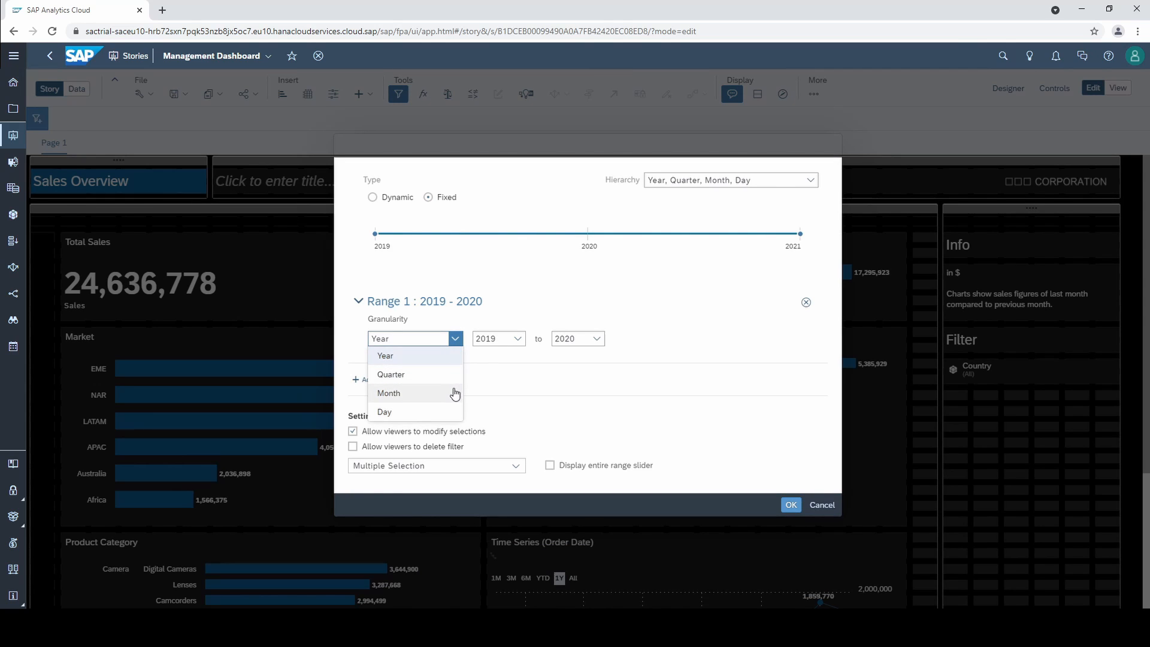
{"action": "left_click", "coordinate": [388, 393]}
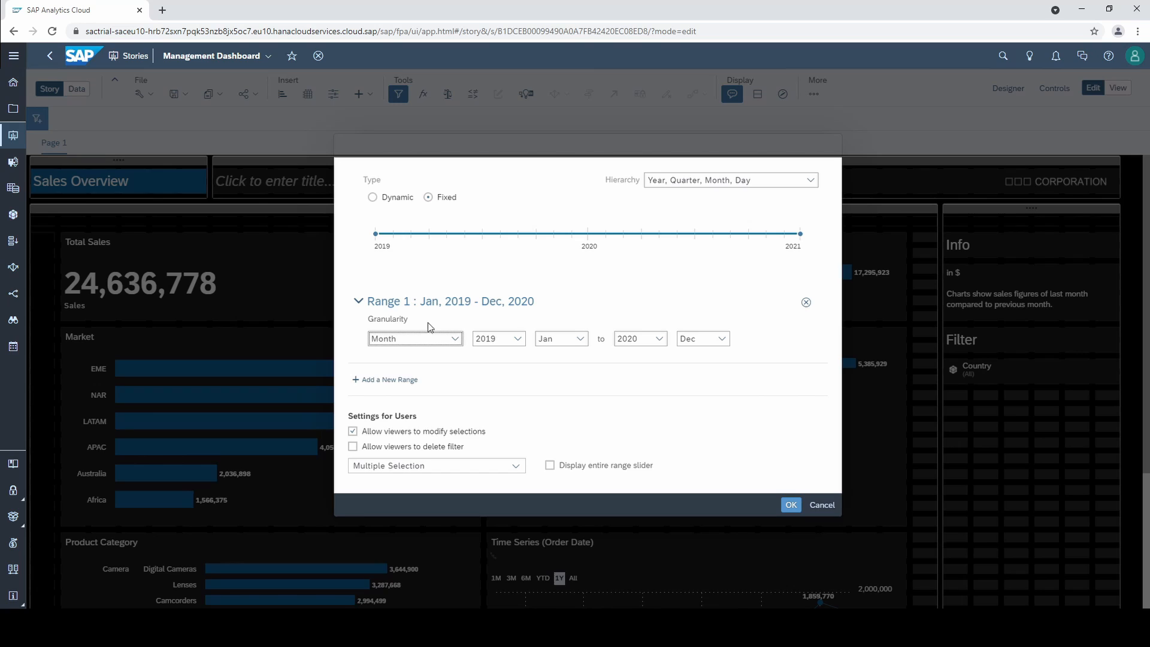
{"action": "left_click", "coordinate": [559, 338]}
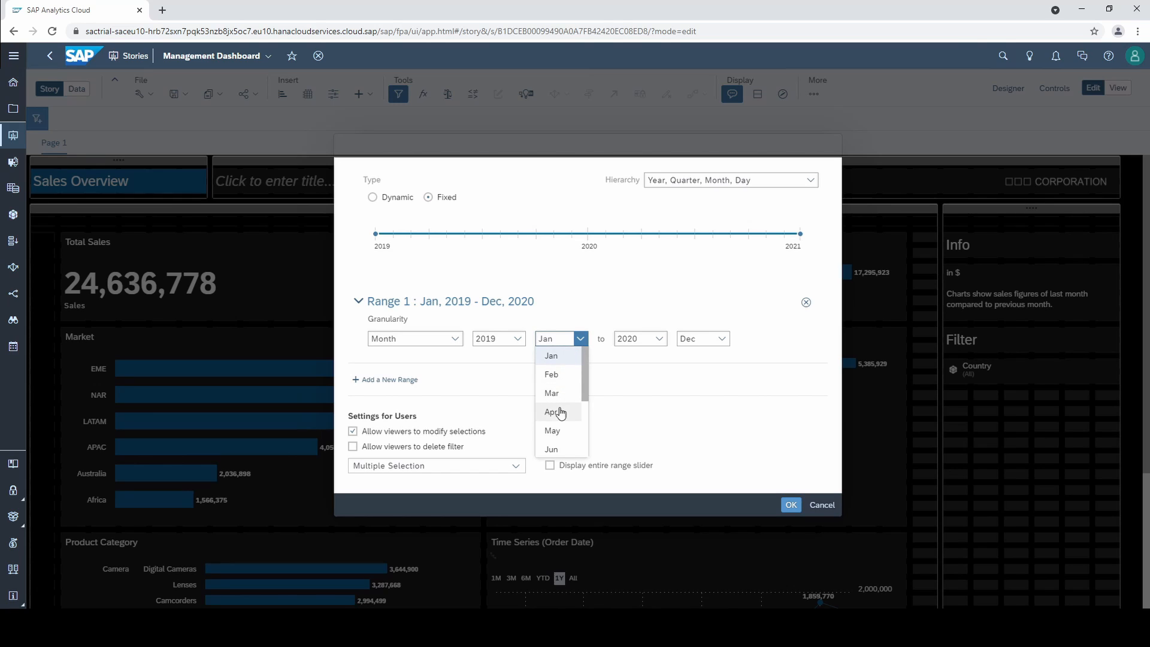
{"action": "left_click", "coordinate": [551, 410]}
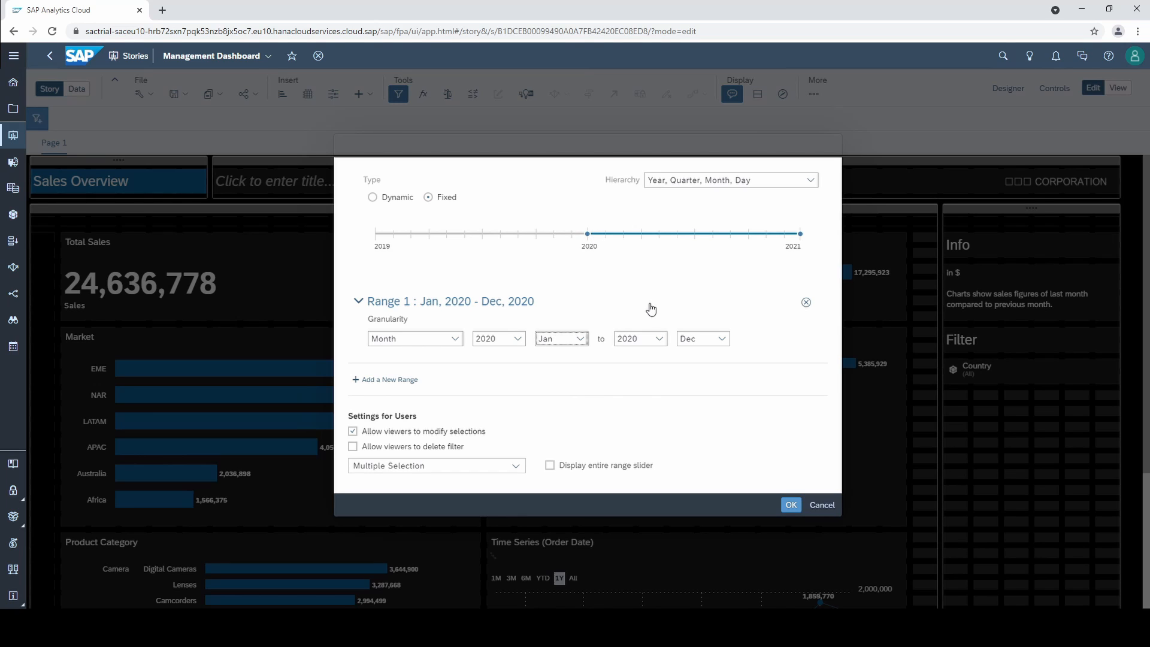
{"action": "mouse_move", "coordinate": [529, 305]}
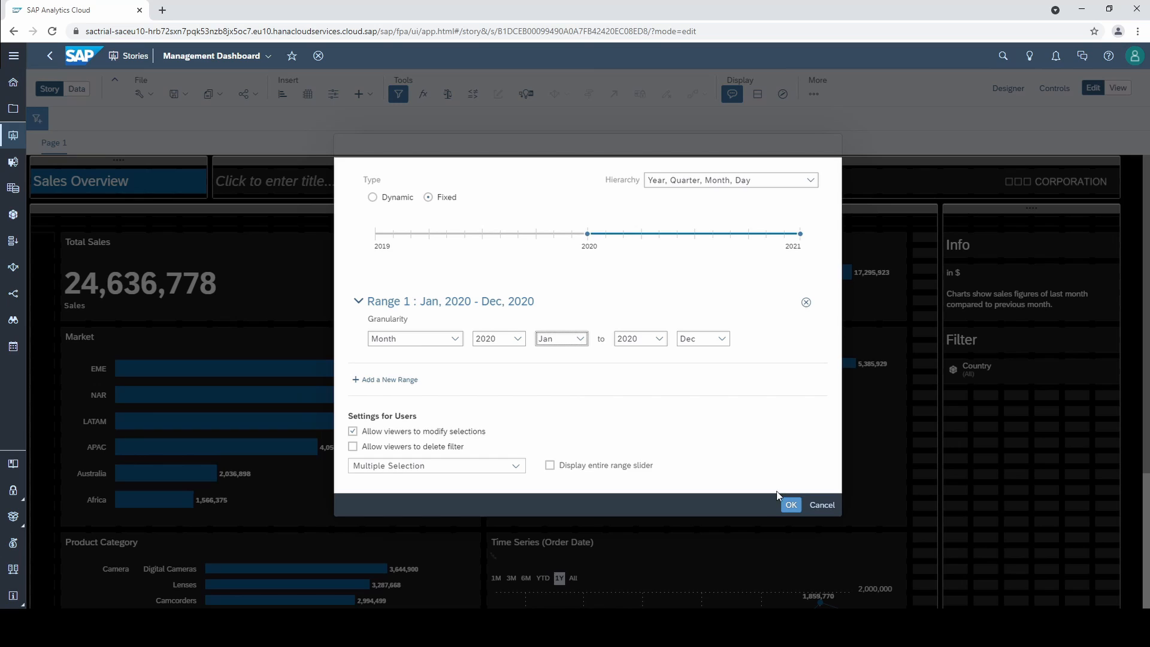
{"action": "left_click", "coordinate": [790, 504]}
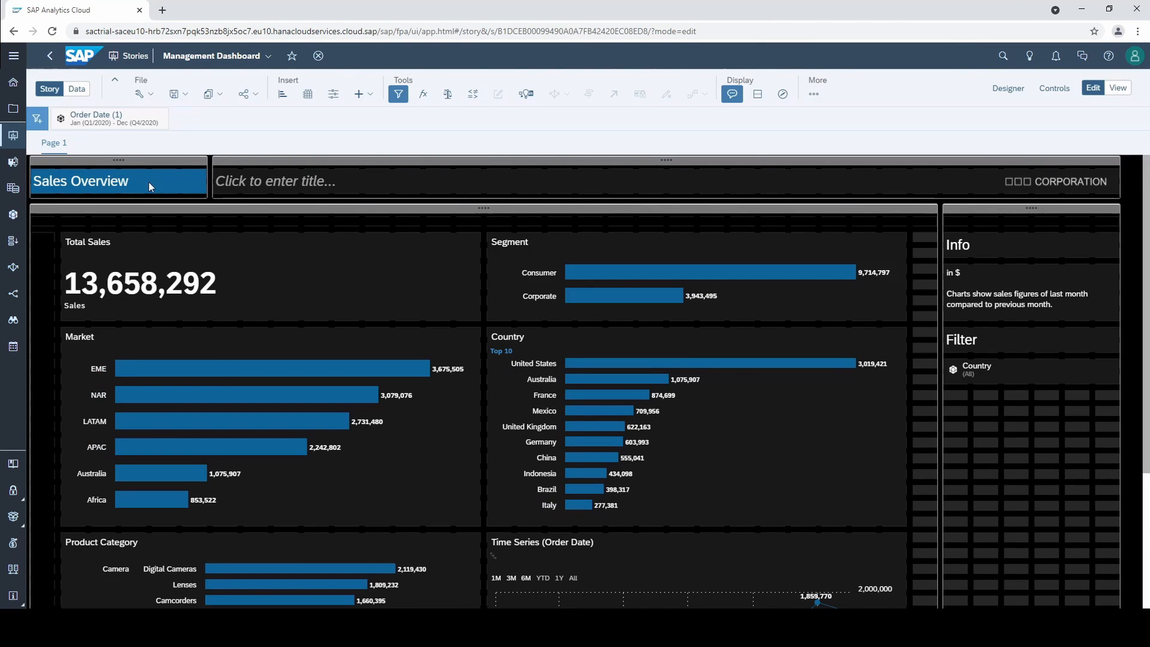
- From the Order Date filter token, try its range slider and choose Edit Filter... to reopen the range settings
{"action": "left_click", "coordinate": [107, 118]}
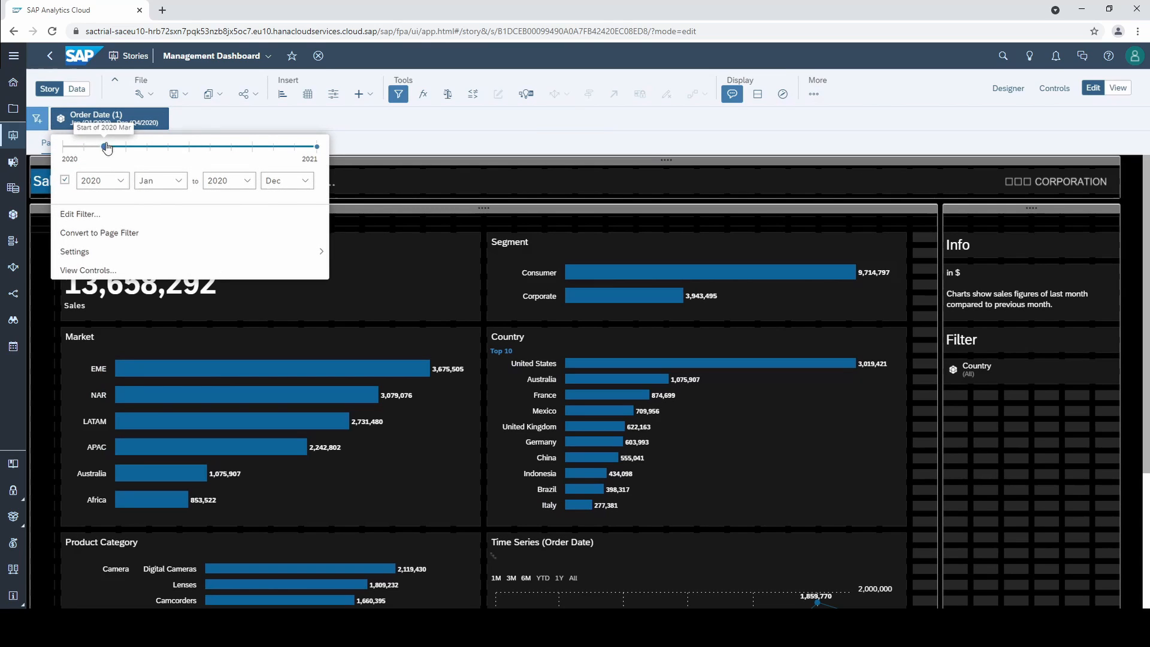
{"action": "left_click_drag", "start_coordinate": [106, 146], "coordinate": [62, 146]}
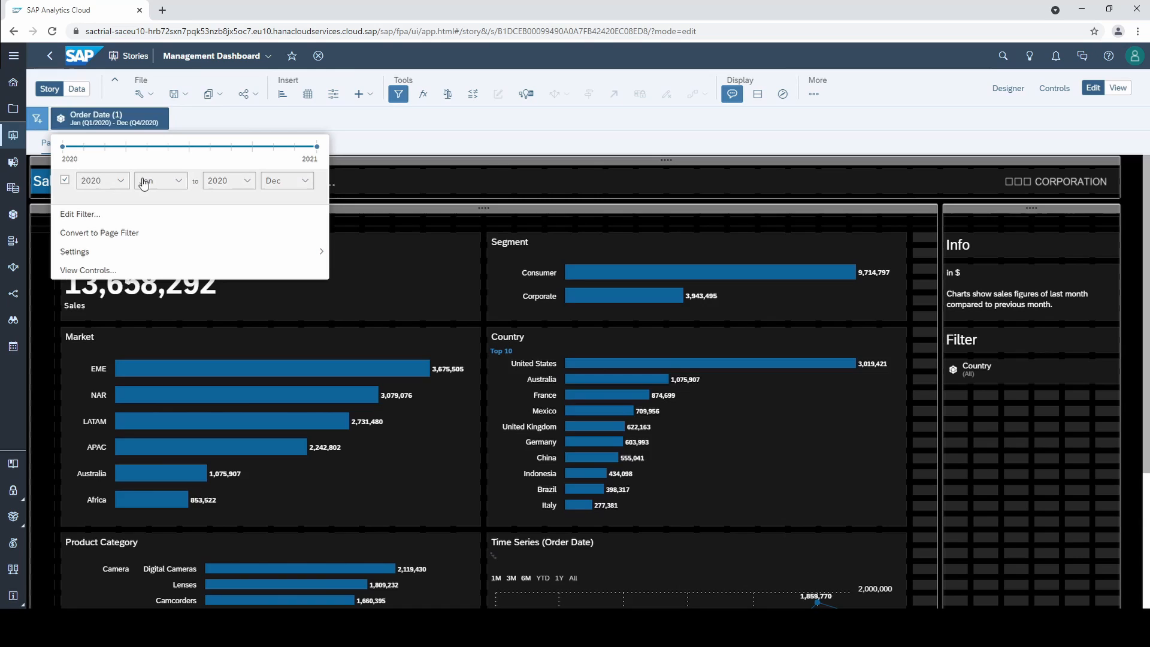
{"action": "mouse_move", "coordinate": [175, 216]}
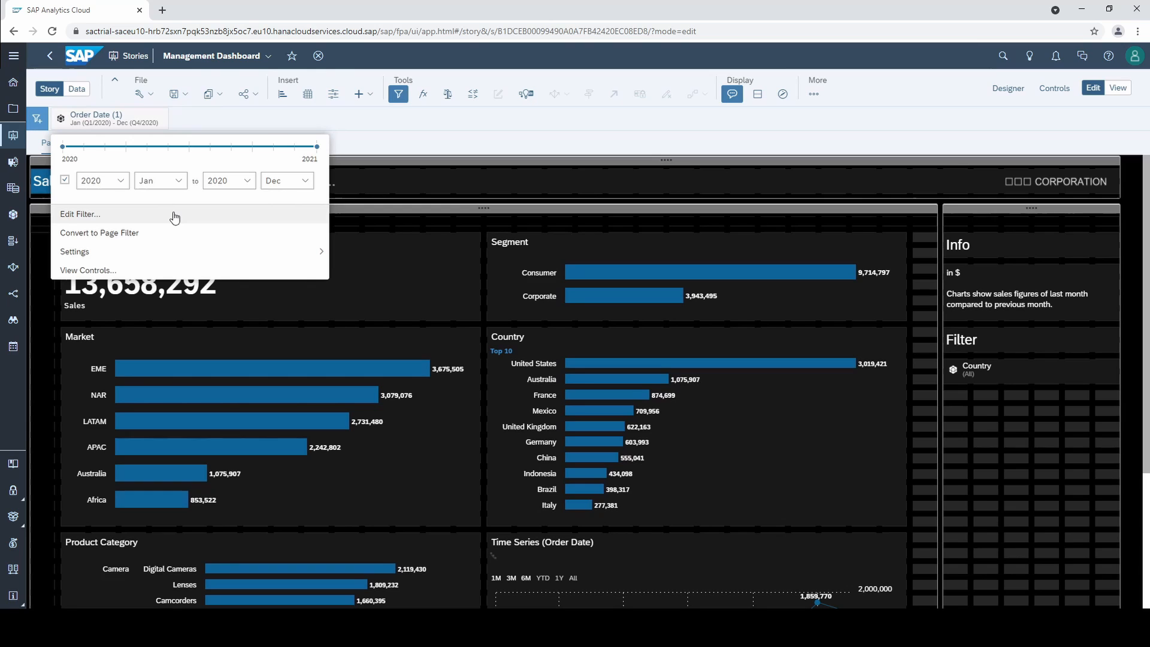
{"action": "left_click", "coordinate": [79, 214]}
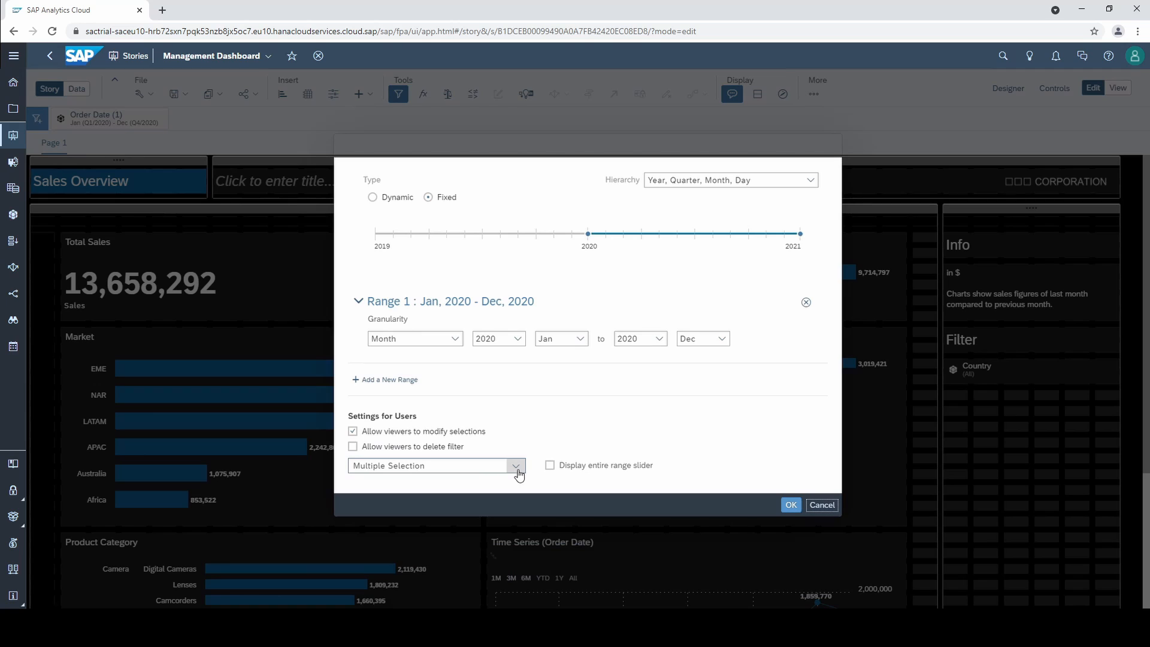
{"action": "mouse_move", "coordinate": [550, 474]}
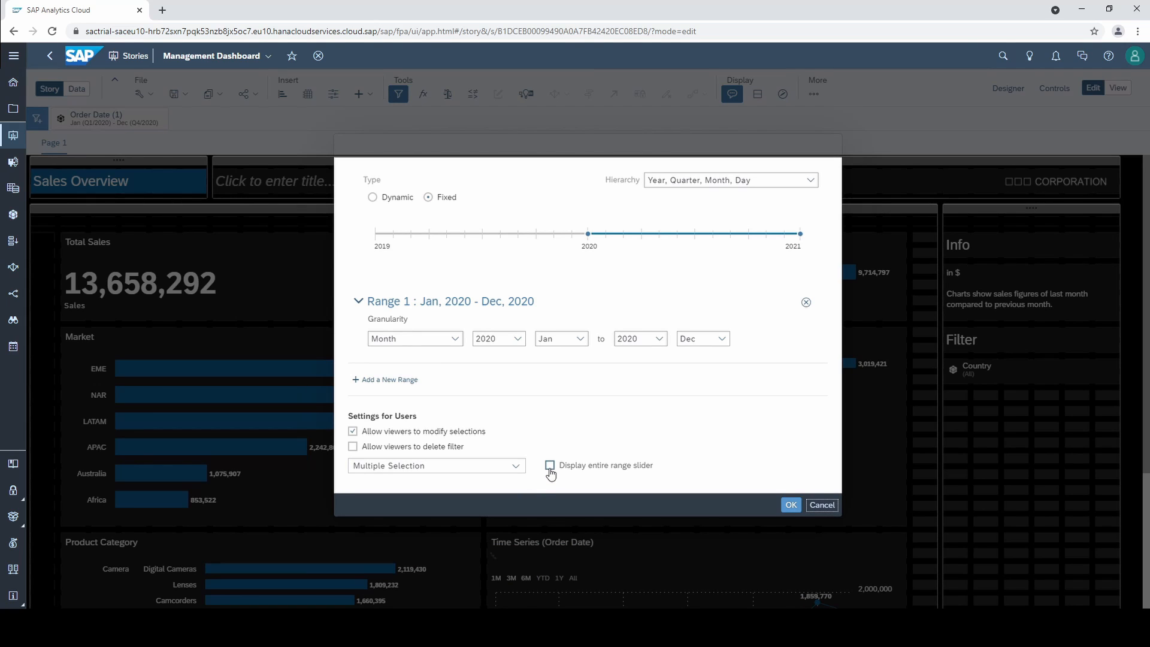
{"action": "mouse_move", "coordinate": [602, 410]}
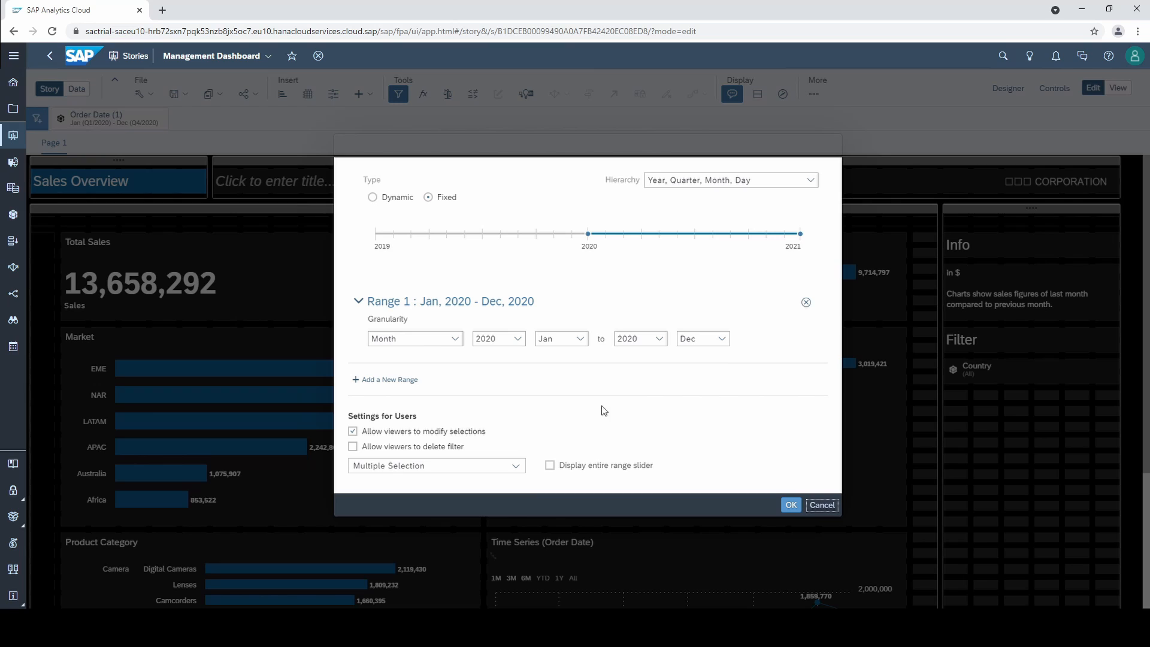
{"action": "mouse_move", "coordinate": [684, 267]}
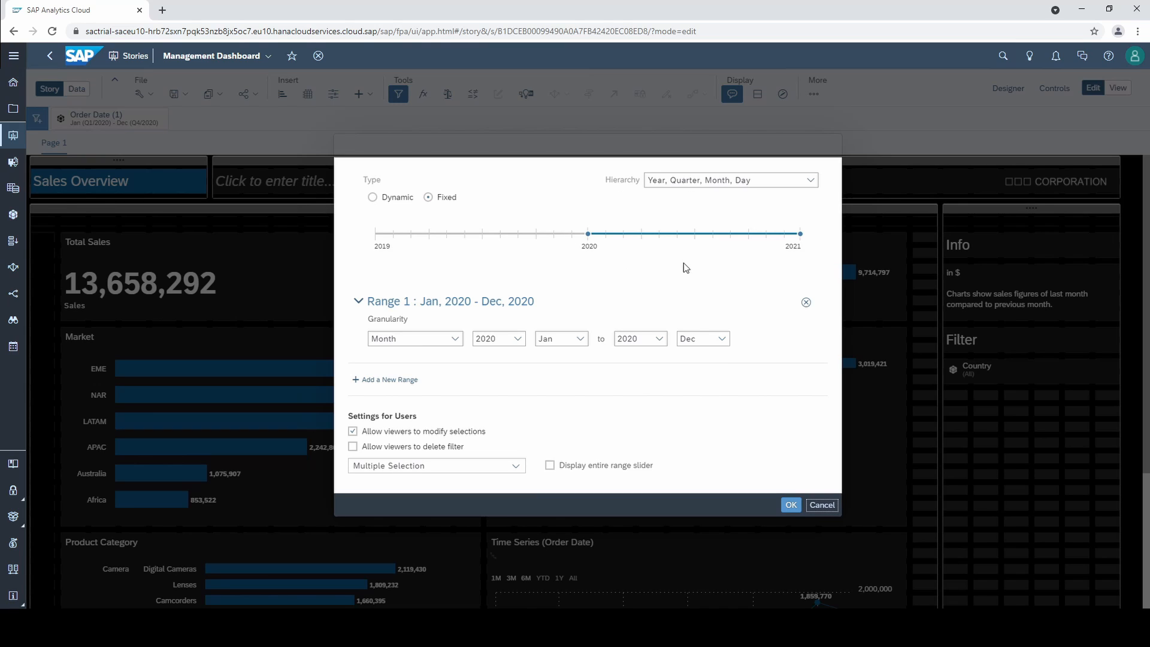
- Enable Display entire range slider and apply, so Order Date covers Oct 2019–Dec 2020 with Total Sales 17,216,529
{"action": "left_click", "coordinate": [550, 465]}
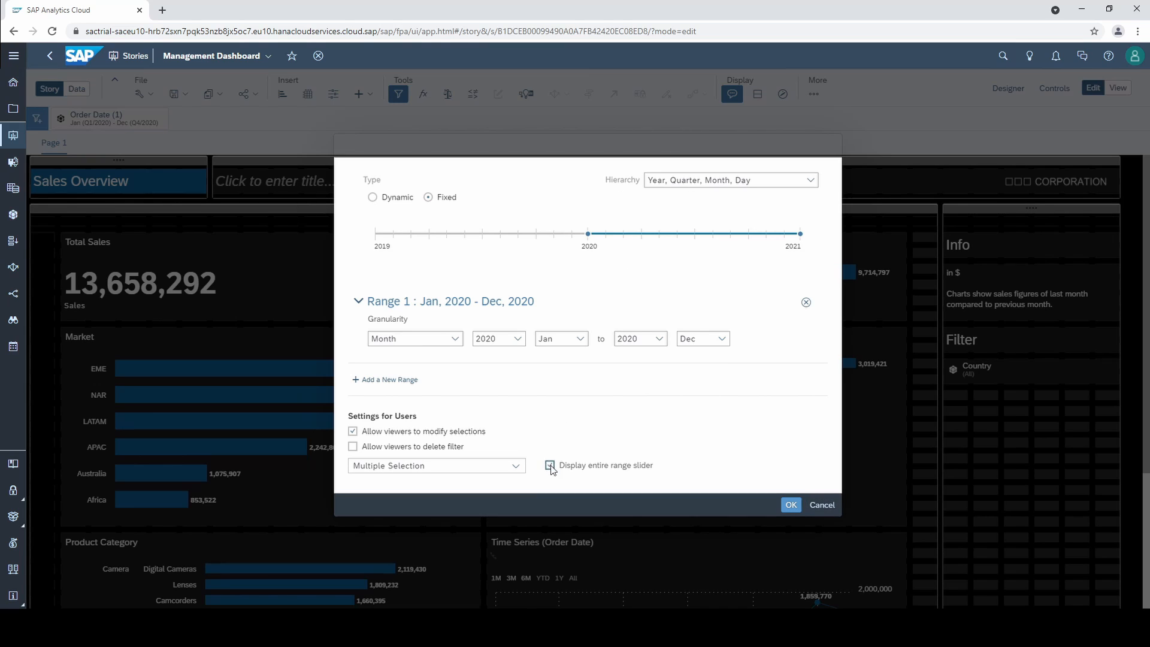
{"action": "left_click", "coordinate": [790, 504]}
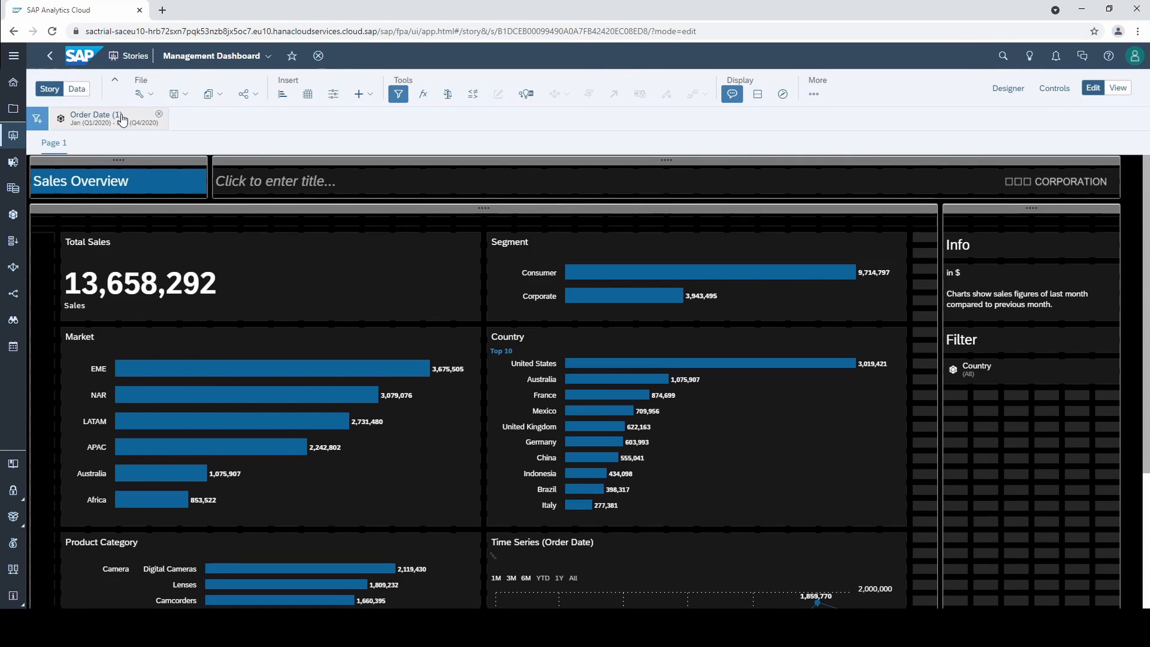
{"action": "left_click", "coordinate": [96, 118]}
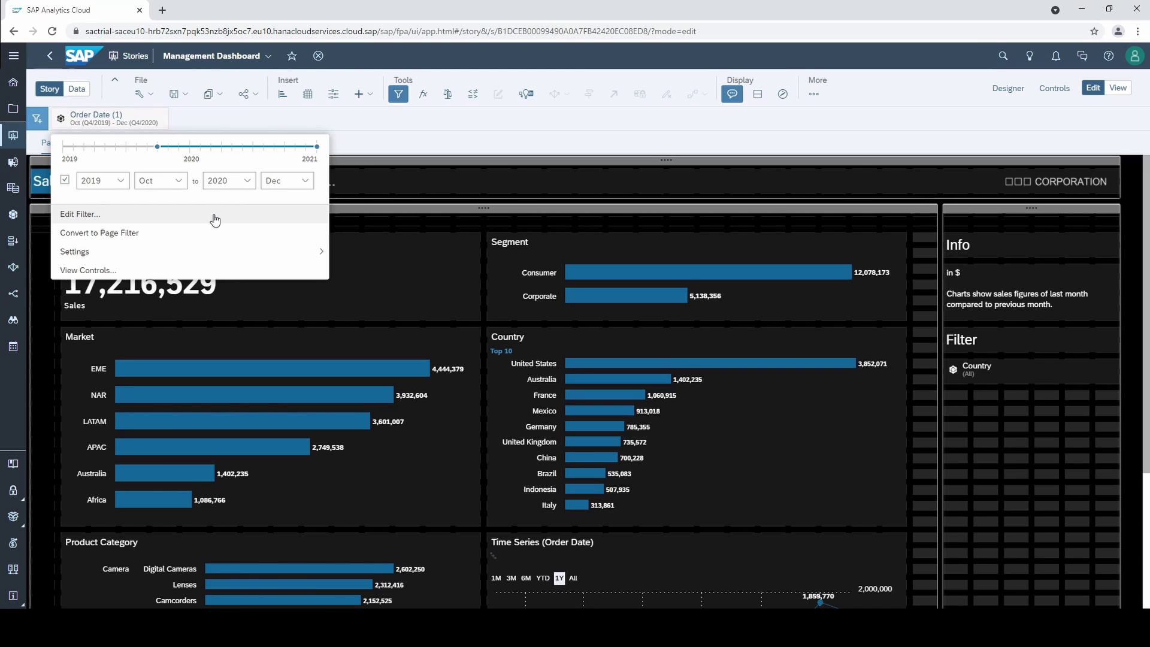
- Change the Order Date filter's selection to Single Value Slider, landing on Jan 2020 with Total Sales 622,184
{"action": "left_click", "coordinate": [81, 213]}
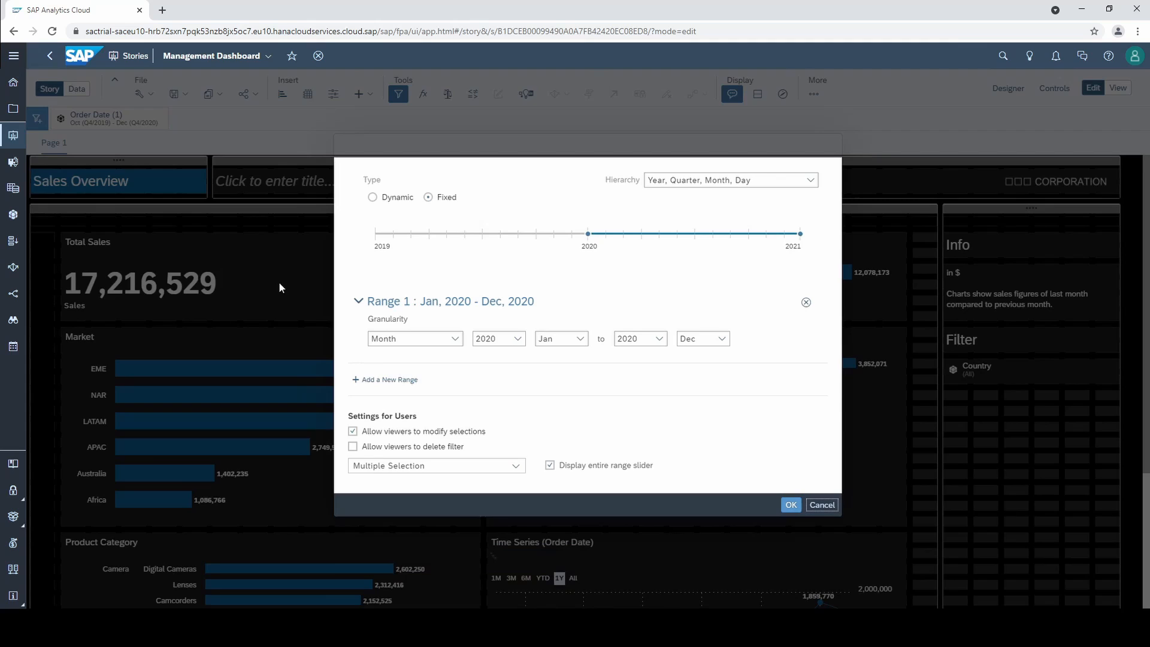
{"action": "left_click", "coordinate": [515, 465]}
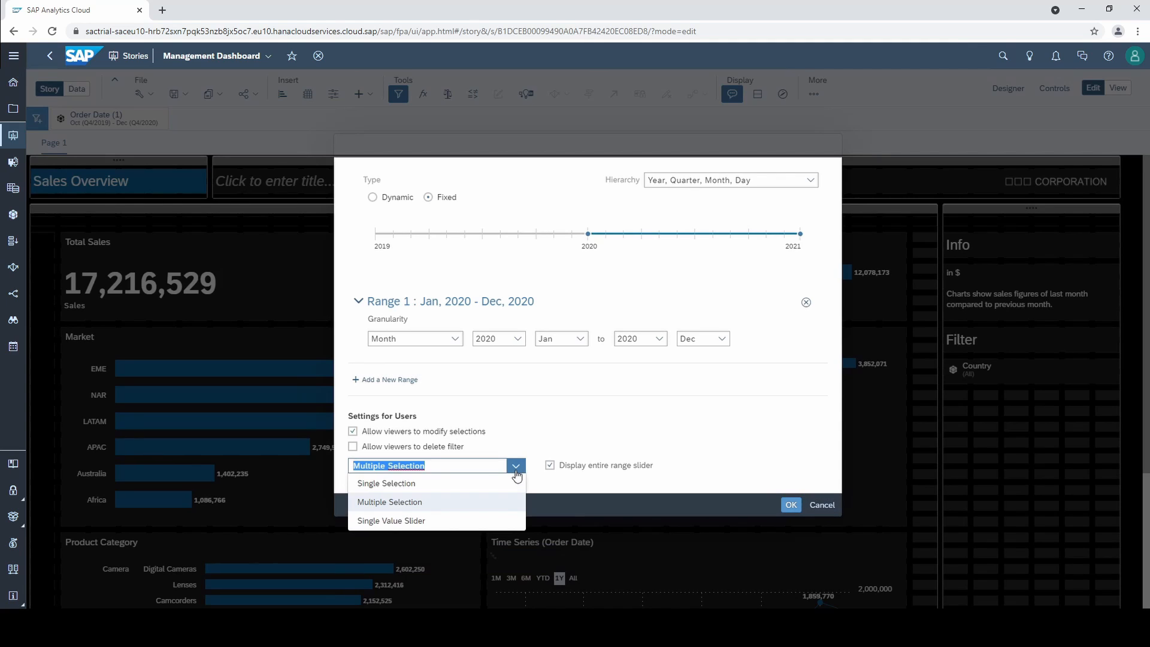
{"action": "mouse_move", "coordinate": [483, 520]}
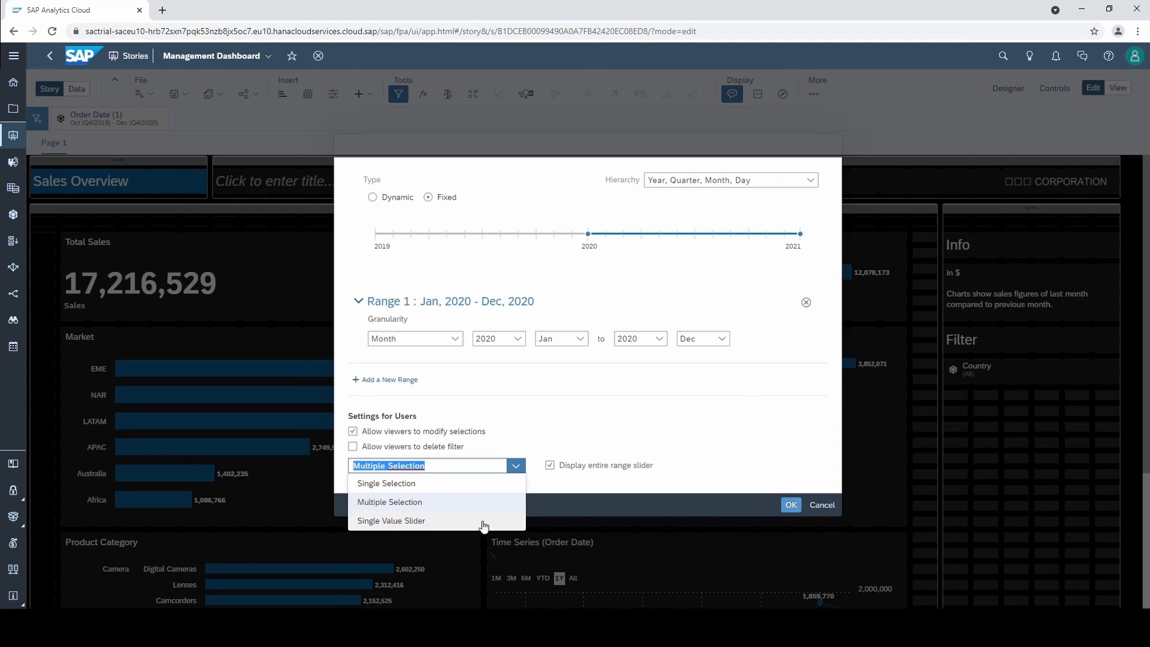
{"action": "left_click", "coordinate": [391, 521]}
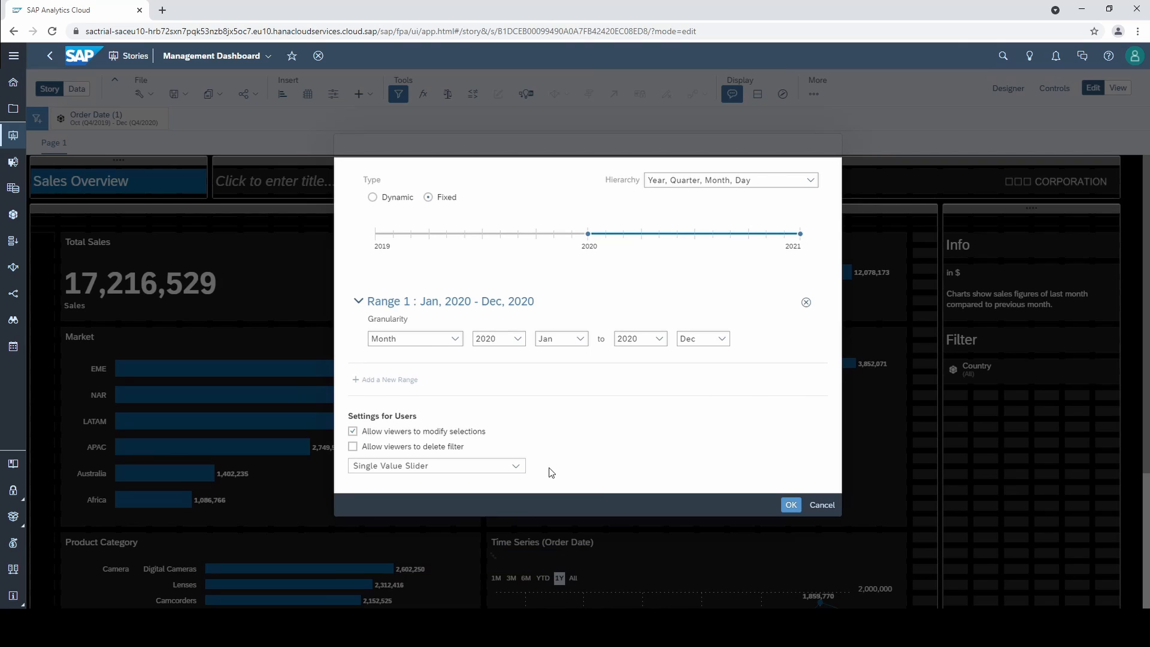
{"action": "mouse_move", "coordinate": [647, 474]}
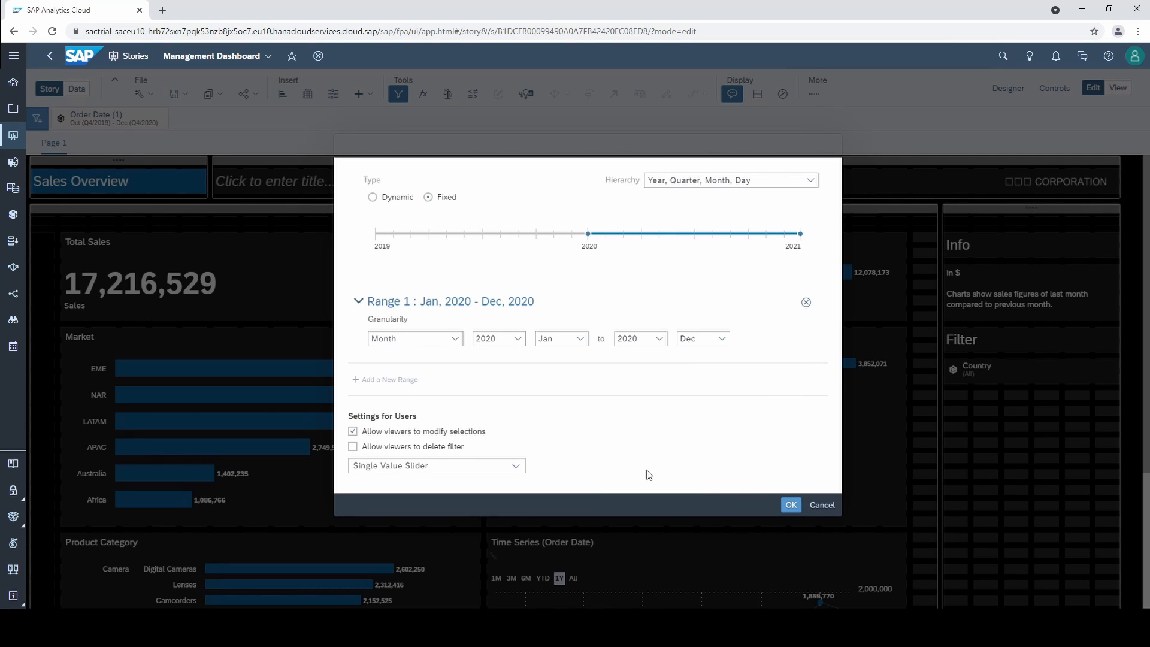
{"action": "left_click", "coordinate": [790, 504]}
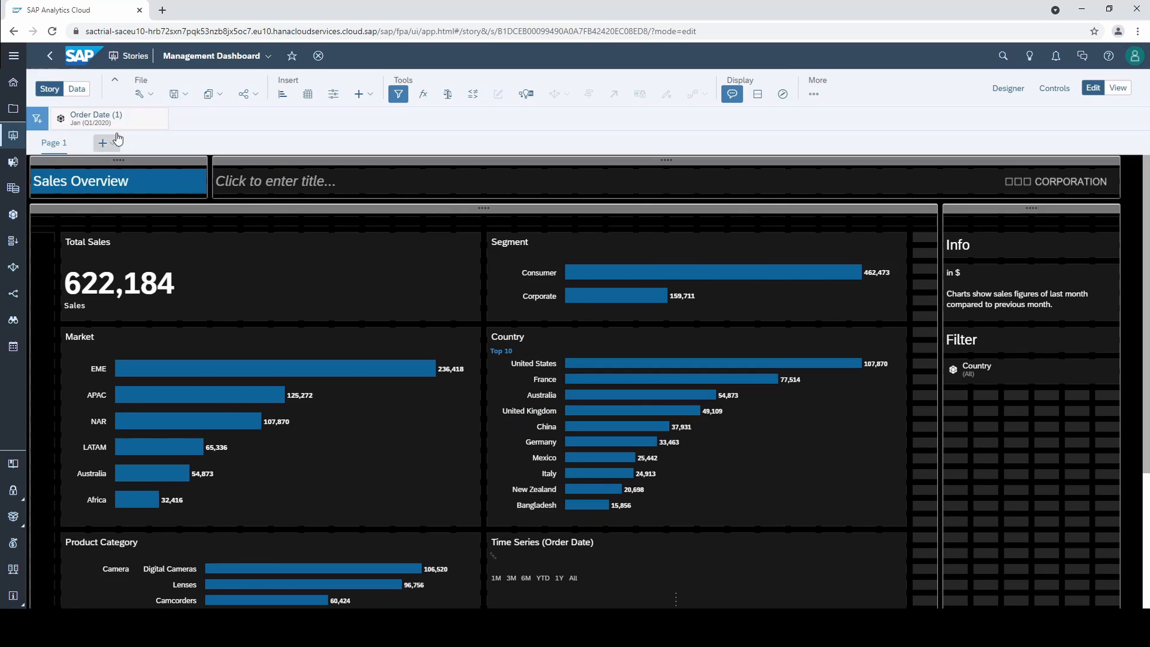
{"action": "left_click", "coordinate": [96, 119]}
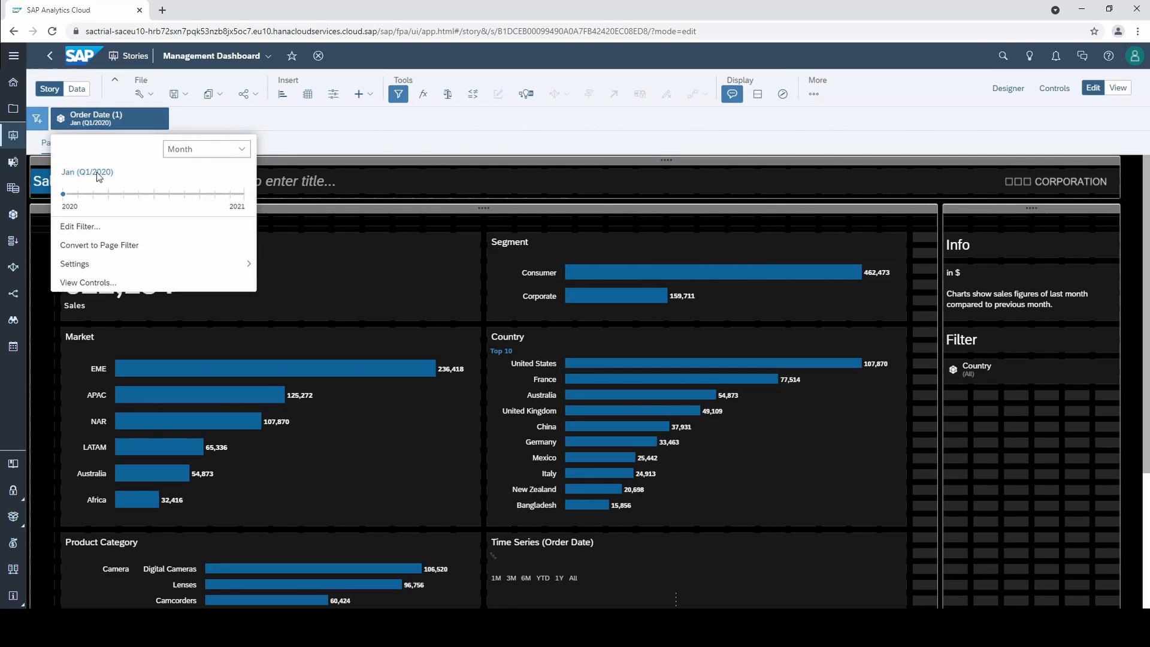
{"action": "left_click_drag", "start_coordinate": [64, 194], "coordinate": [138, 194]}
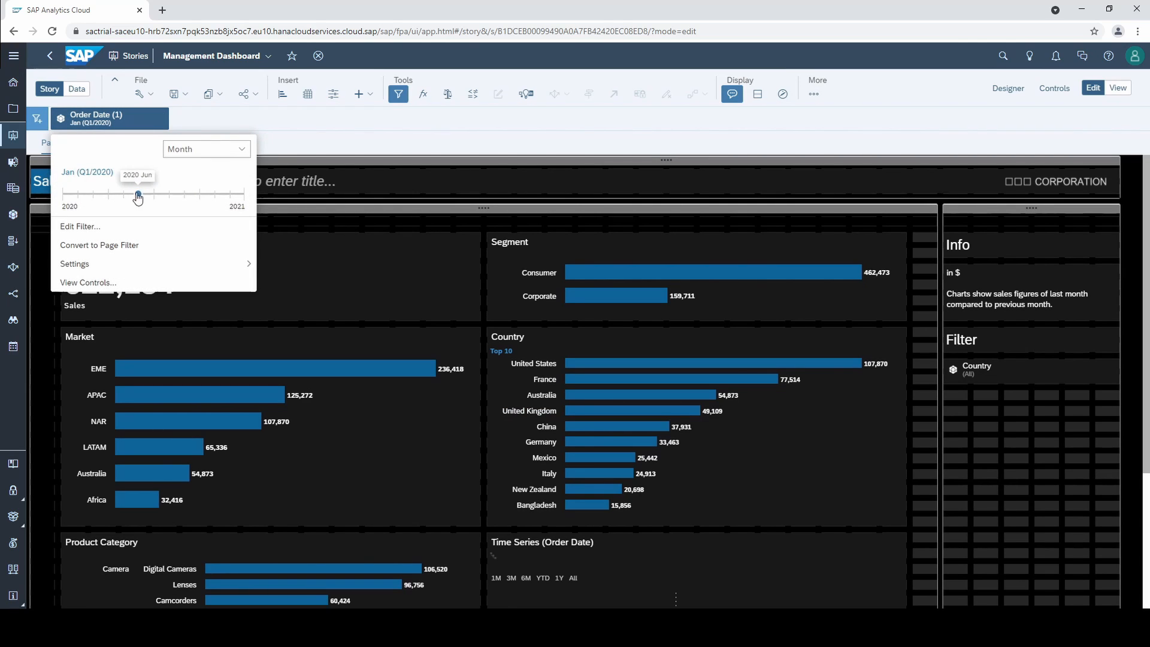
{"action": "left_click_drag", "start_coordinate": [137, 194], "coordinate": [200, 194]}
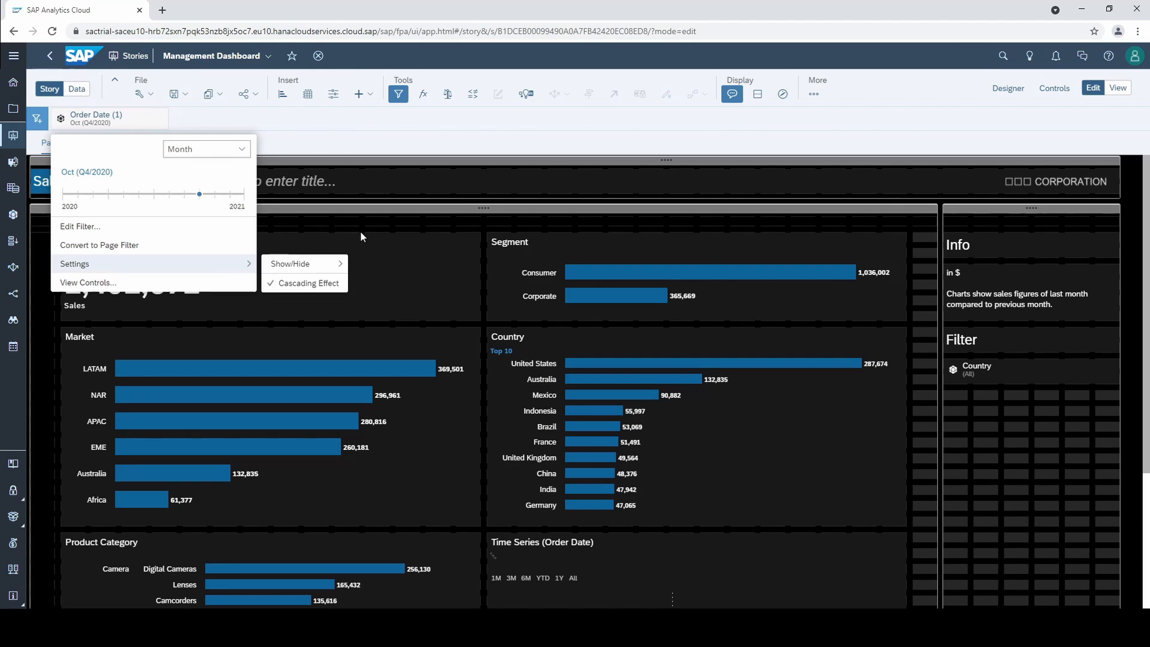
{"action": "left_click", "coordinate": [370, 247]}
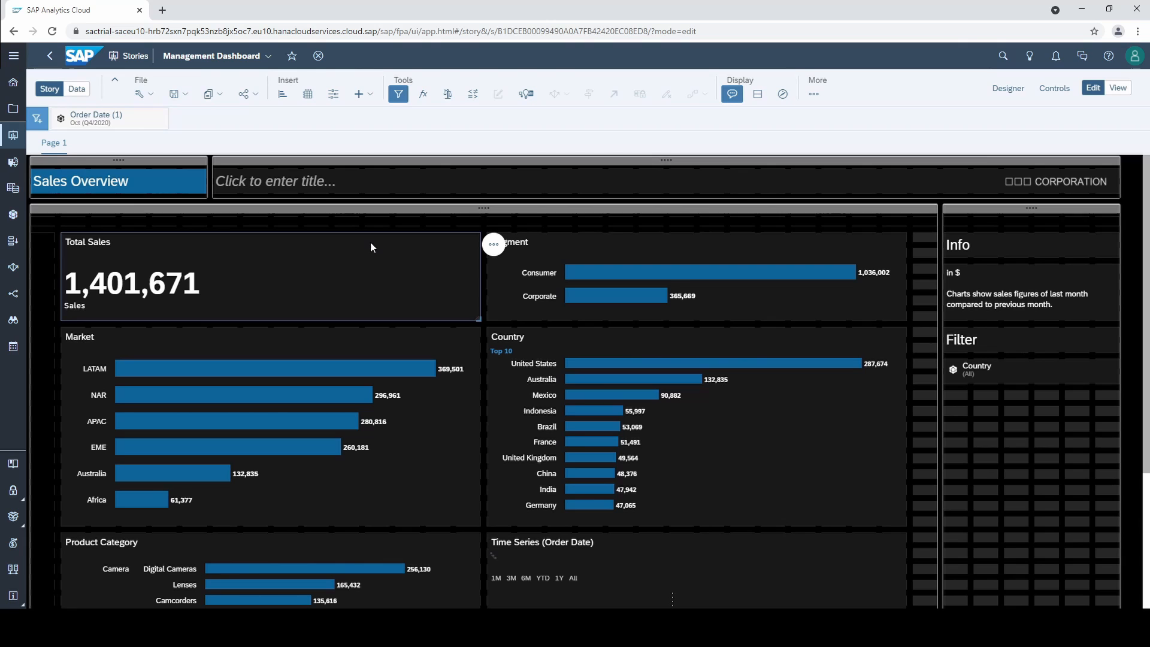
{"action": "mouse_move", "coordinate": [110, 125]}
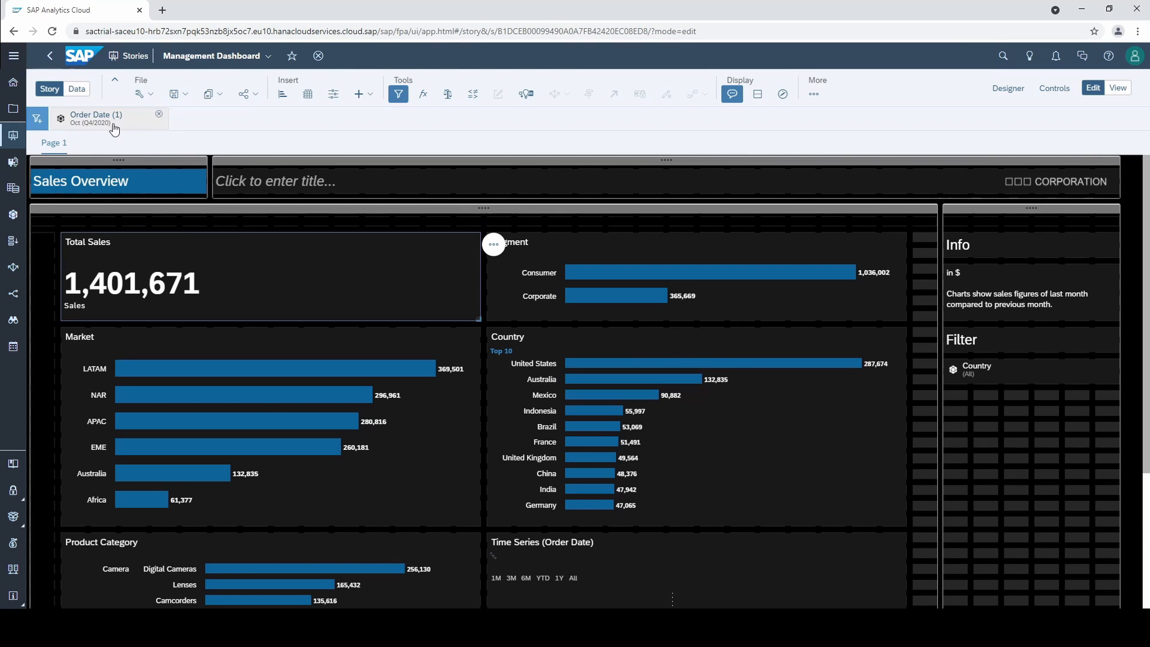
- Reopen the Order Date filter's definition and switch its Type to Dynamic, showing a 2021 yearly range
{"action": "left_click", "coordinate": [96, 119]}
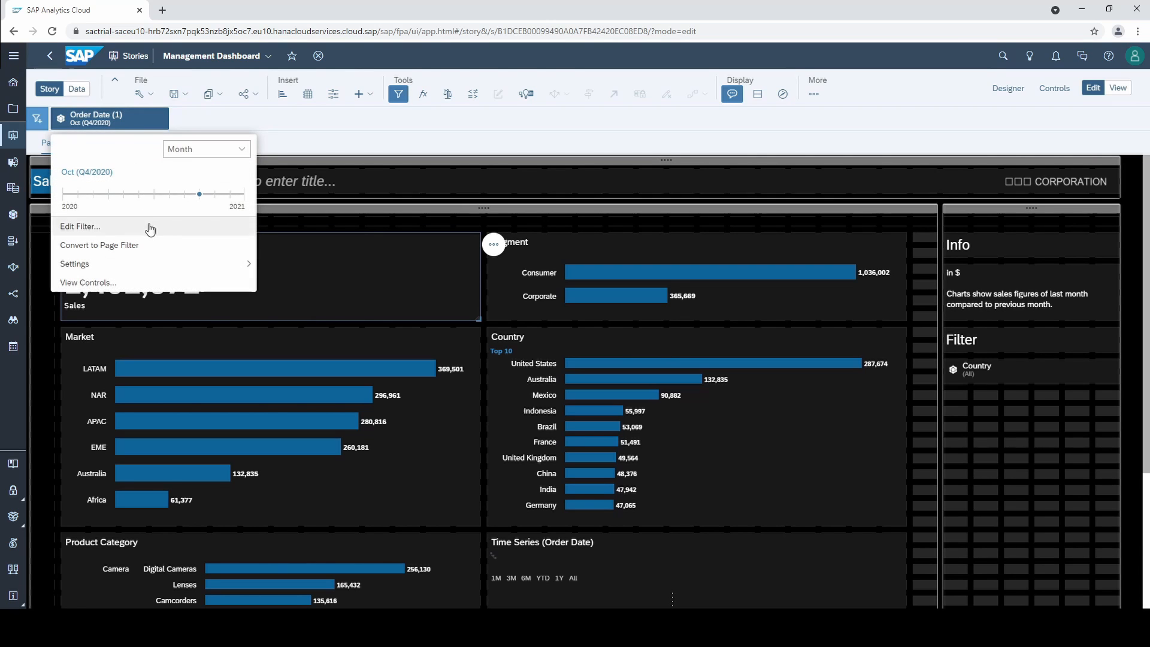
{"action": "left_click", "coordinate": [80, 226]}
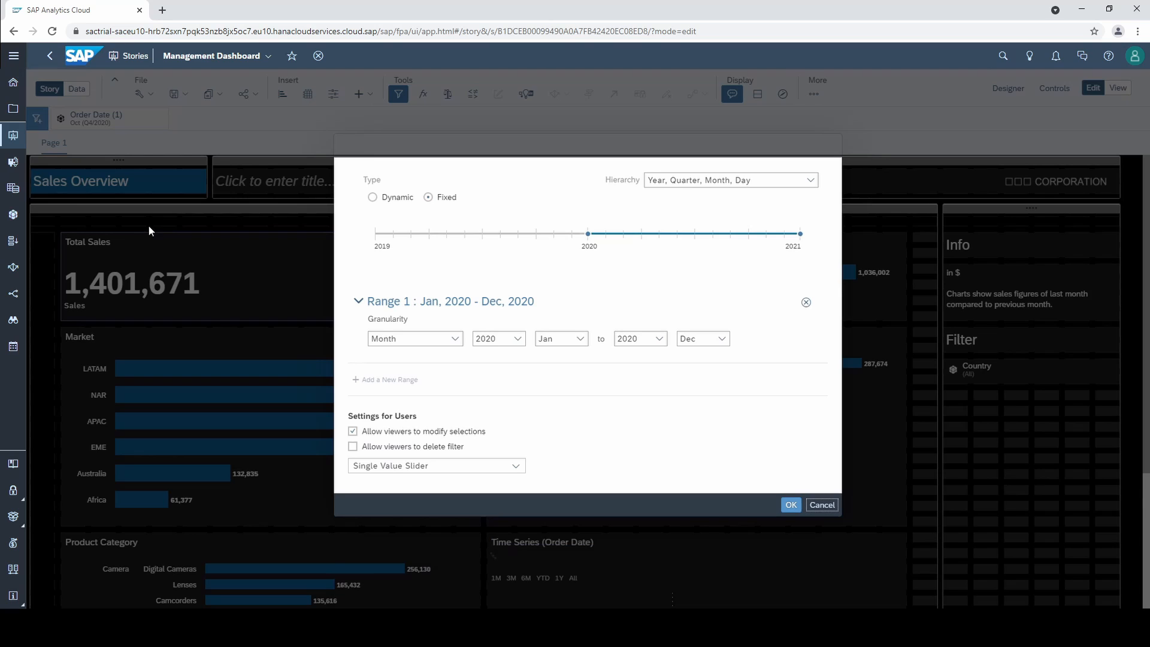
{"action": "mouse_move", "coordinate": [402, 230]}
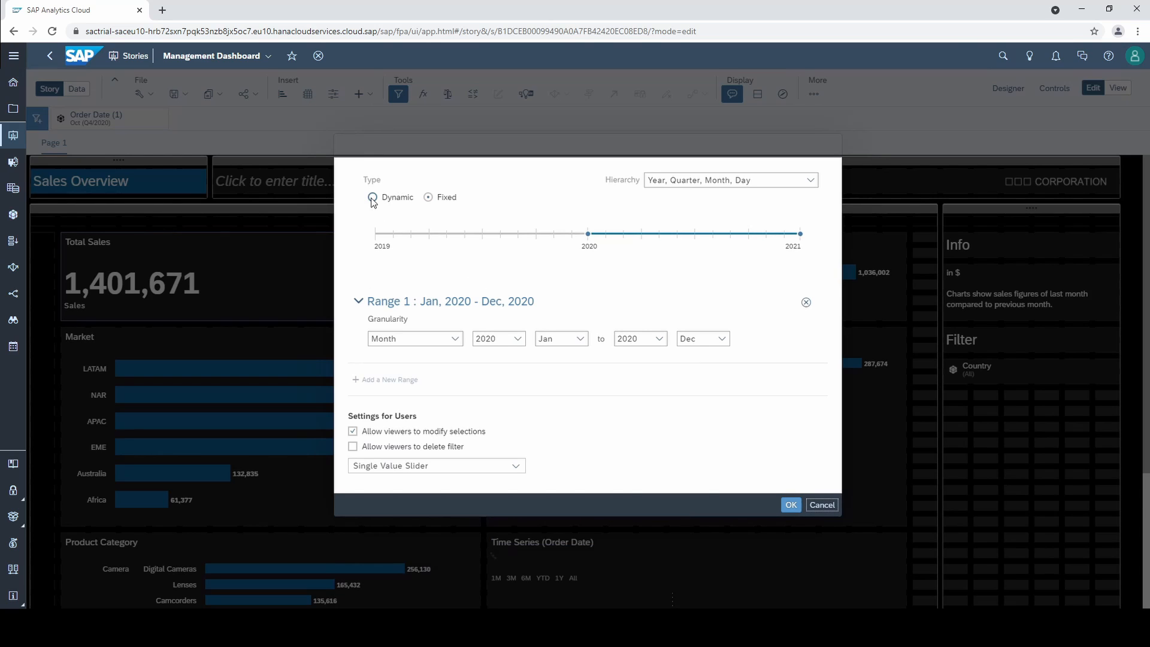
{"action": "left_click", "coordinate": [371, 197]}
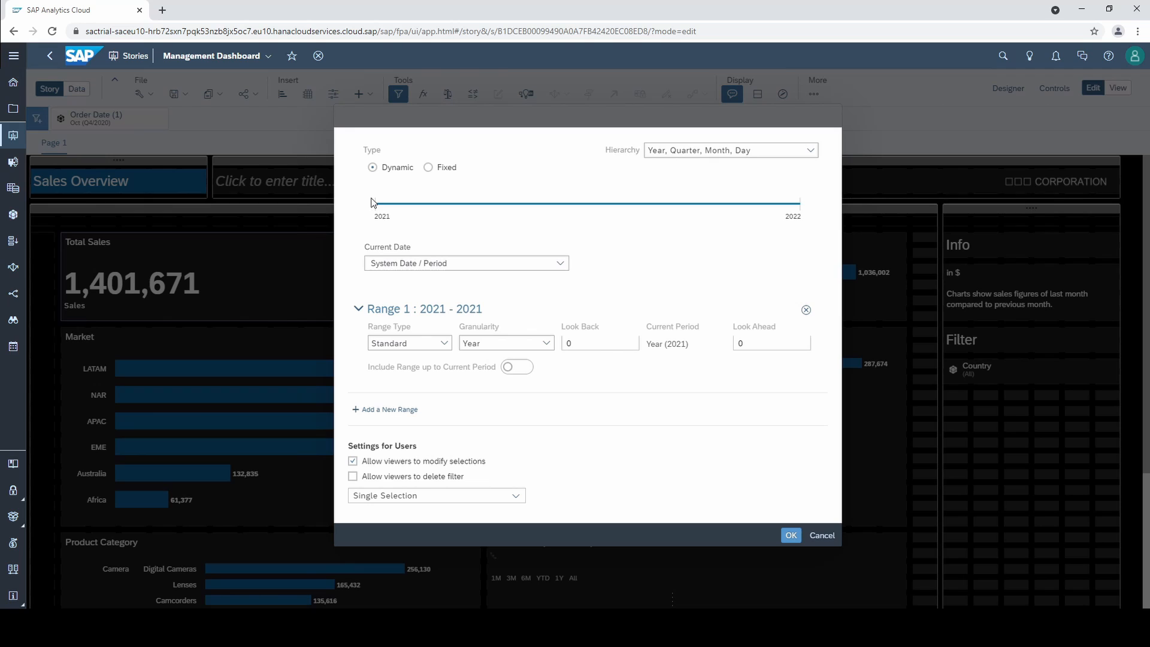
{"action": "mouse_move", "coordinate": [622, 256]}
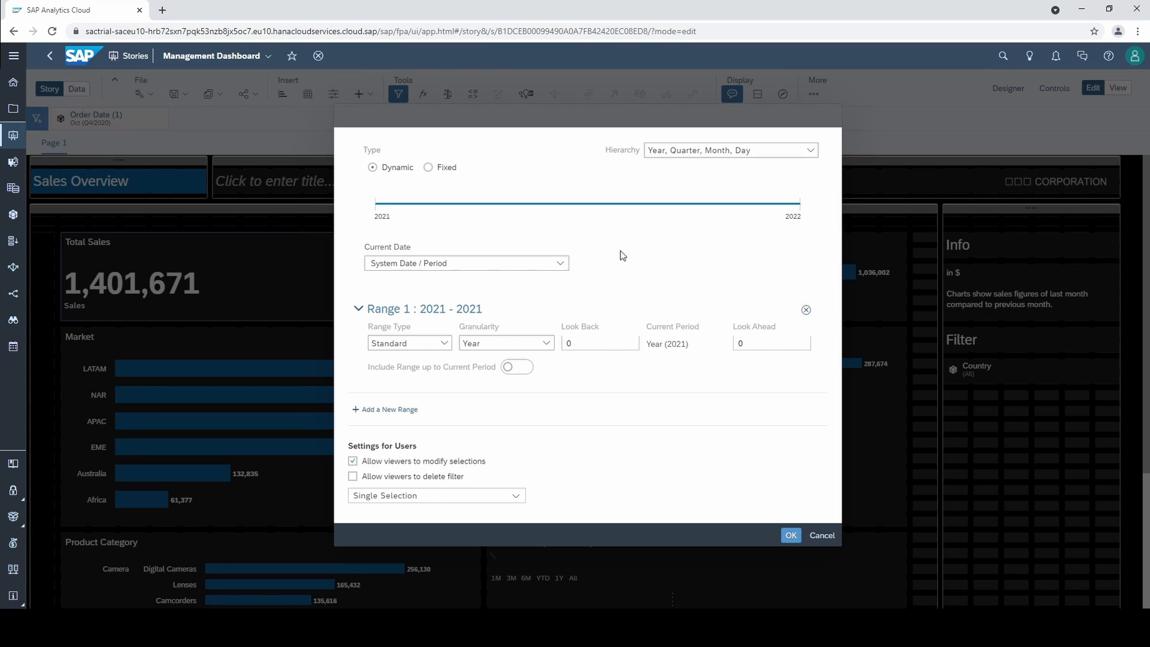
{"action": "mouse_move", "coordinate": [390, 270]}
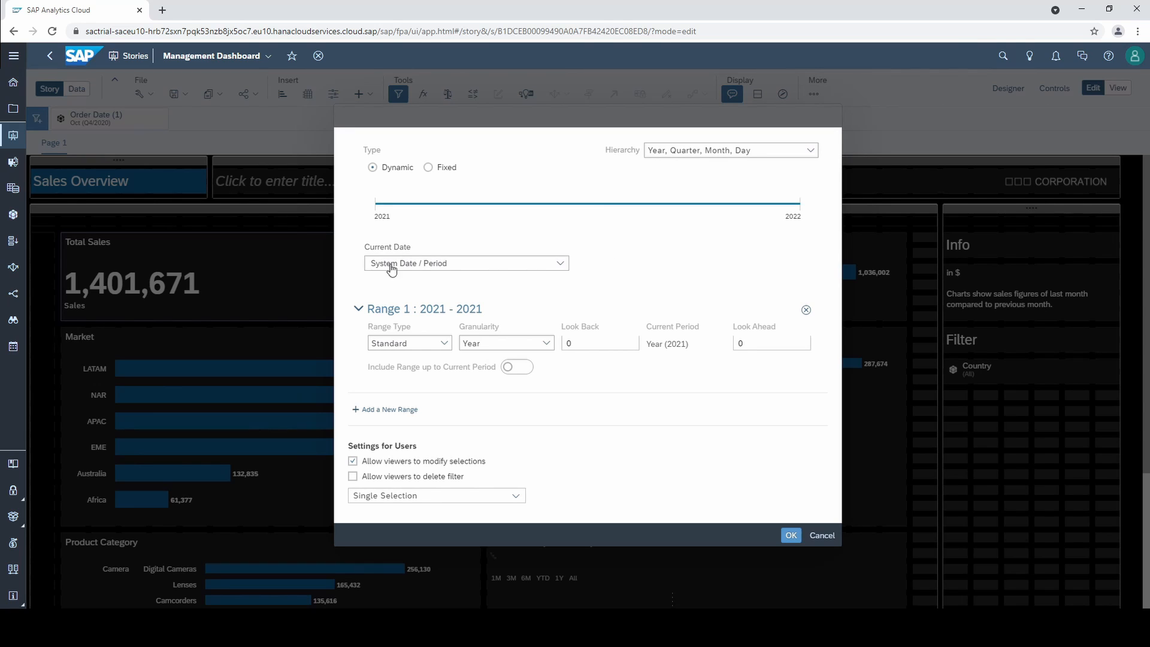
{"action": "mouse_move", "coordinate": [648, 292]}
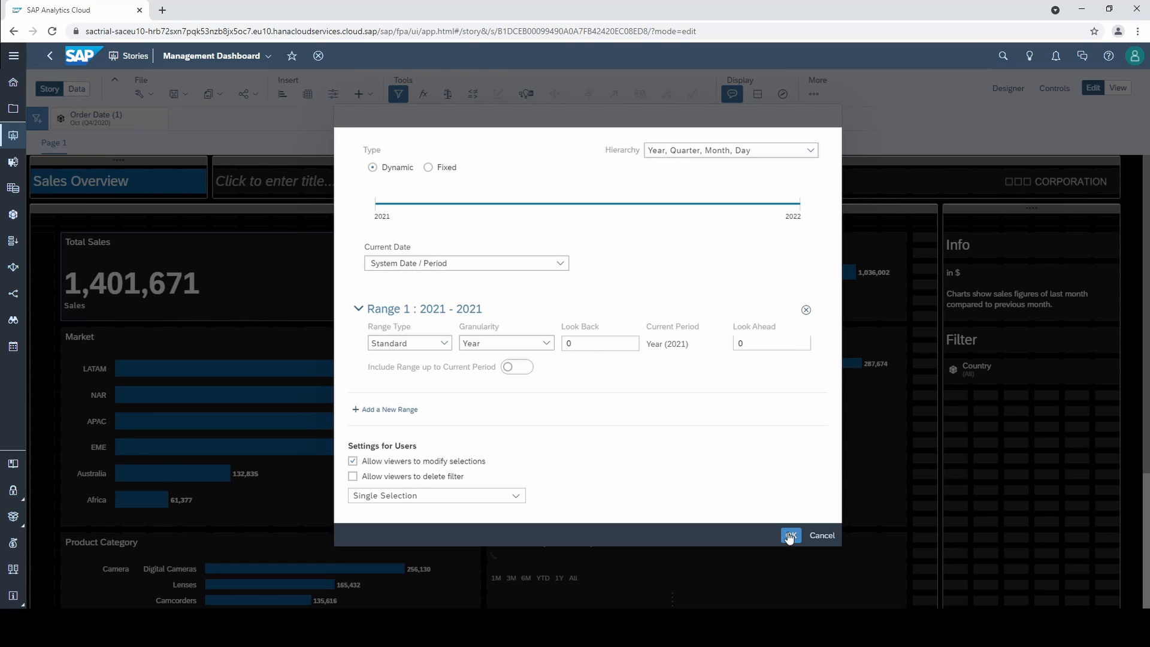
- Apply the dynamic 2021 Order Date range, leaving the charts with no data, and reopen the filter token
{"action": "left_click", "coordinate": [791, 534]}
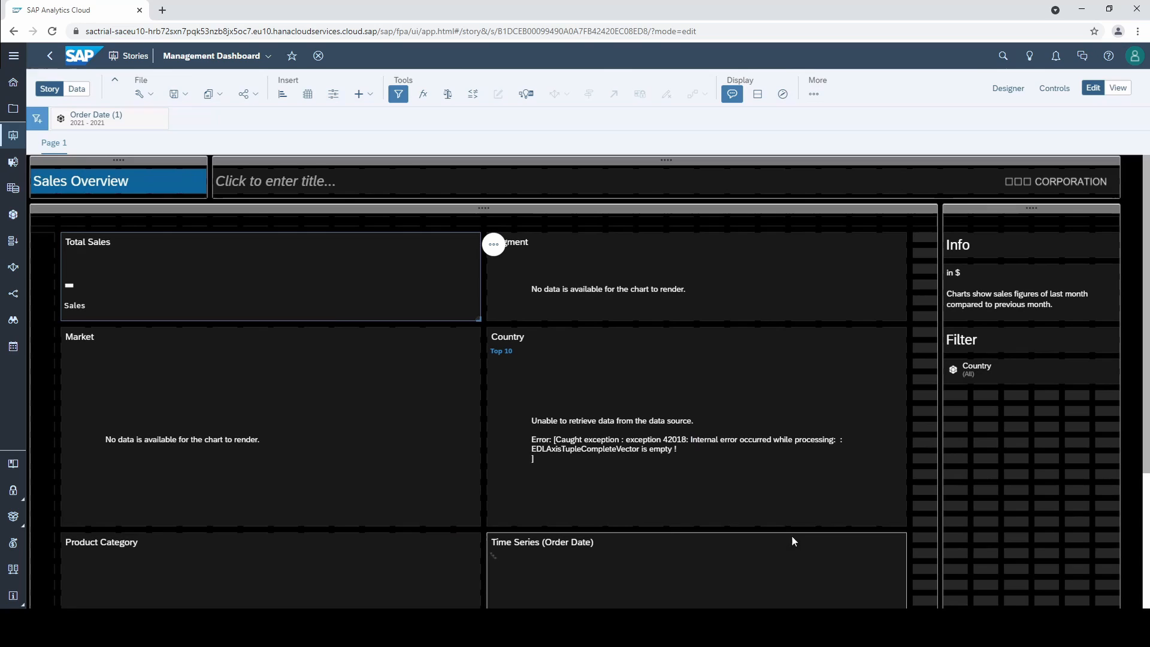
{"action": "mouse_move", "coordinate": [84, 119]}
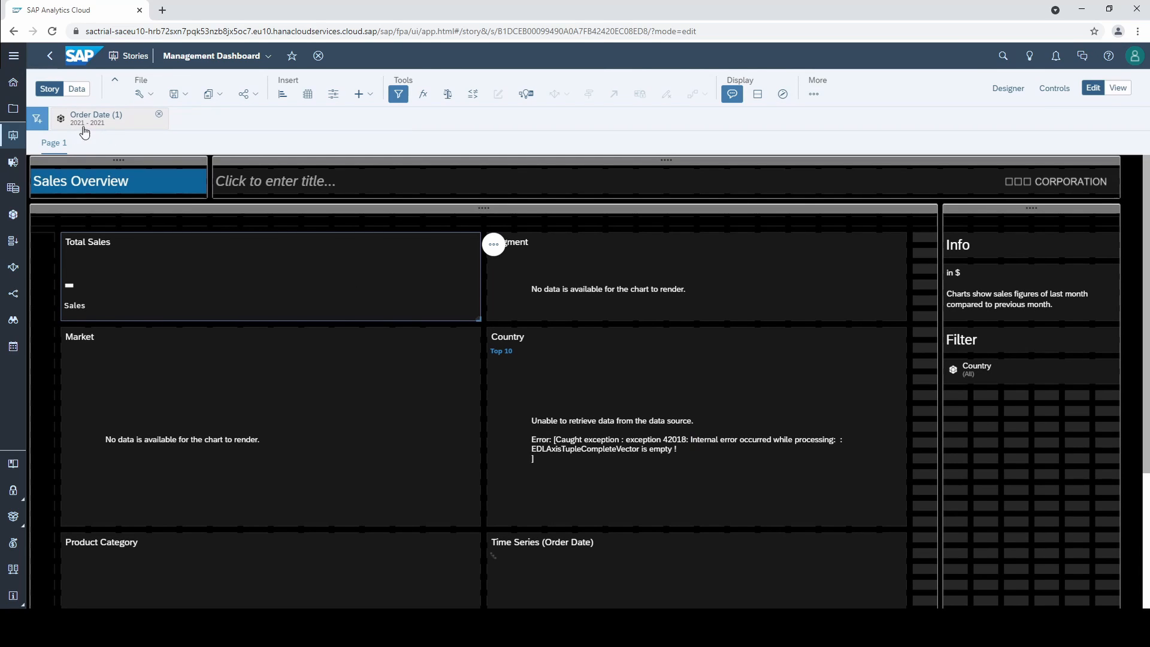
{"action": "left_click", "coordinate": [96, 118]}
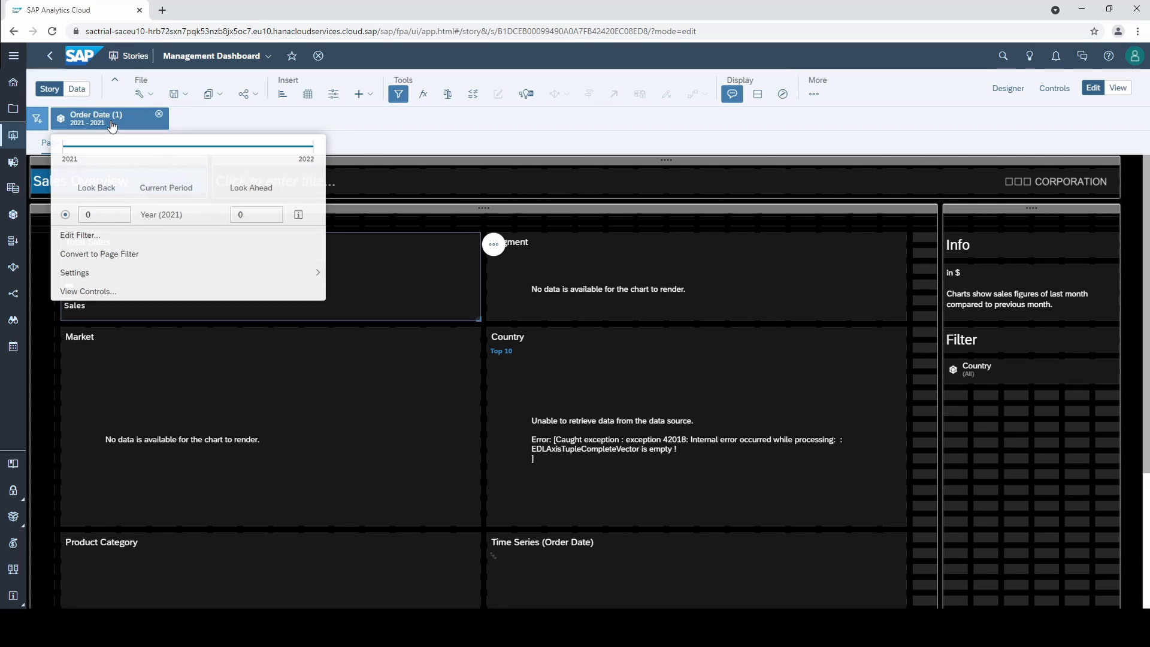
- Reopen the Order Date filter definition and try Month then Day range granularity
{"action": "left_click", "coordinate": [80, 234]}
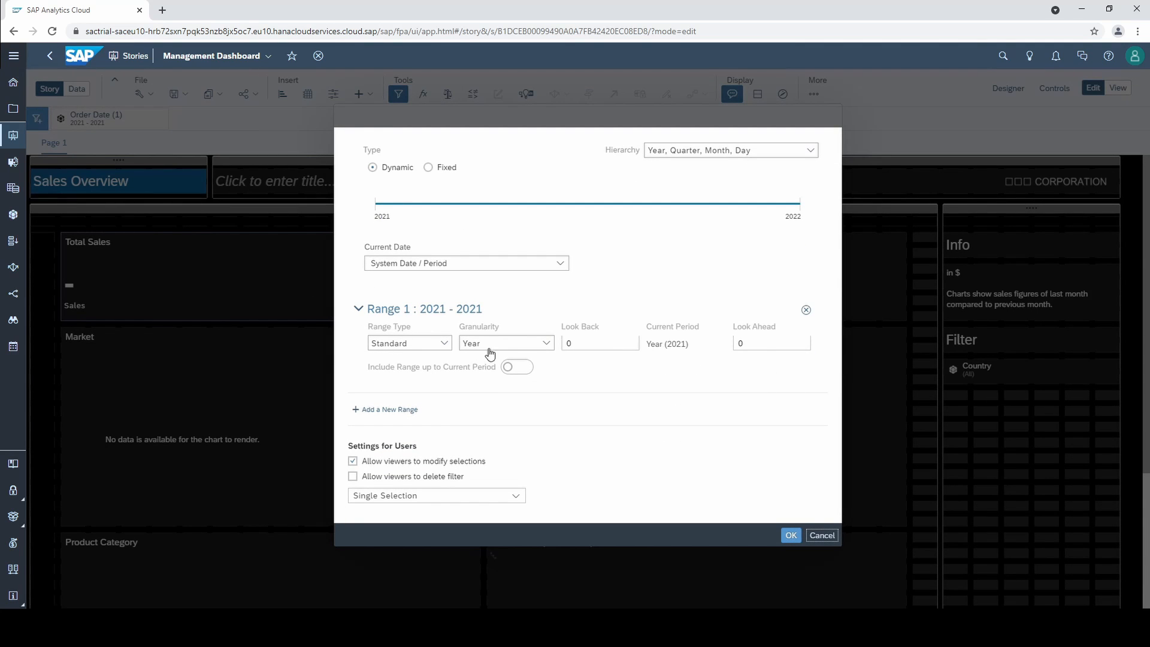
{"action": "mouse_move", "coordinate": [535, 351]}
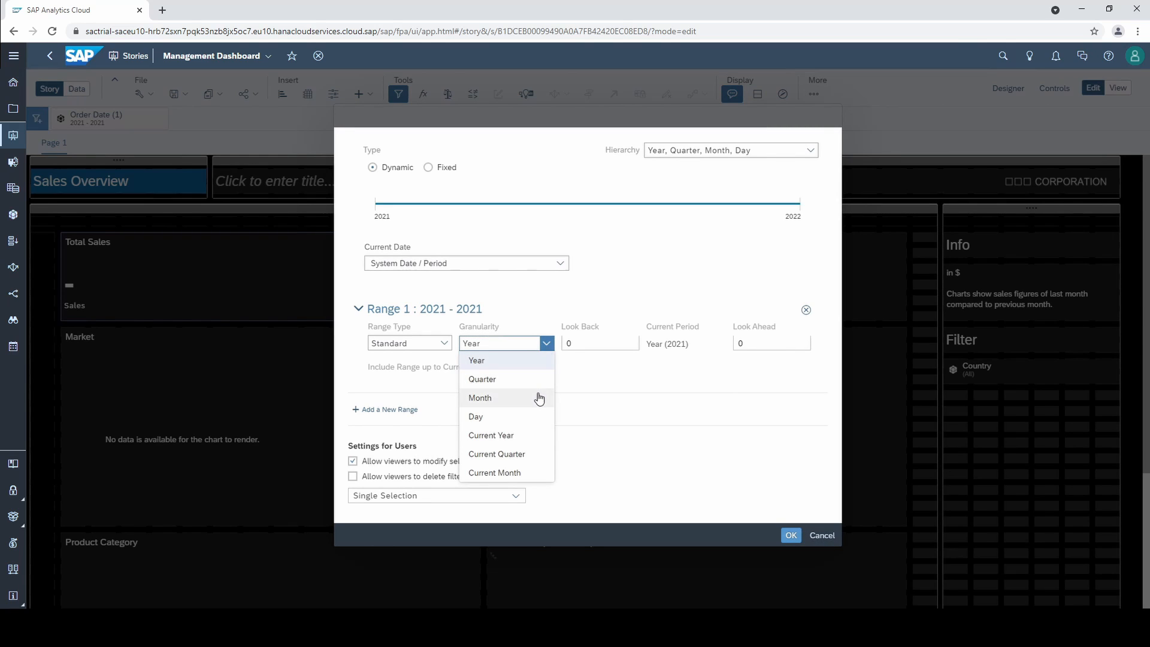
{"action": "left_click", "coordinate": [479, 398]}
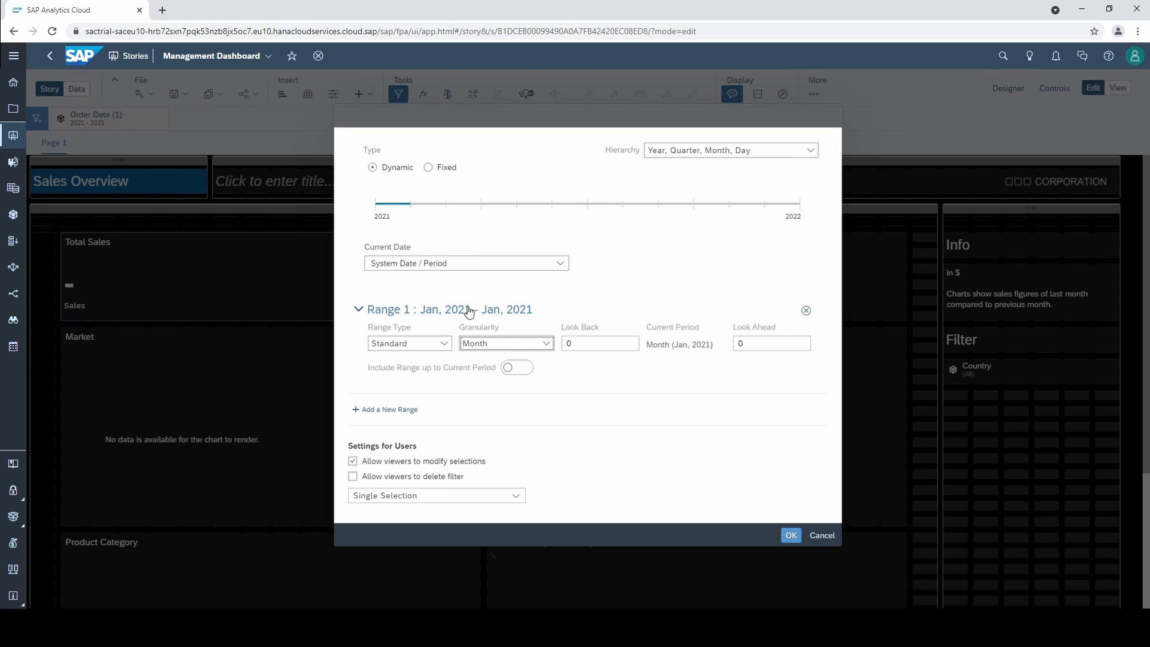
{"action": "mouse_move", "coordinate": [556, 347]}
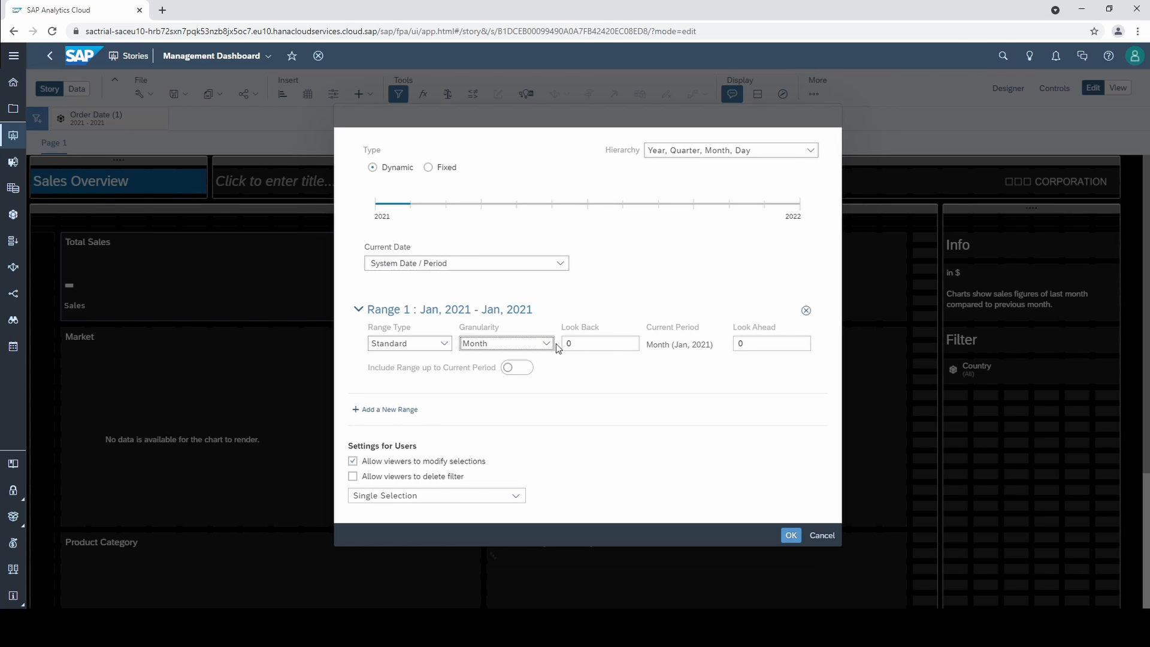
{"action": "mouse_move", "coordinate": [567, 366]}
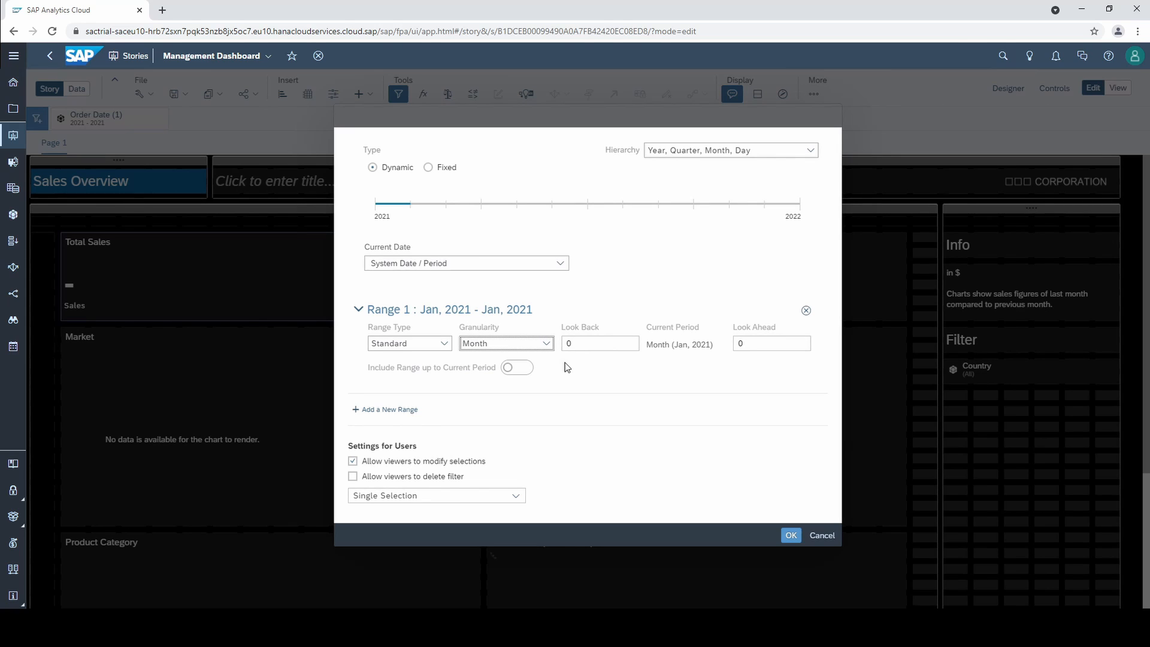
{"action": "mouse_move", "coordinate": [443, 343]}
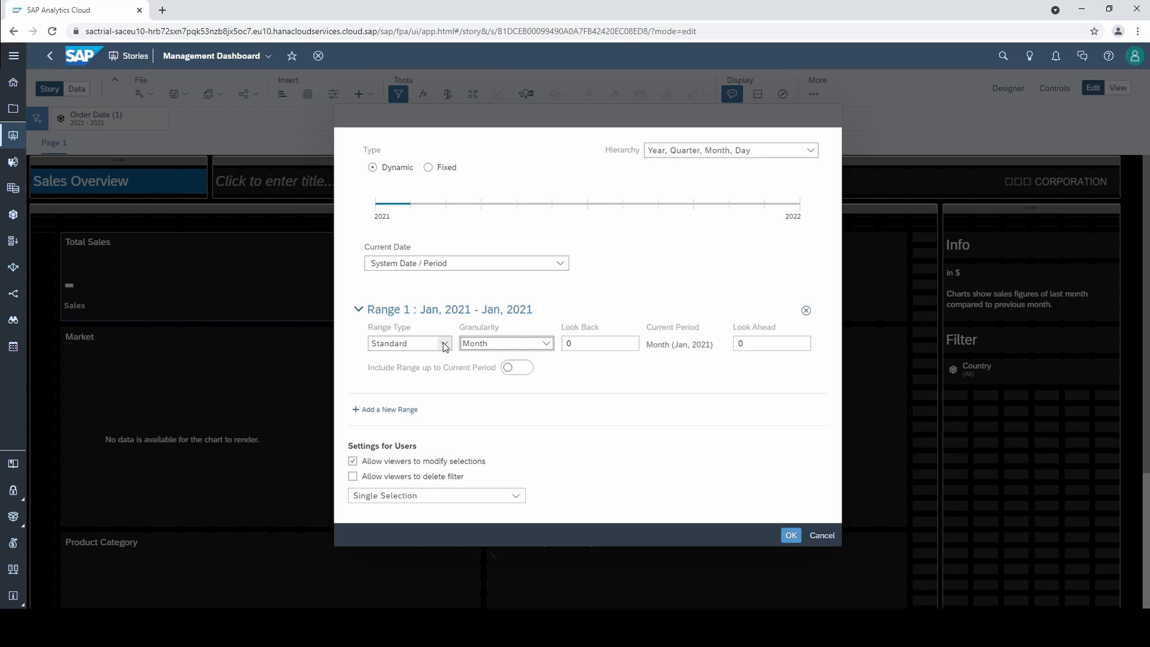
{"action": "mouse_move", "coordinate": [470, 348]}
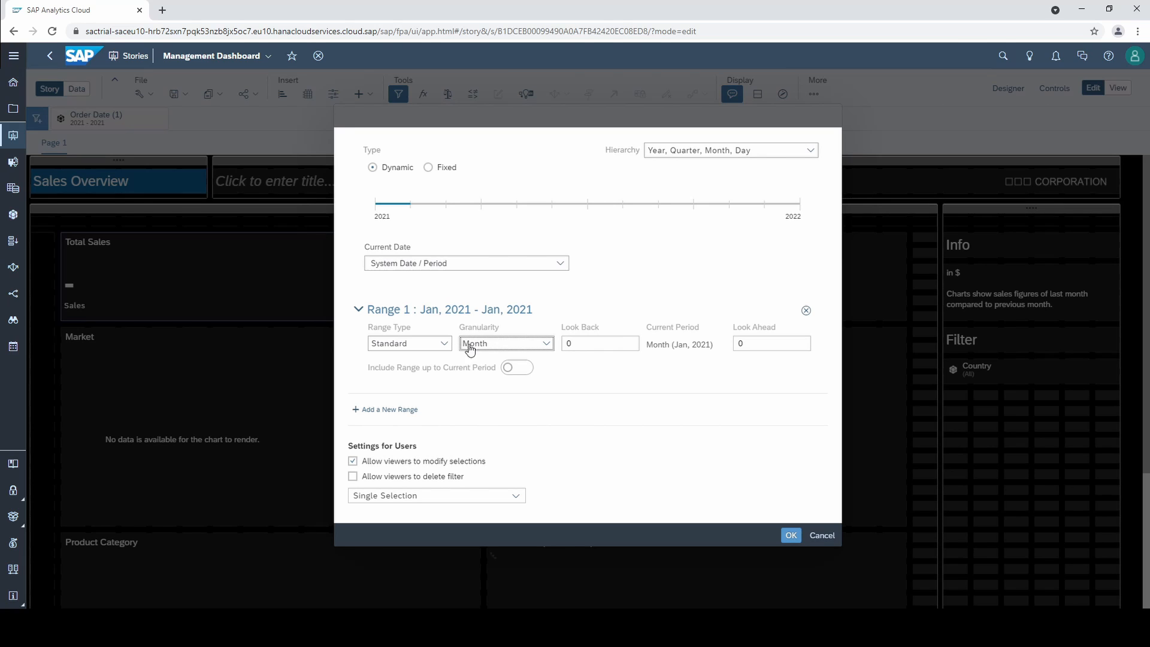
{"action": "left_click", "coordinate": [504, 342]}
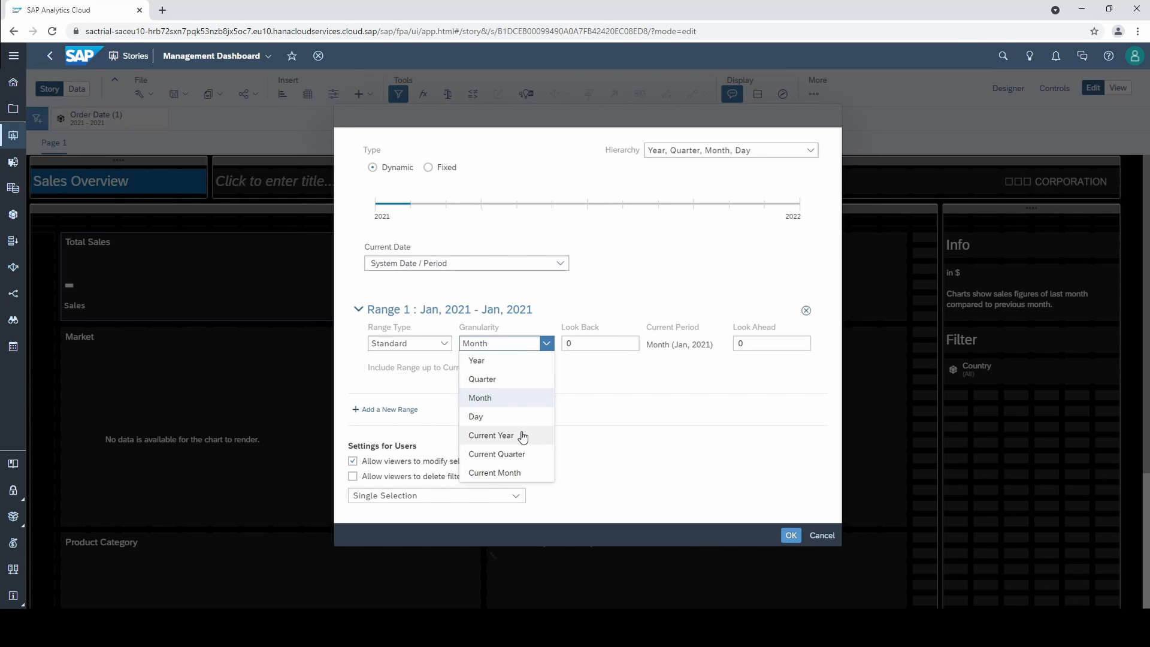
{"action": "mouse_move", "coordinate": [535, 424]}
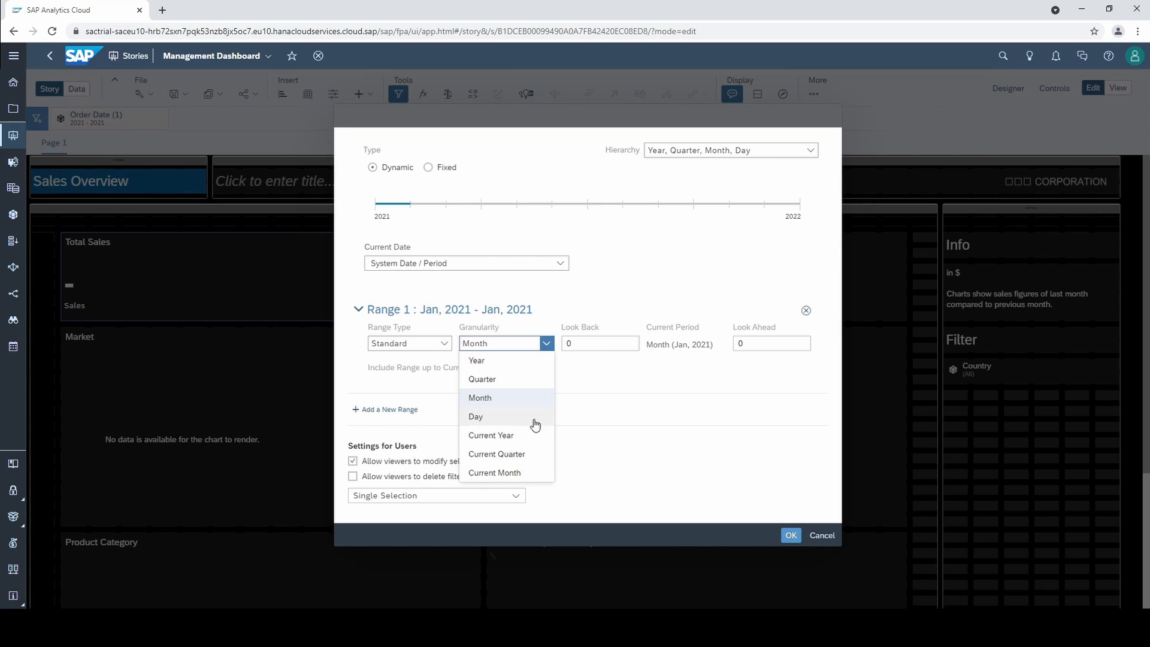
{"action": "left_click", "coordinate": [475, 415]}
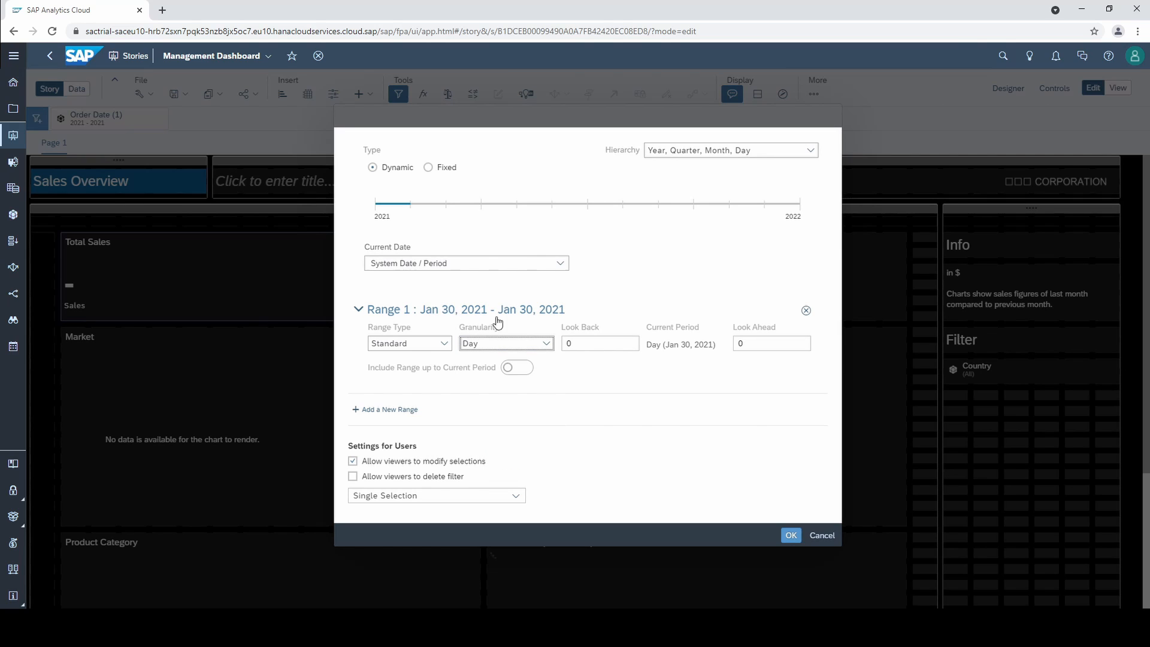
- Try Current Month, then settle Range 1 on Current Year (Jan 1–Jan 30, 2021)
{"action": "left_click", "coordinate": [546, 342]}
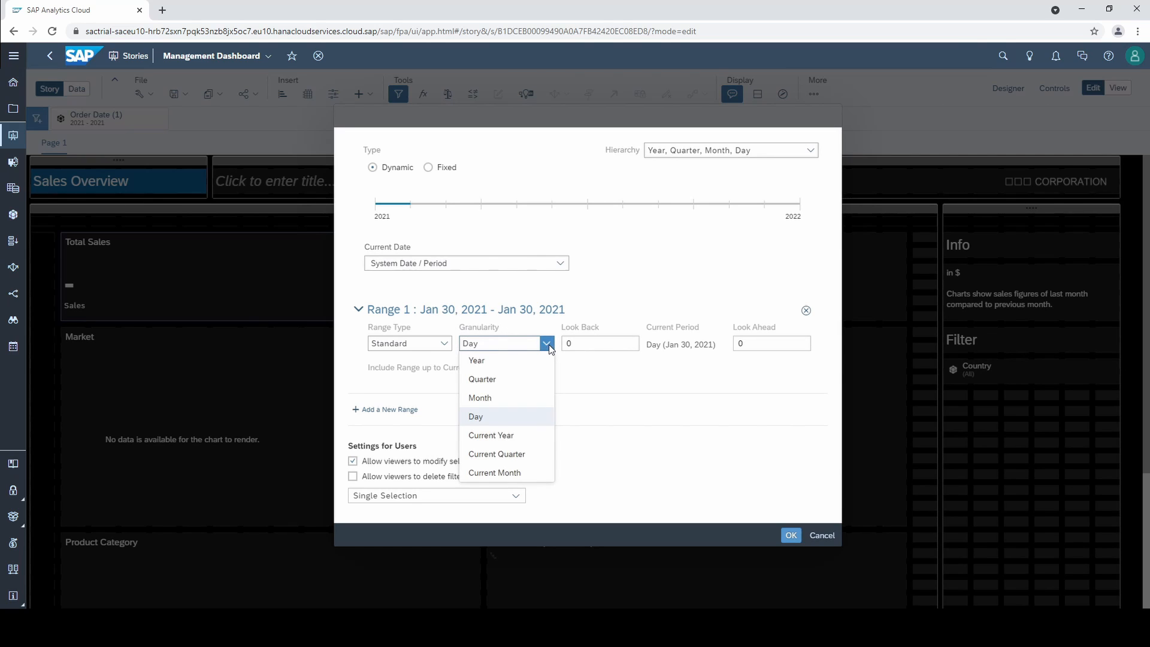
{"action": "mouse_move", "coordinate": [505, 454]}
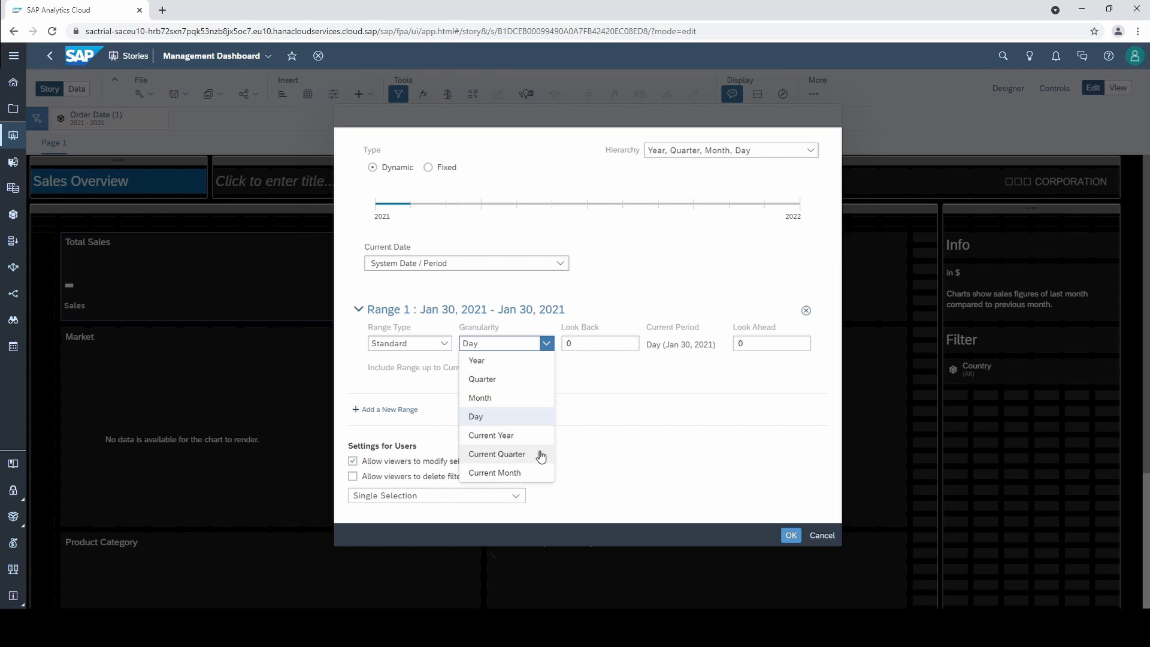
{"action": "mouse_move", "coordinate": [538, 472]}
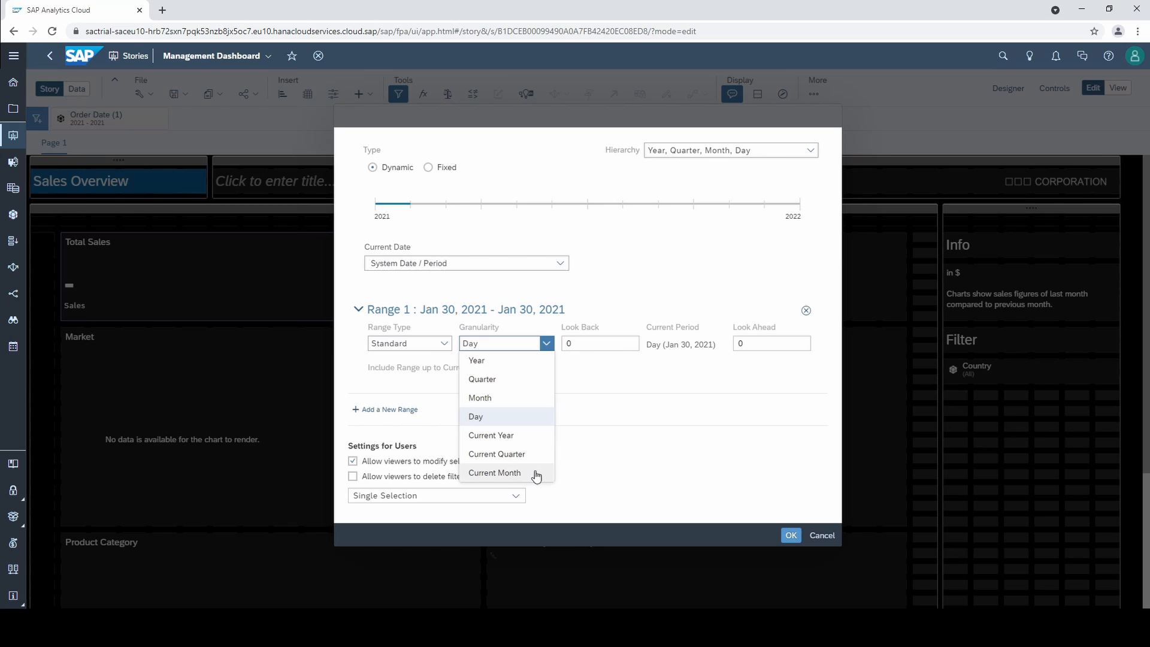
{"action": "left_click", "coordinate": [494, 472]}
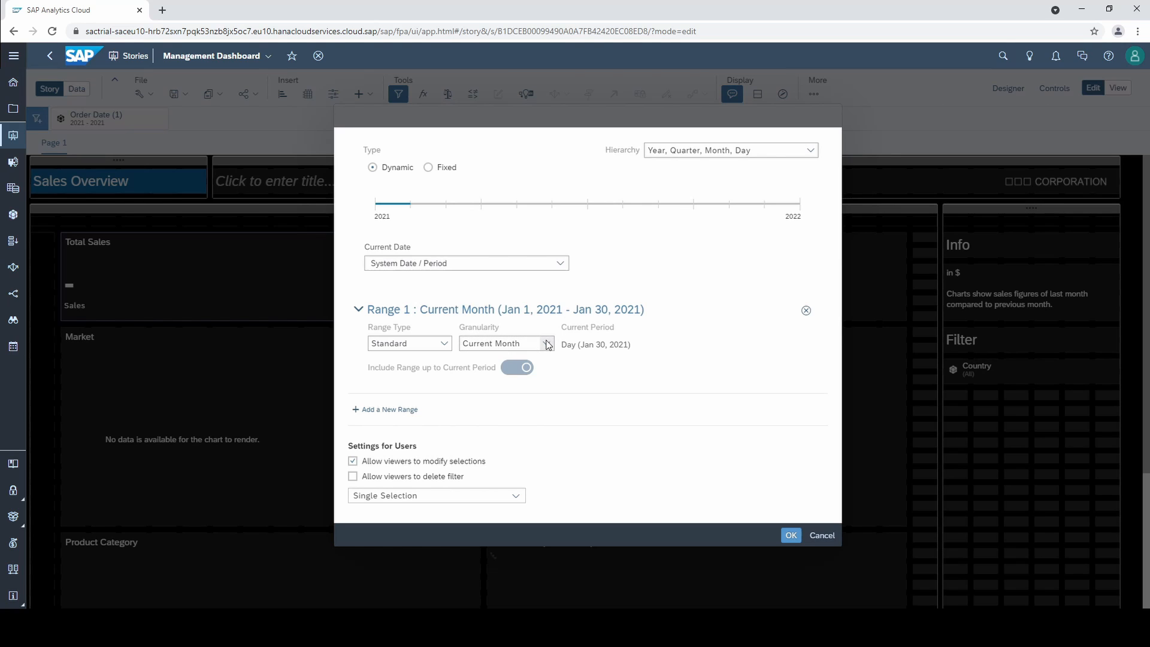
{"action": "left_click", "coordinate": [546, 343]}
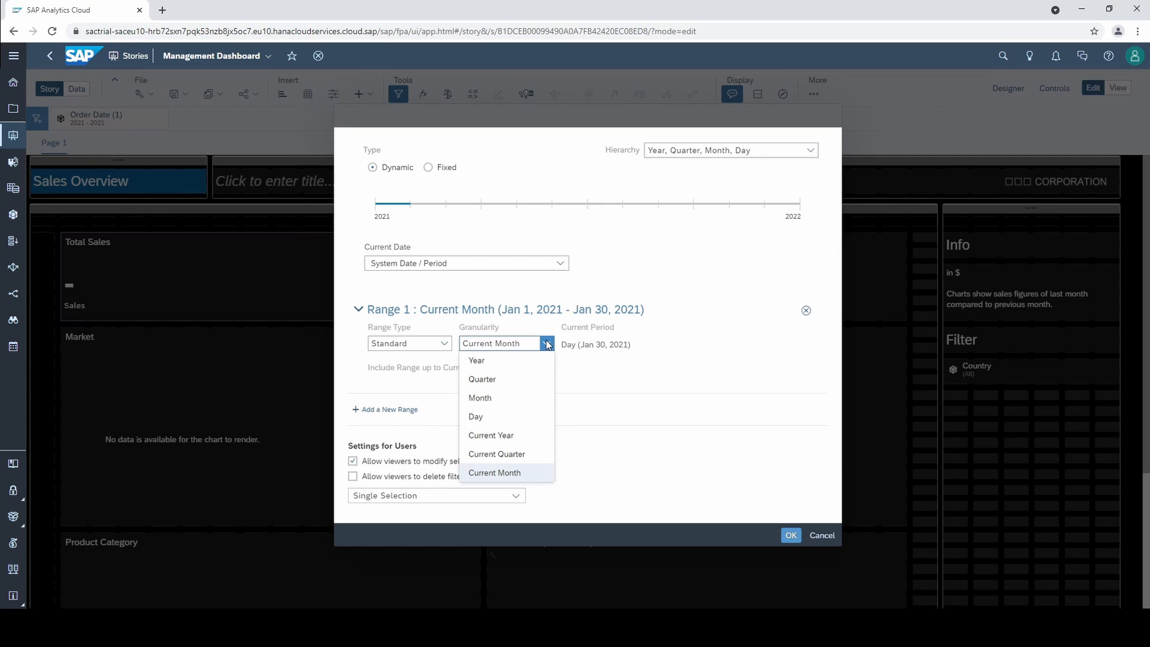
{"action": "left_click", "coordinate": [492, 435]}
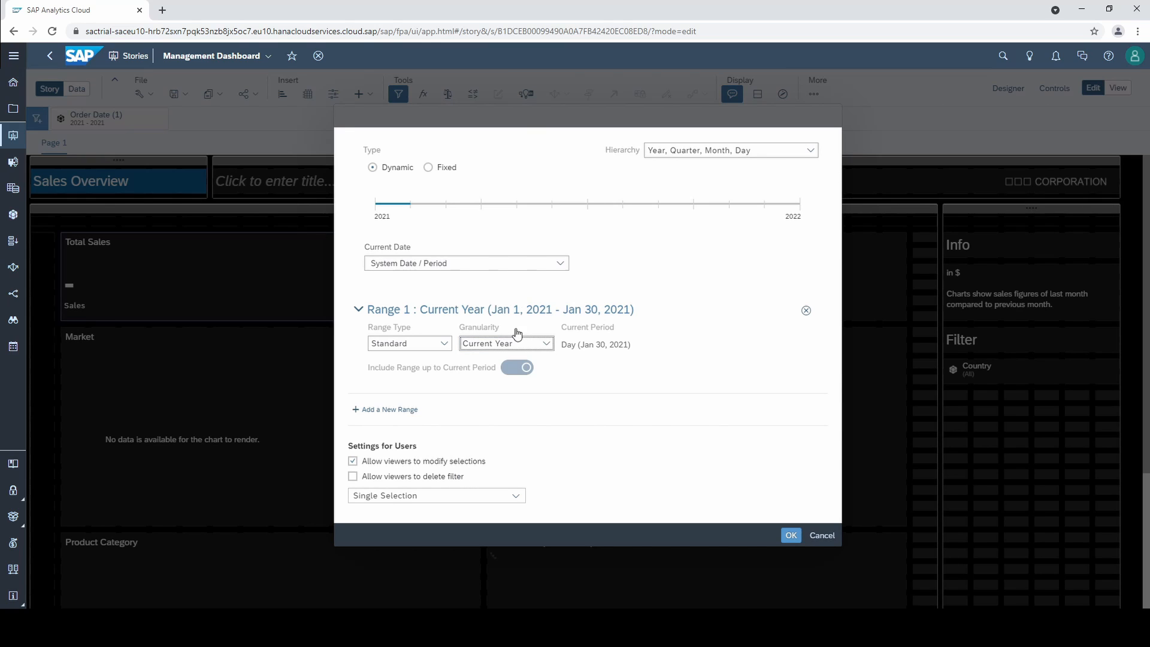
{"action": "mouse_move", "coordinate": [545, 326]}
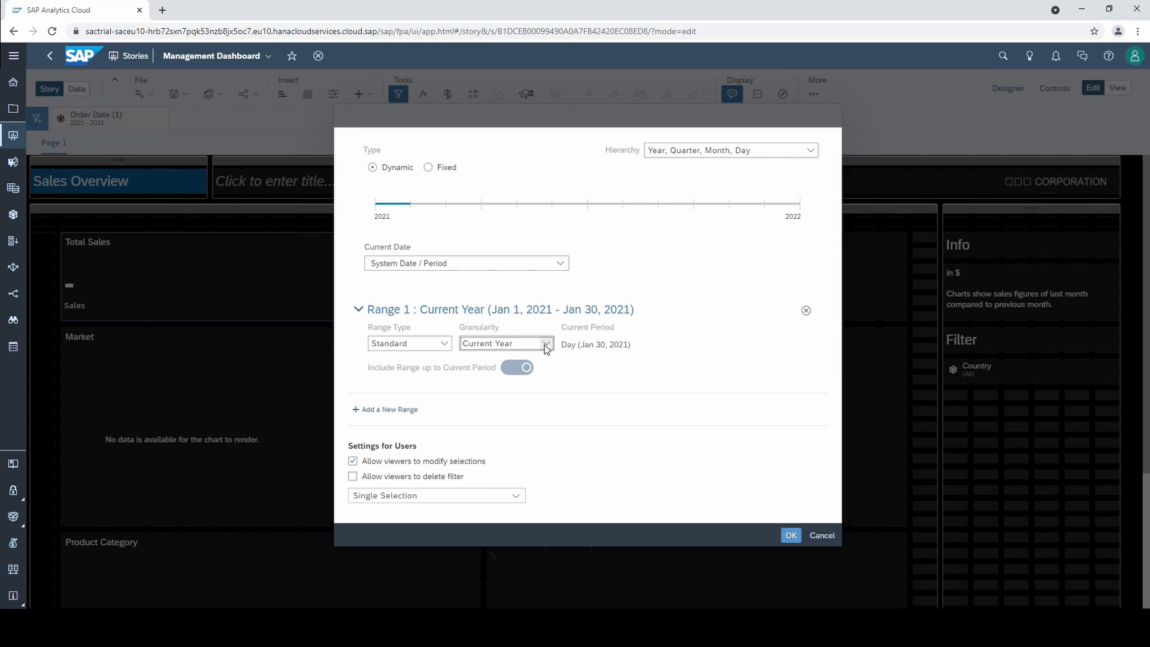
- Set Range 1 granularity back to Month so it covers Jan 2021
{"action": "left_click", "coordinate": [506, 343]}
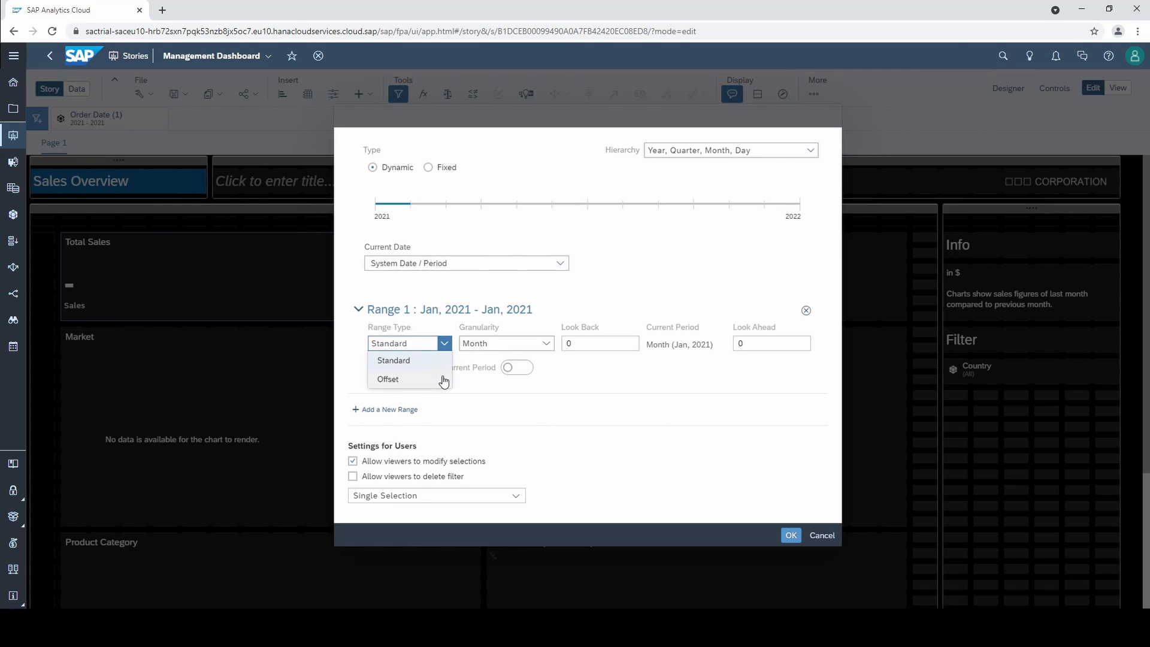
- Make the range an Offset of 1 Month back from the current period
{"action": "left_click", "coordinate": [388, 380]}
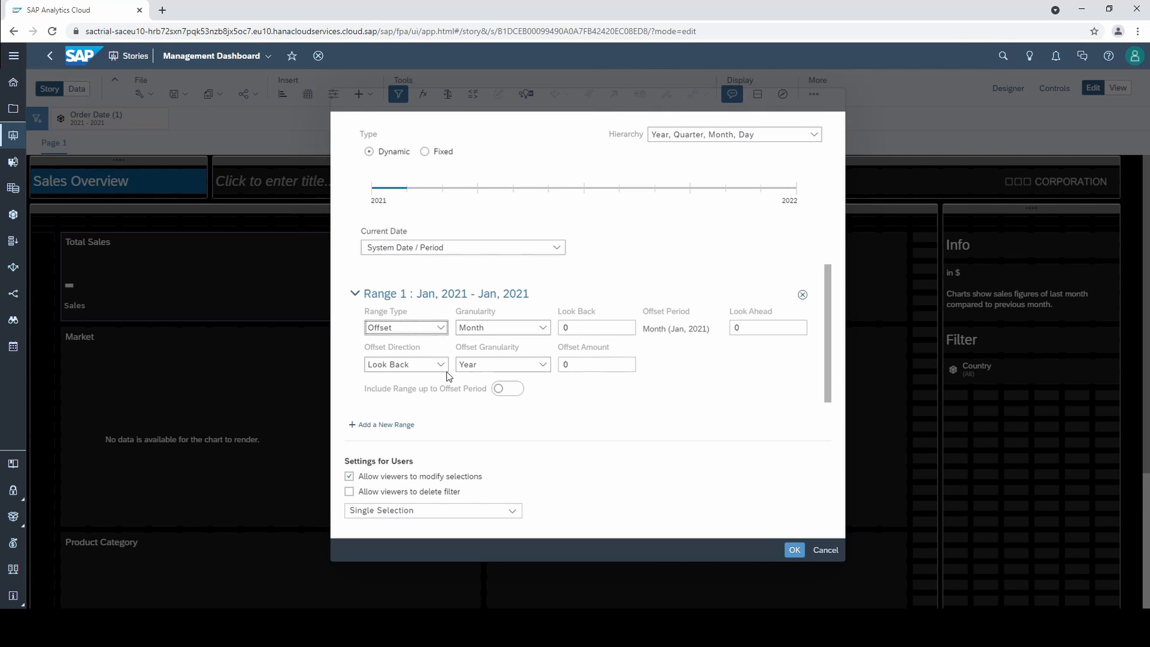
{"action": "mouse_move", "coordinate": [469, 363]}
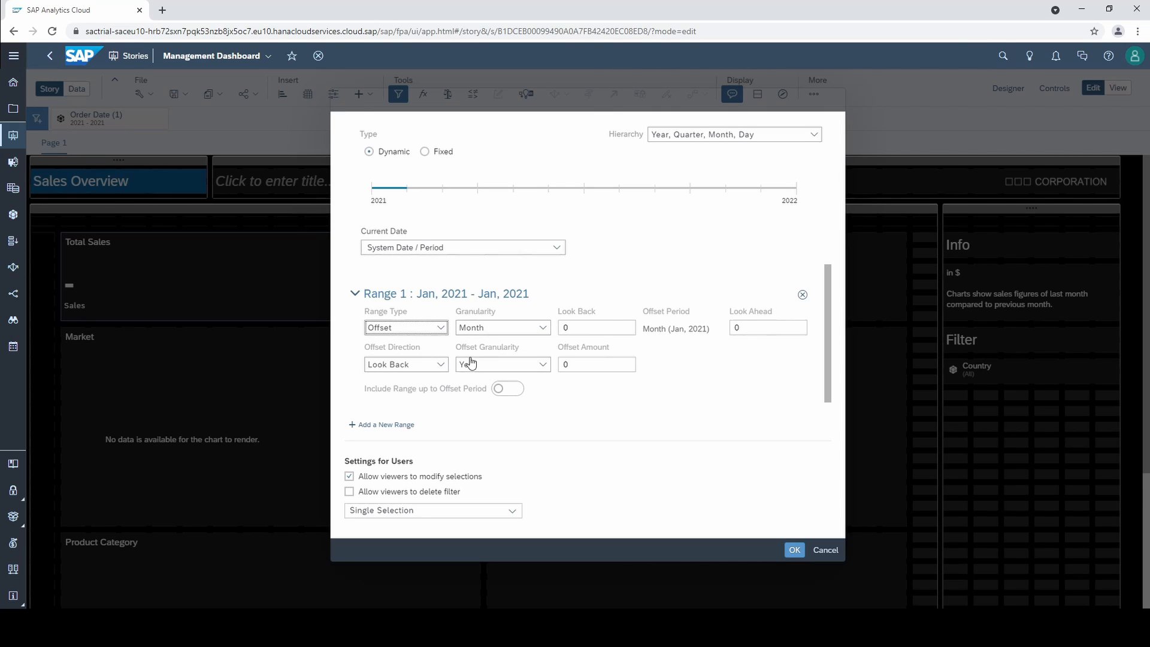
{"action": "left_click", "coordinate": [502, 364]}
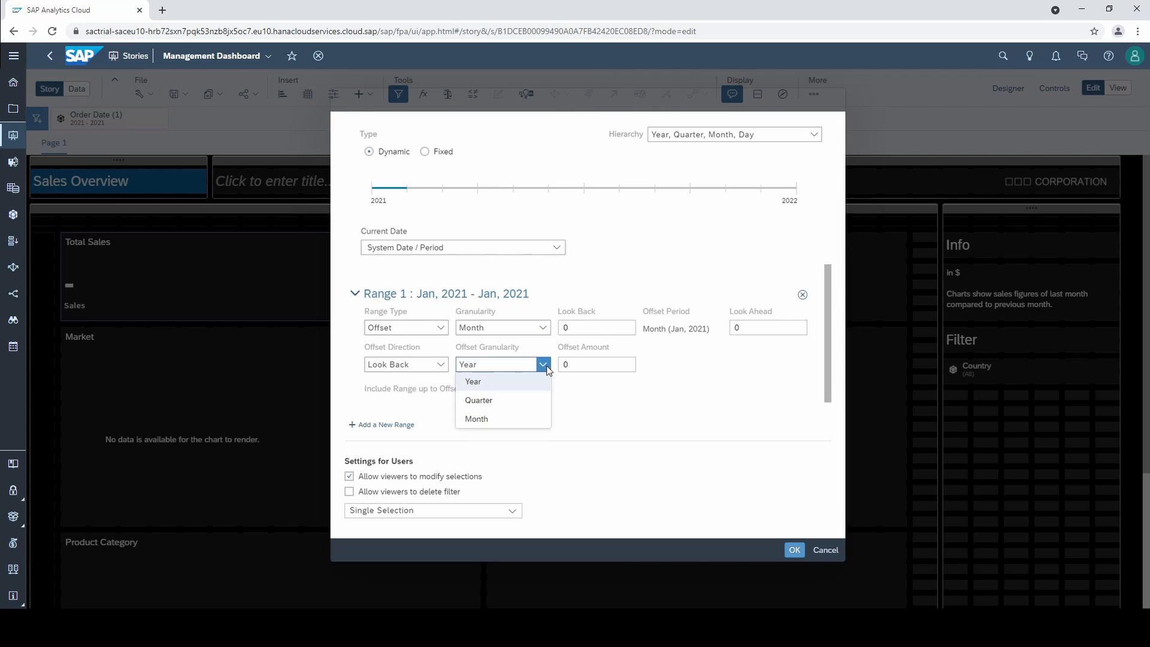
{"action": "left_click", "coordinate": [476, 419]}
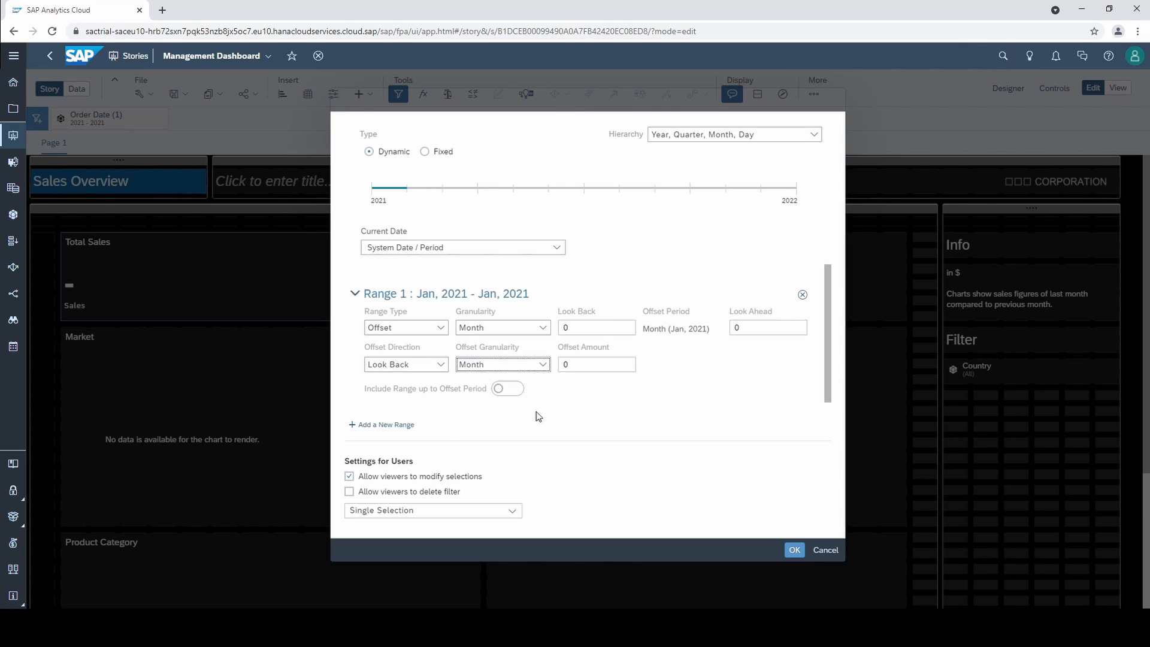
{"action": "left_click", "coordinate": [597, 364]}
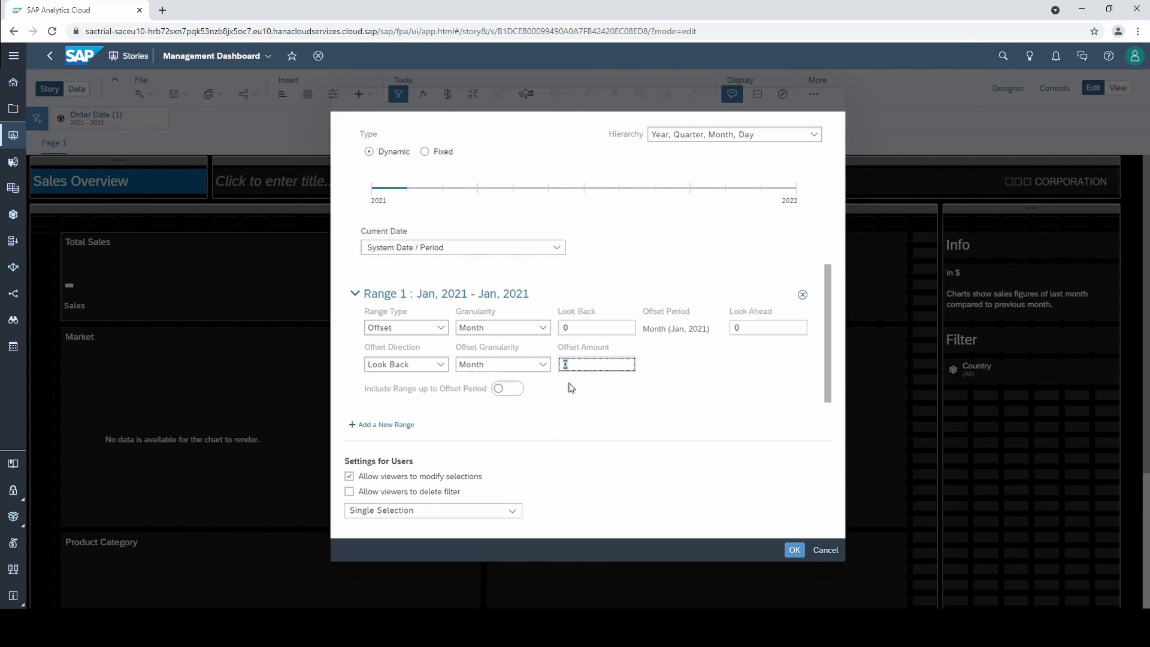
{"action": "type", "text": "1"}
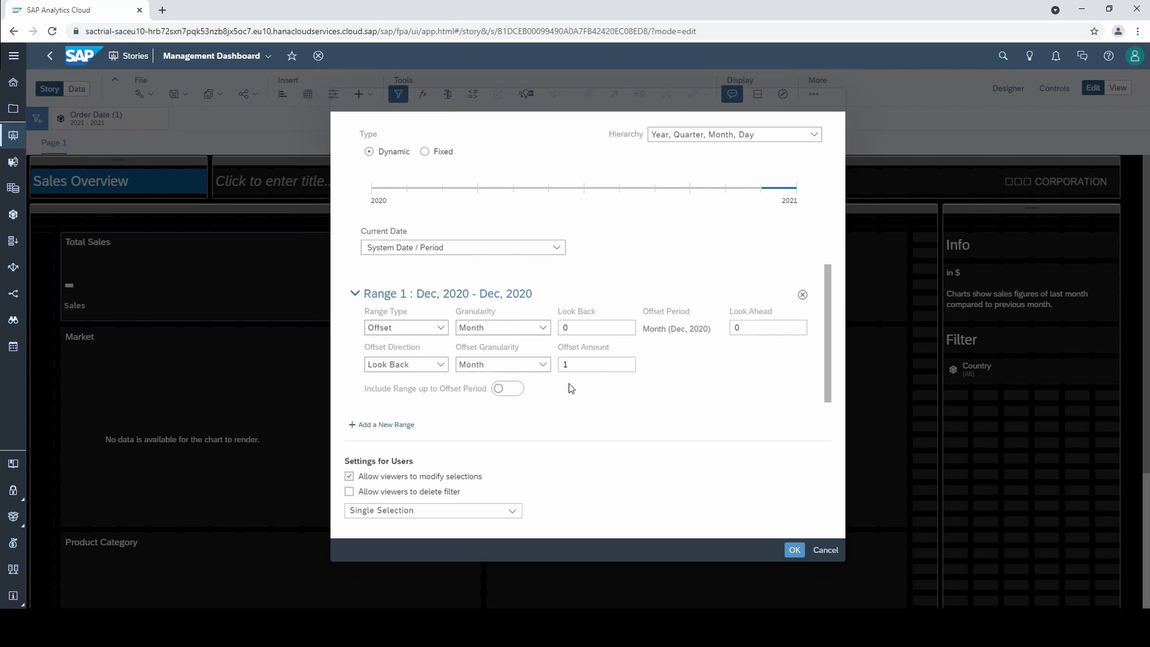
{"action": "mouse_move", "coordinate": [459, 312]}
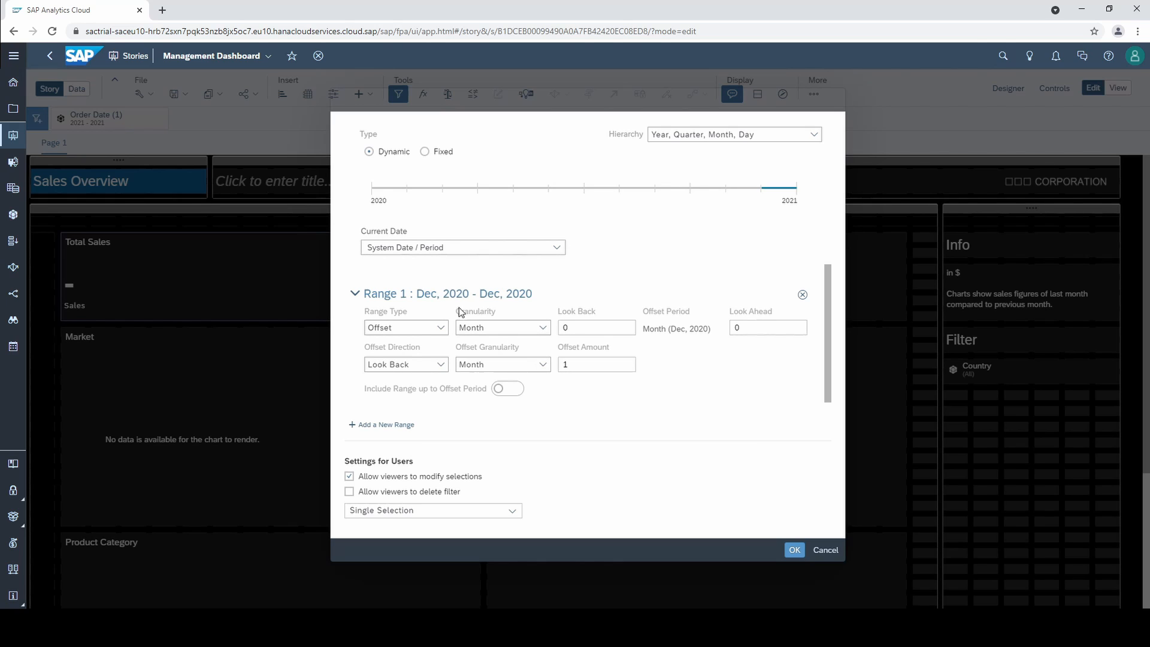
{"action": "mouse_move", "coordinate": [519, 305]}
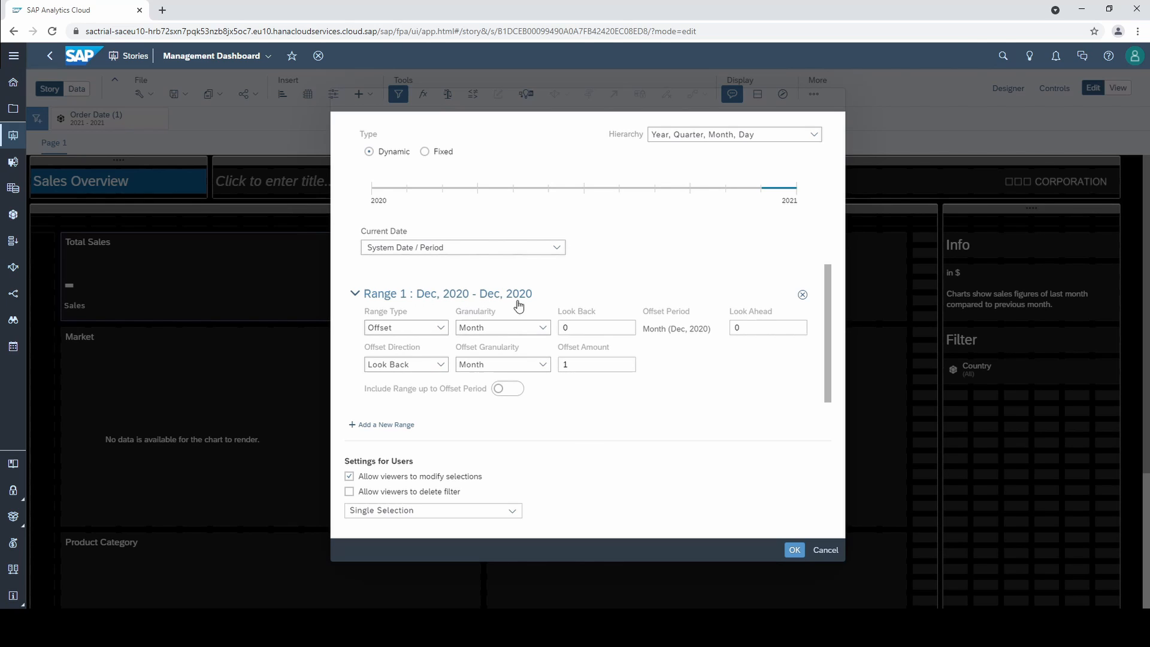
{"action": "mouse_move", "coordinate": [657, 309]}
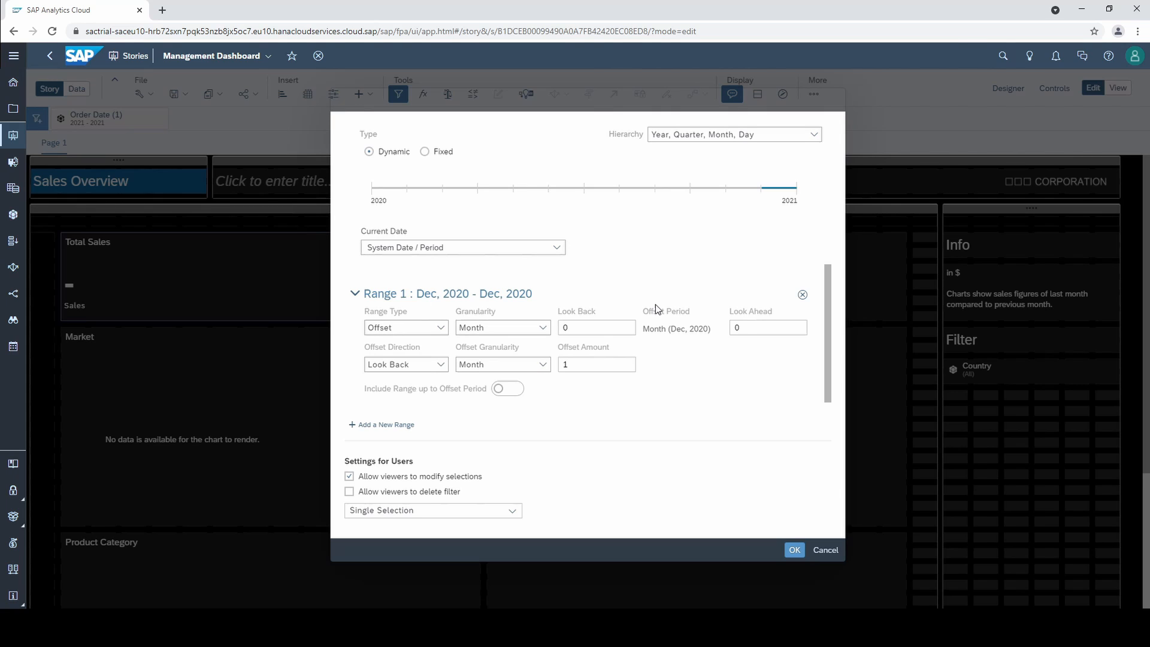
{"action": "mouse_move", "coordinate": [555, 345]}
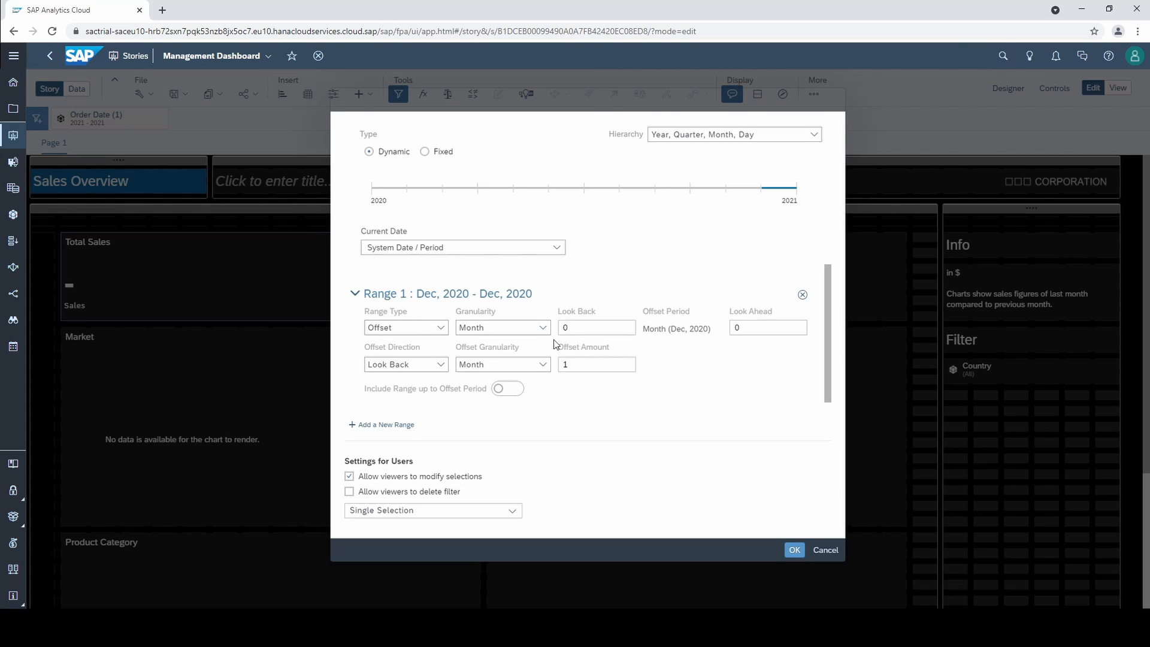
- Try a Year offset, return it to Month, and apply the Dec 2020 filter (Total Sales 1,714,288)
{"action": "left_click", "coordinate": [502, 364]}
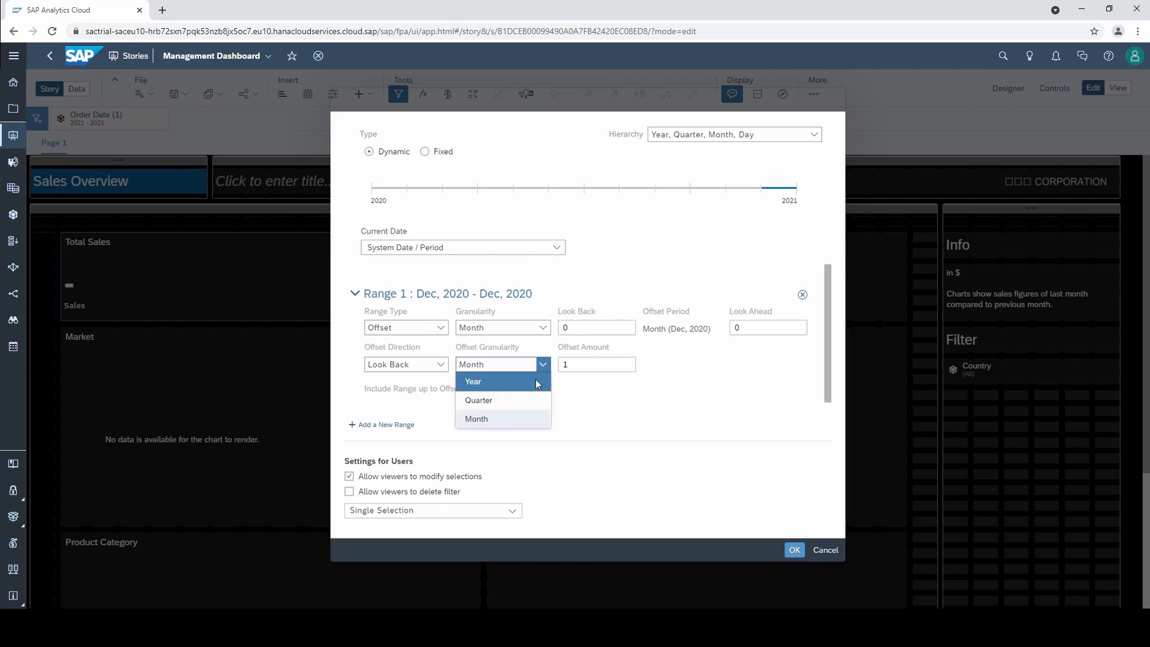
{"action": "left_click", "coordinate": [472, 381]}
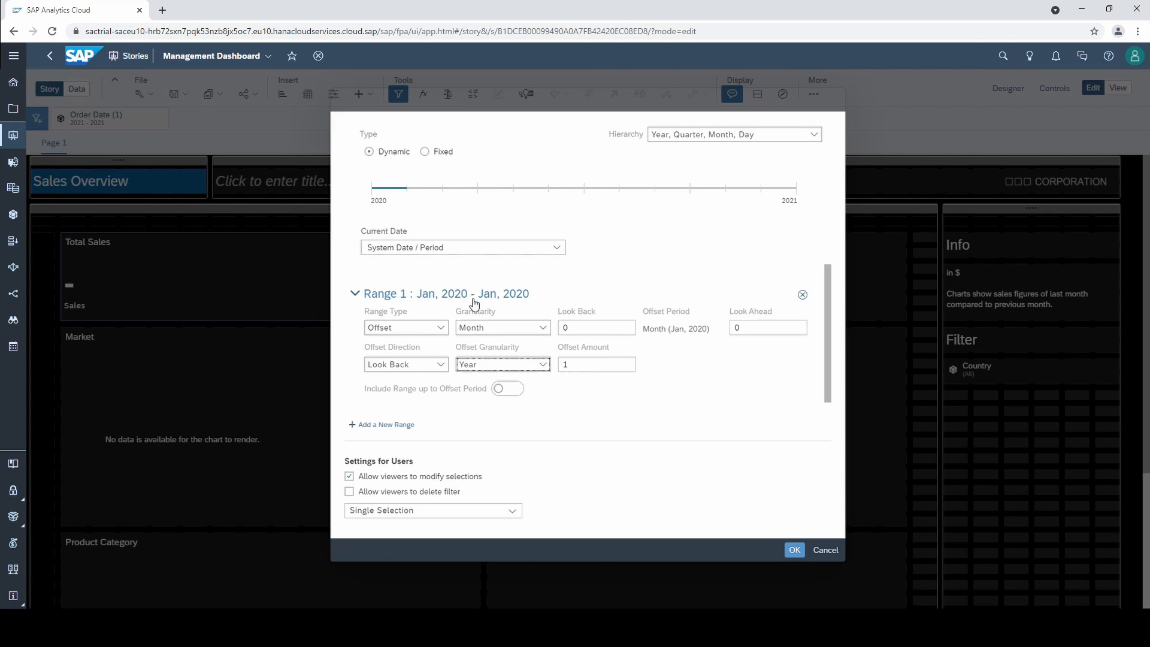
{"action": "mouse_move", "coordinate": [550, 364]}
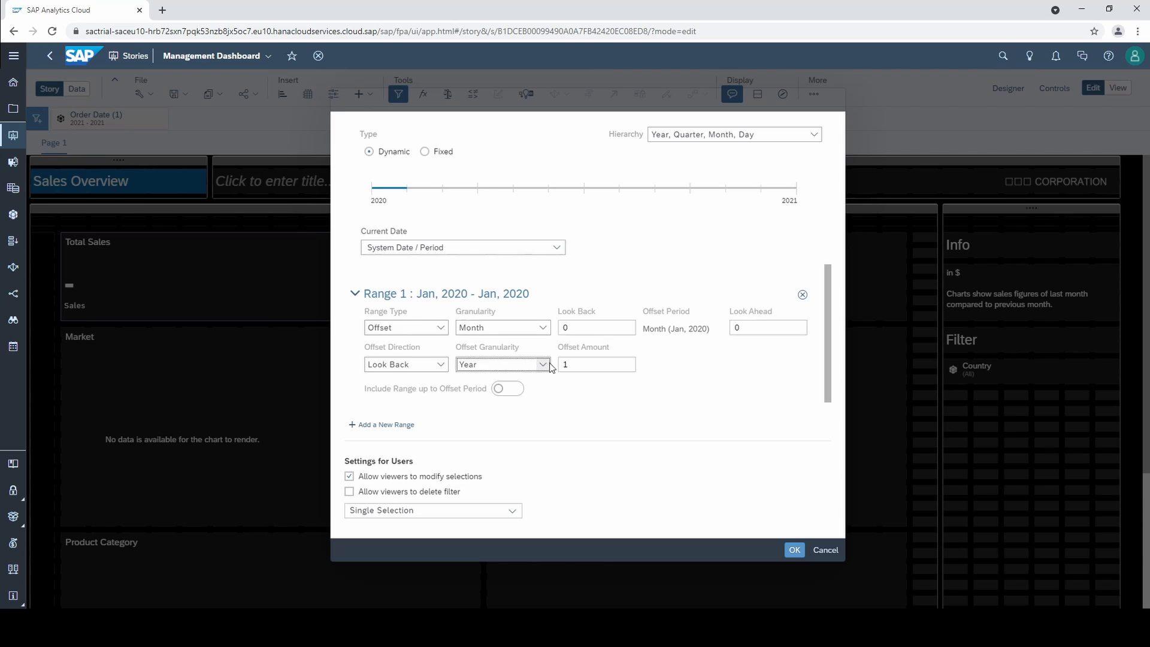
{"action": "left_click", "coordinate": [502, 364]}
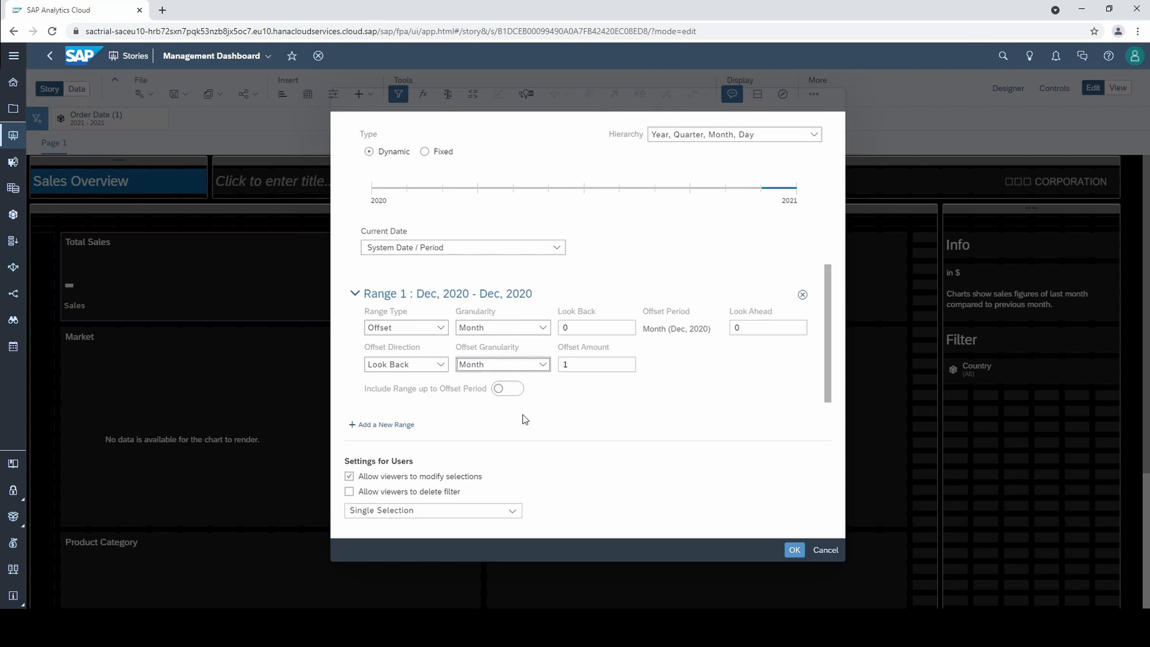
{"action": "mouse_move", "coordinate": [590, 398]}
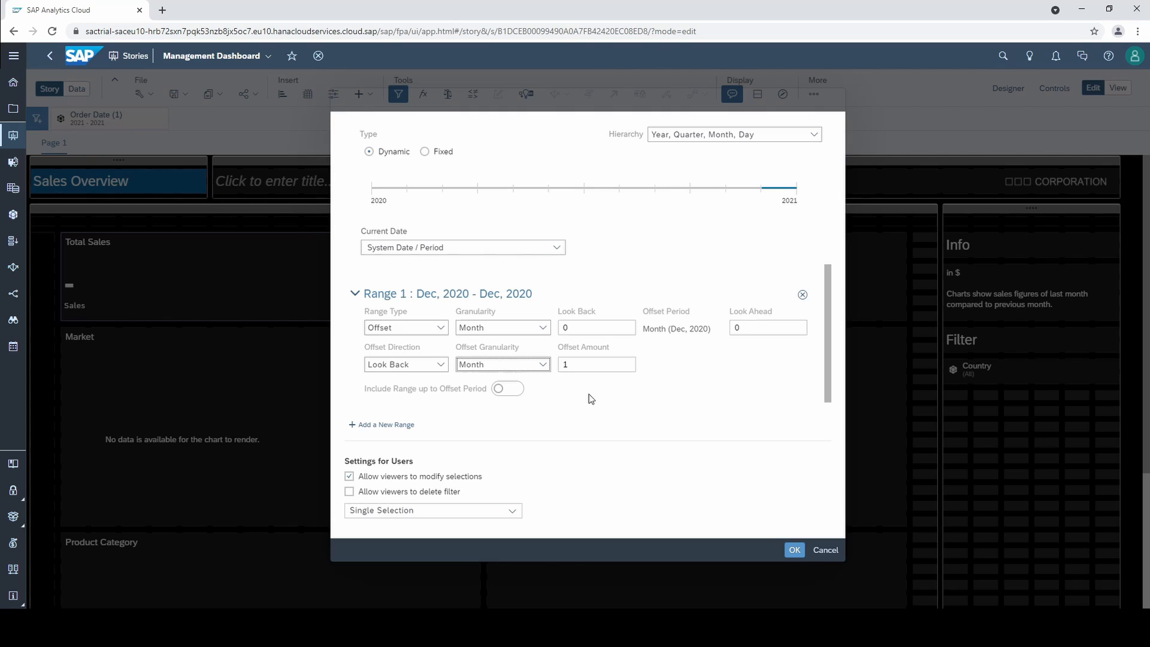
{"action": "mouse_move", "coordinate": [763, 177]}
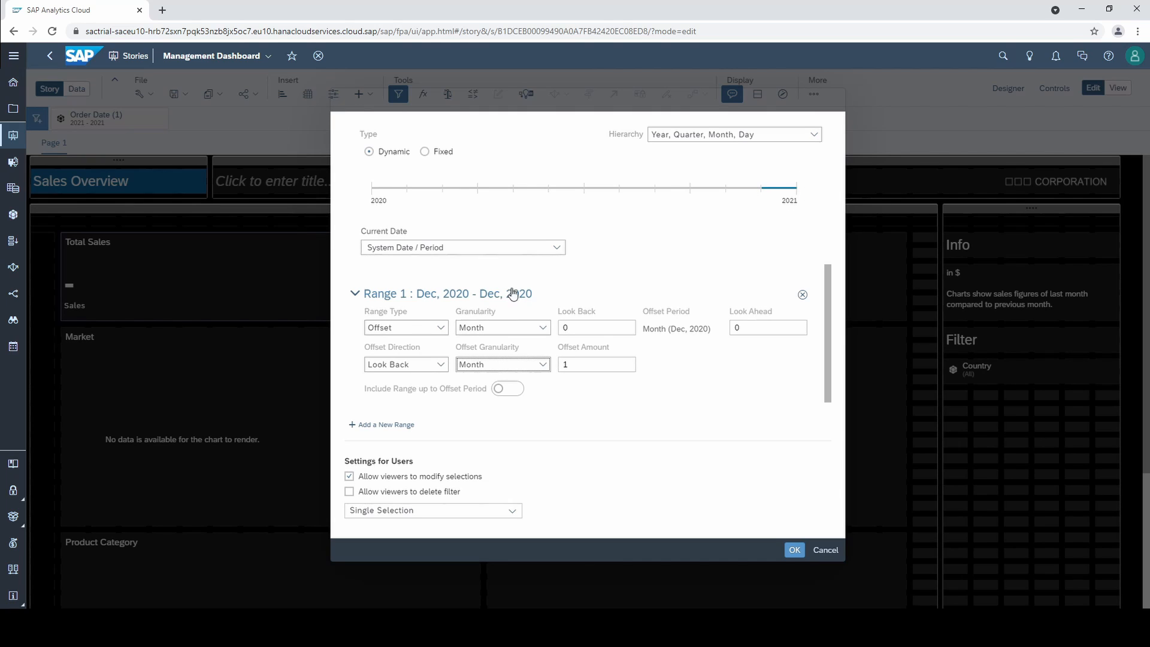
{"action": "mouse_move", "coordinate": [707, 496]}
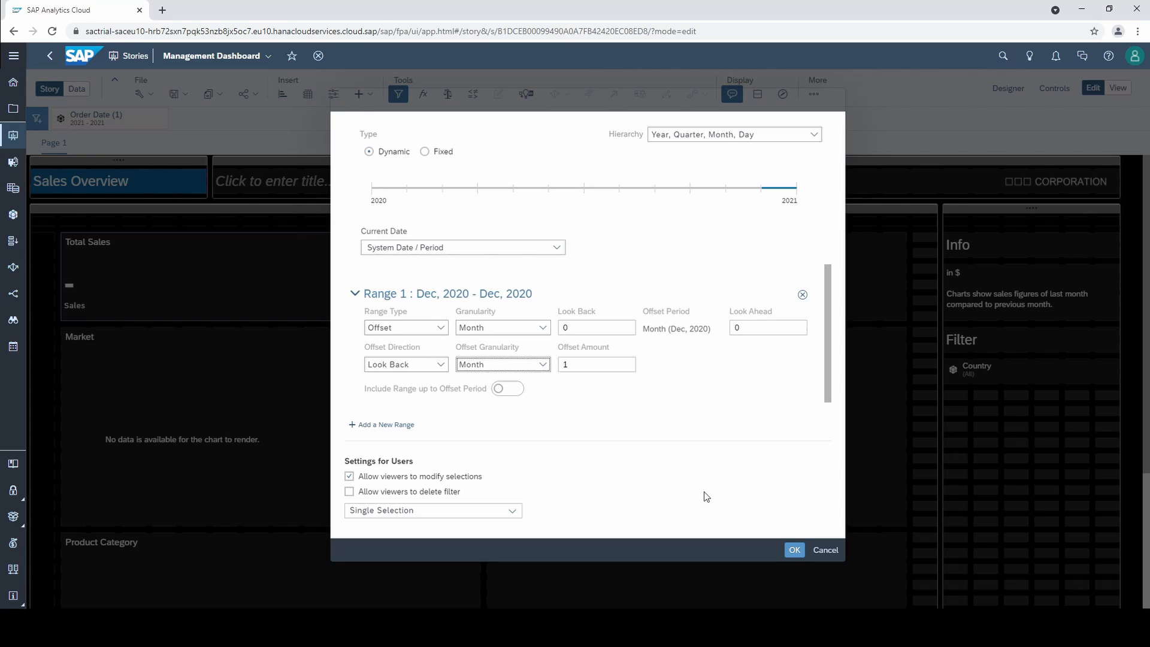
{"action": "left_click", "coordinate": [793, 549]}
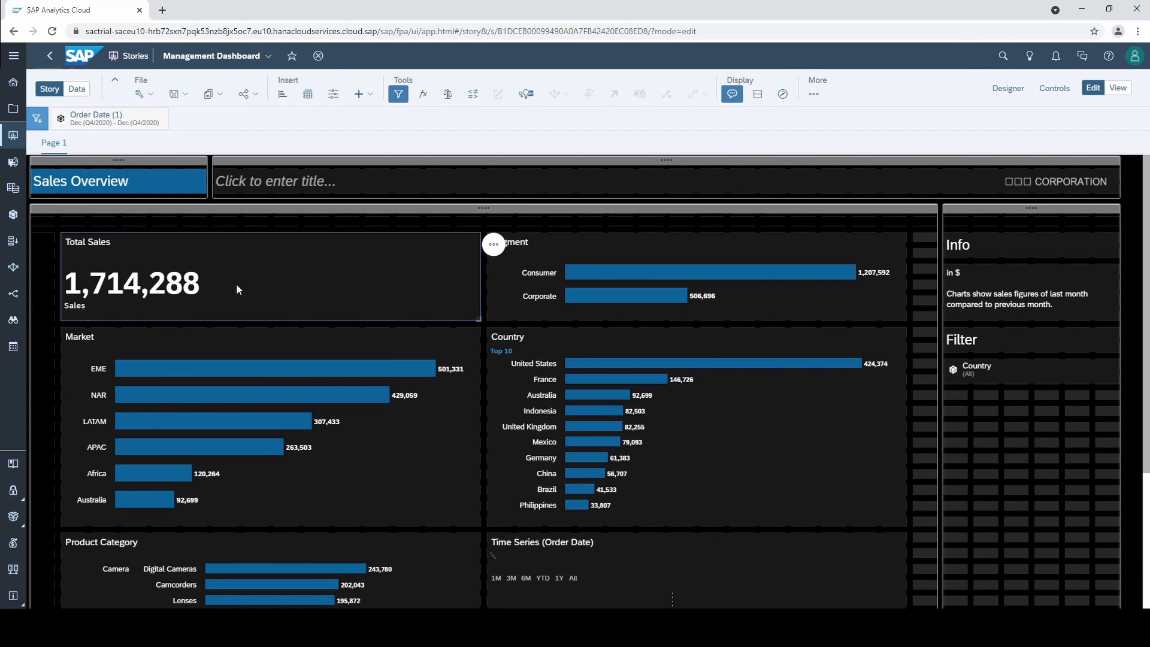
{"action": "mouse_move", "coordinate": [269, 280]}
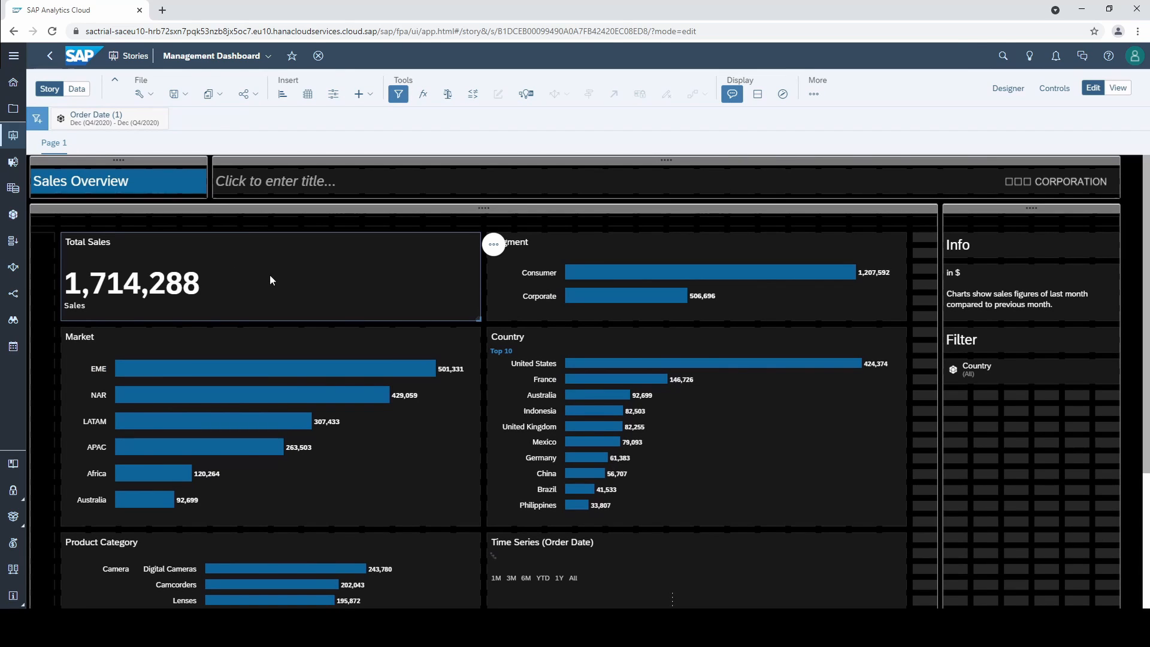
{"action": "mouse_move", "coordinate": [463, 280]}
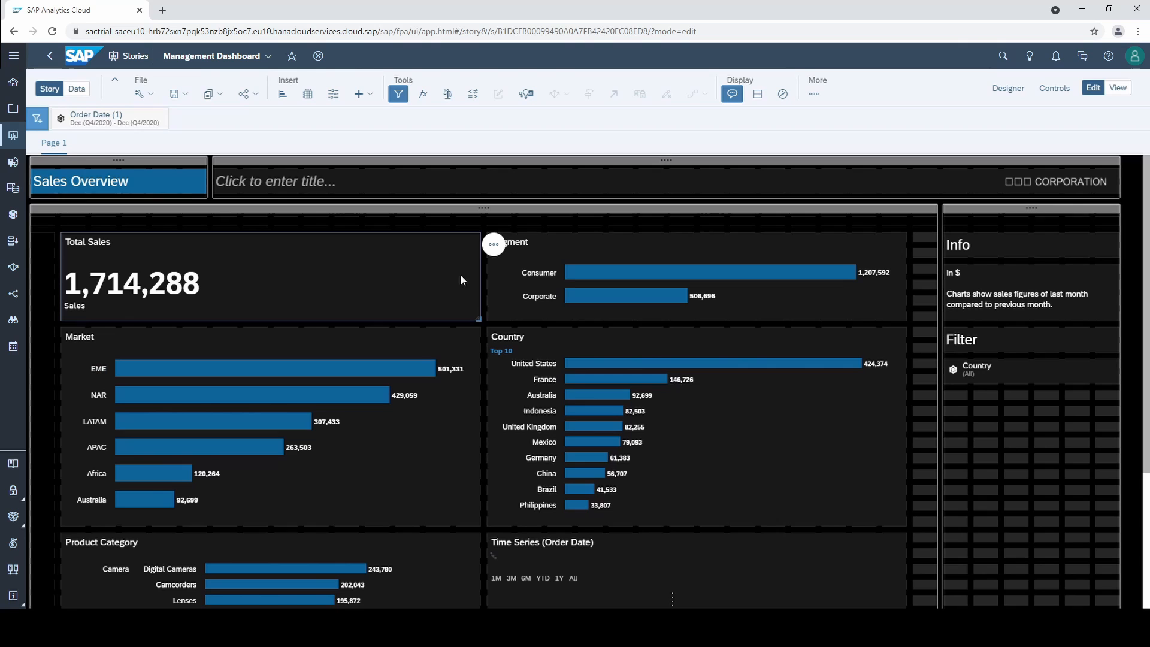
- Scroll through the dashboard to check every chart, including Time Series, shows only Dec 2020
{"action": "scroll", "scroll_direction": "down", "scroll_amount": 3}
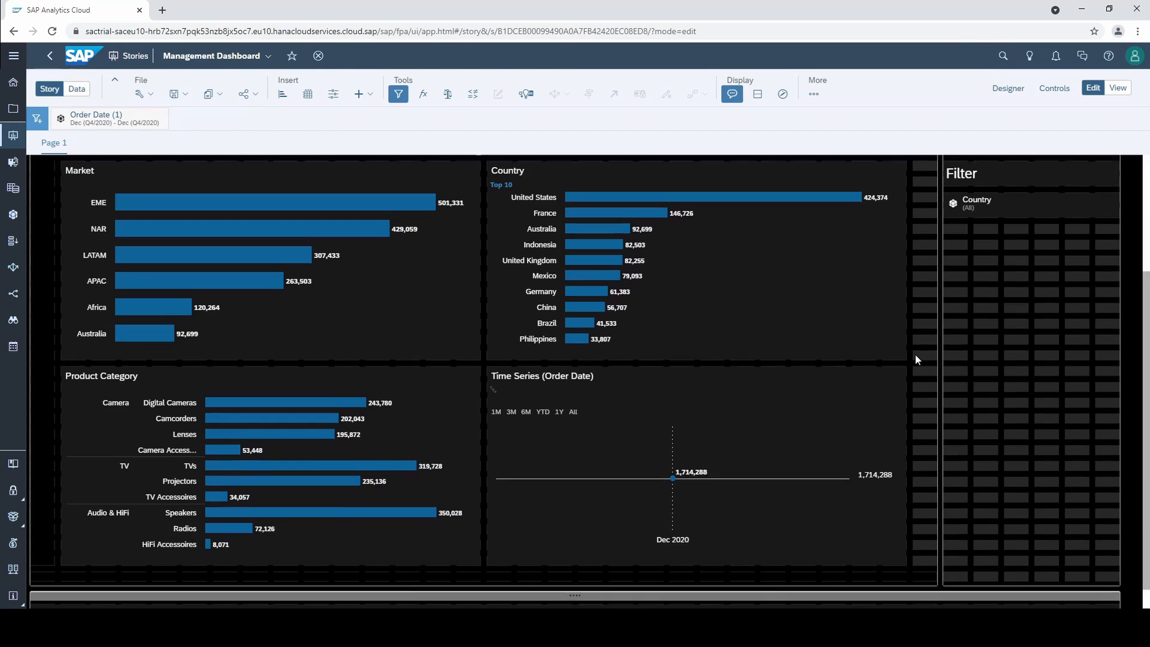
{"action": "scroll", "scroll_direction": "down", "scroll_amount": 3}
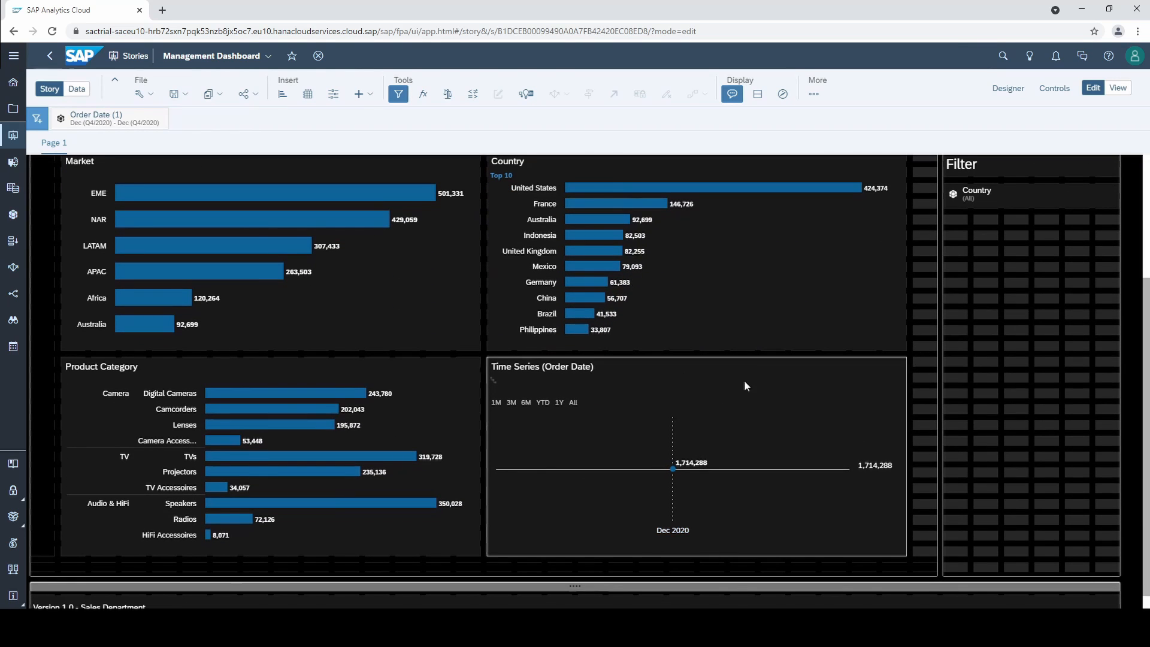
{"action": "mouse_move", "coordinate": [855, 503]}
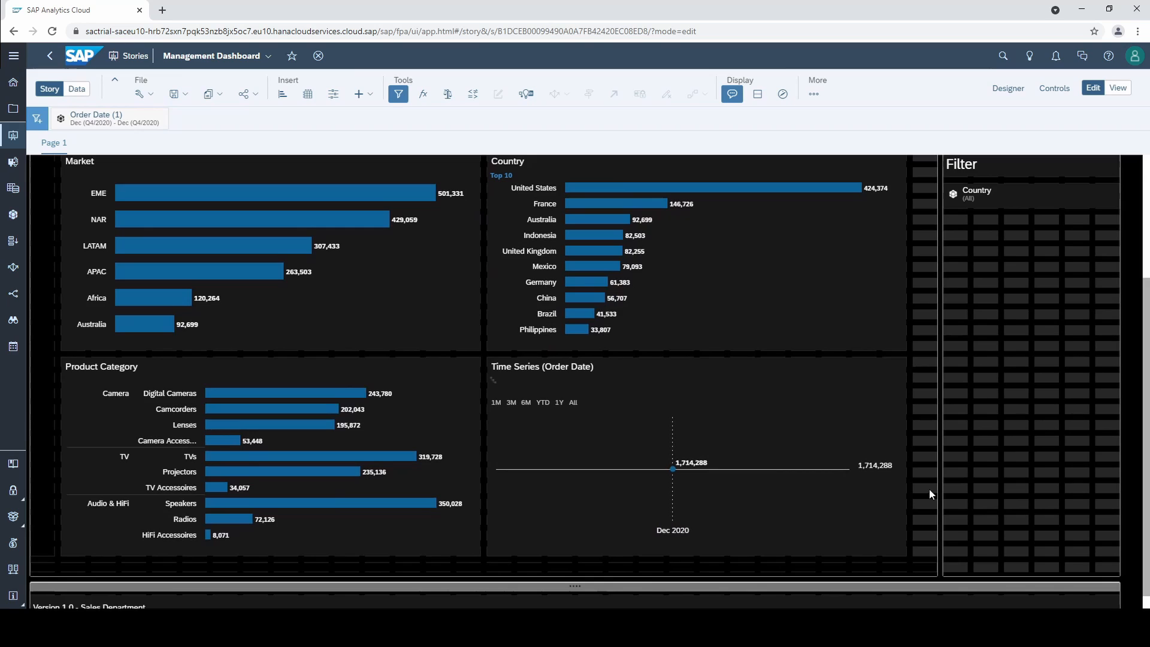
{"action": "scroll", "scroll_direction": "up", "scroll_amount": 3}
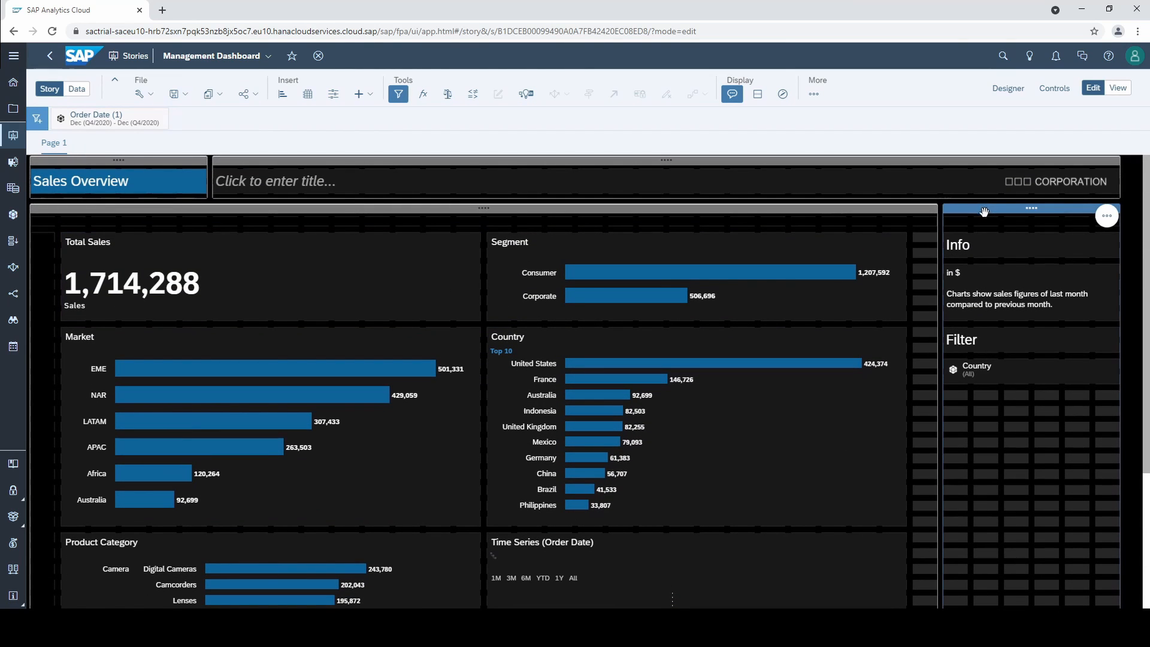
- Convert the Order Date story filter into a page filter beside Country
{"action": "left_click", "coordinate": [406, 263]}
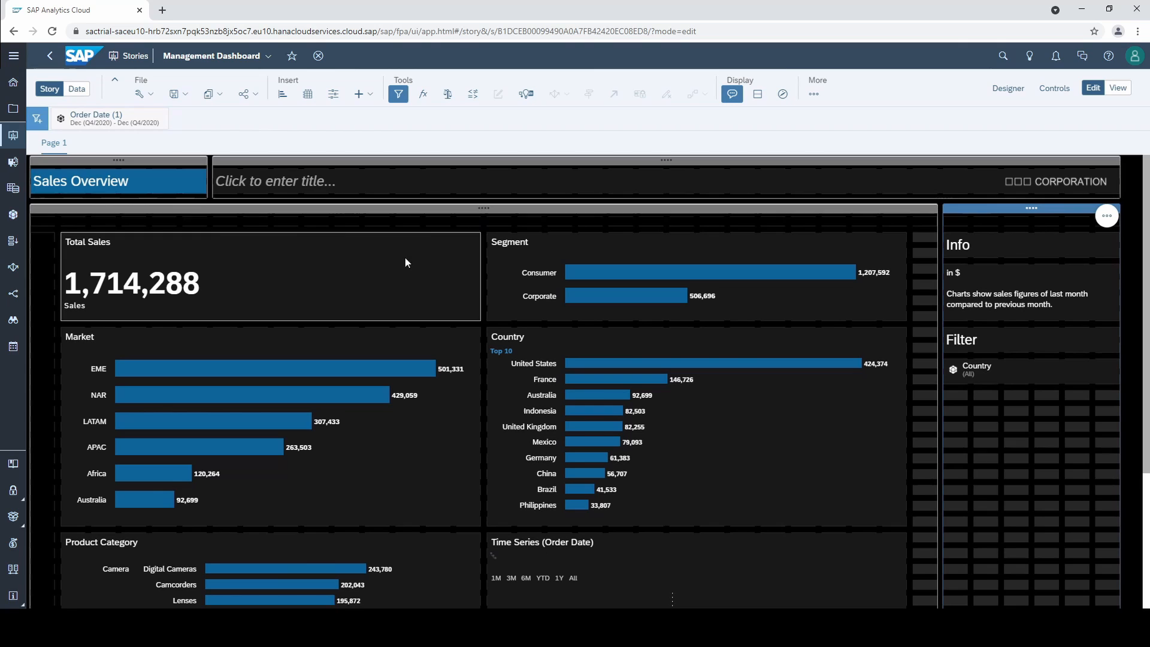
{"action": "left_click", "coordinate": [106, 119]}
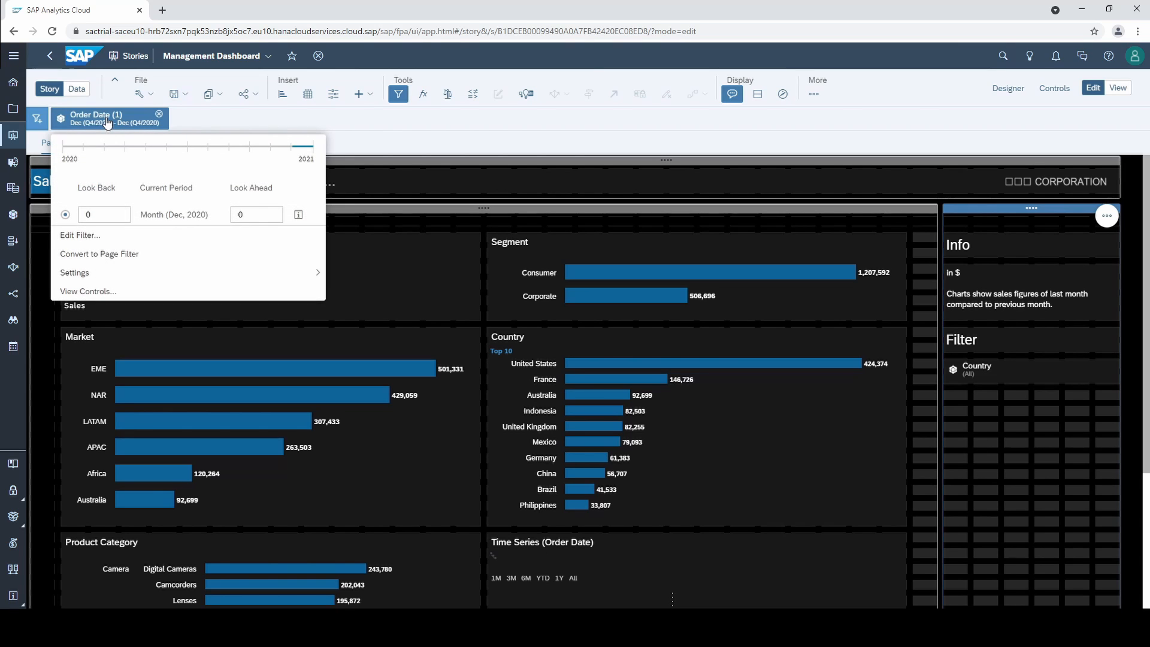
{"action": "left_click", "coordinate": [99, 254]}
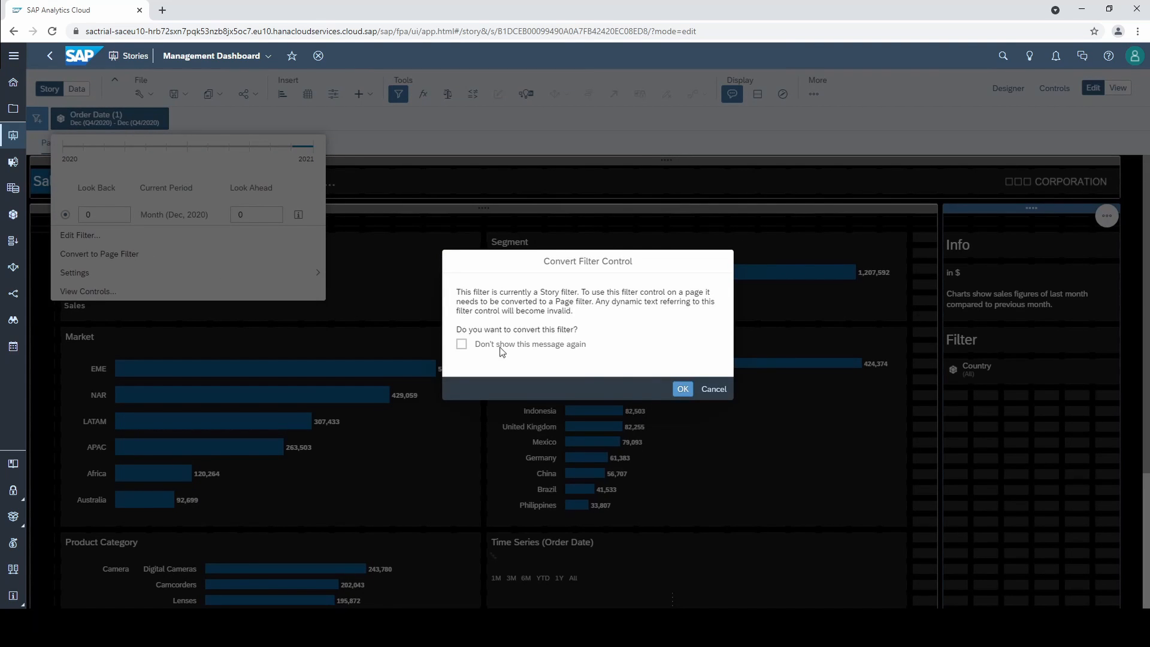
- Select the Order Date input control and bring up its More options menu
{"action": "left_click", "coordinate": [681, 388]}
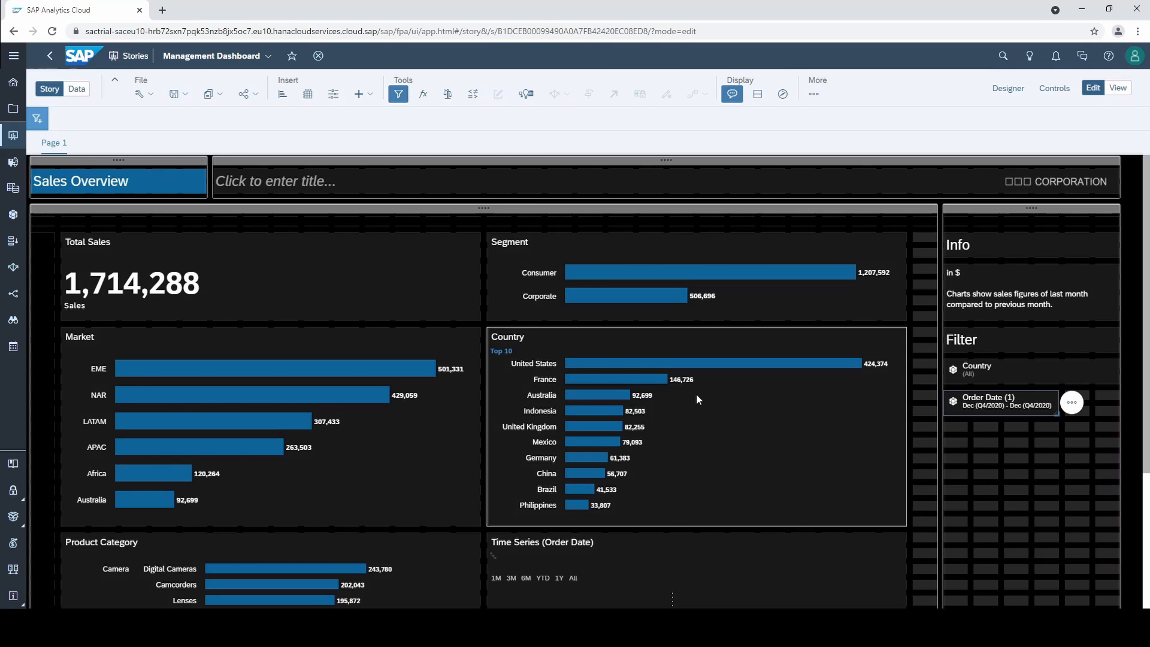
{"action": "left_click", "coordinate": [1070, 402]}
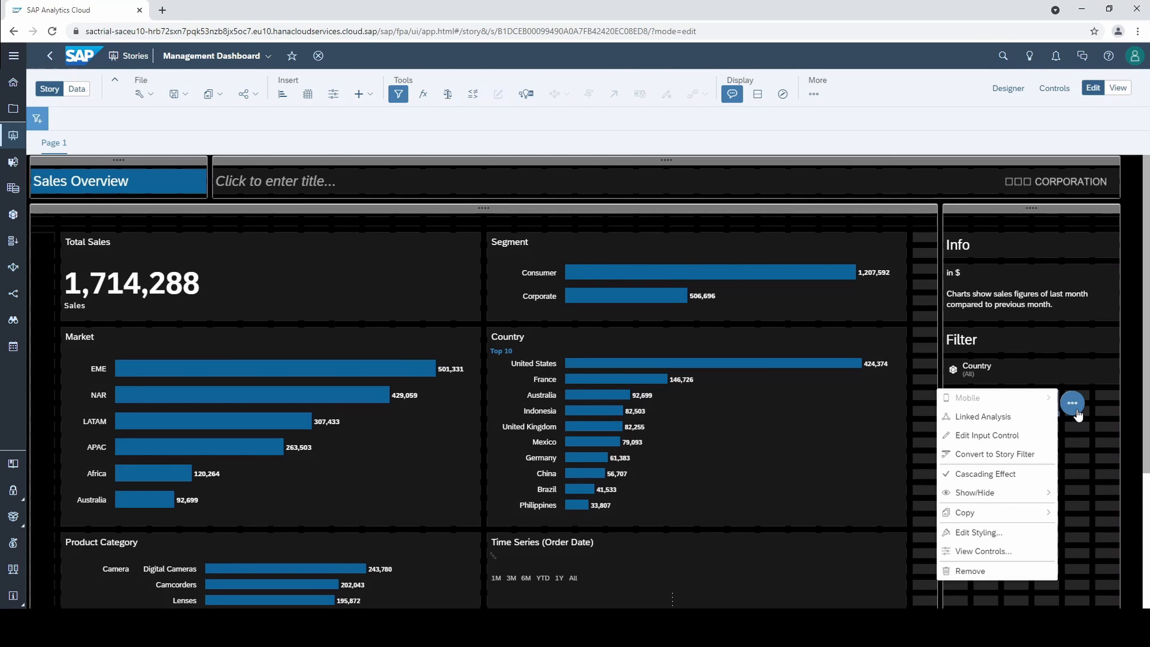
{"action": "mouse_move", "coordinate": [1008, 421]}
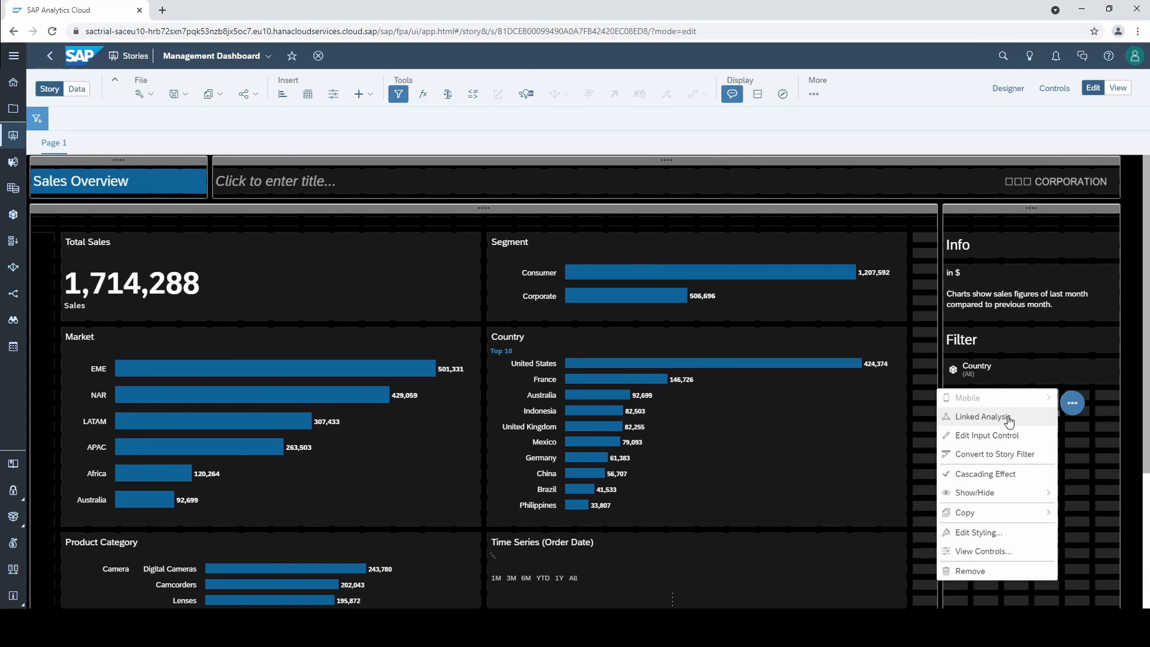
- Set Linked Analysis to Only selected widgets, excluding Time Series (Order Date), and apply it
{"action": "left_click", "coordinate": [982, 416]}
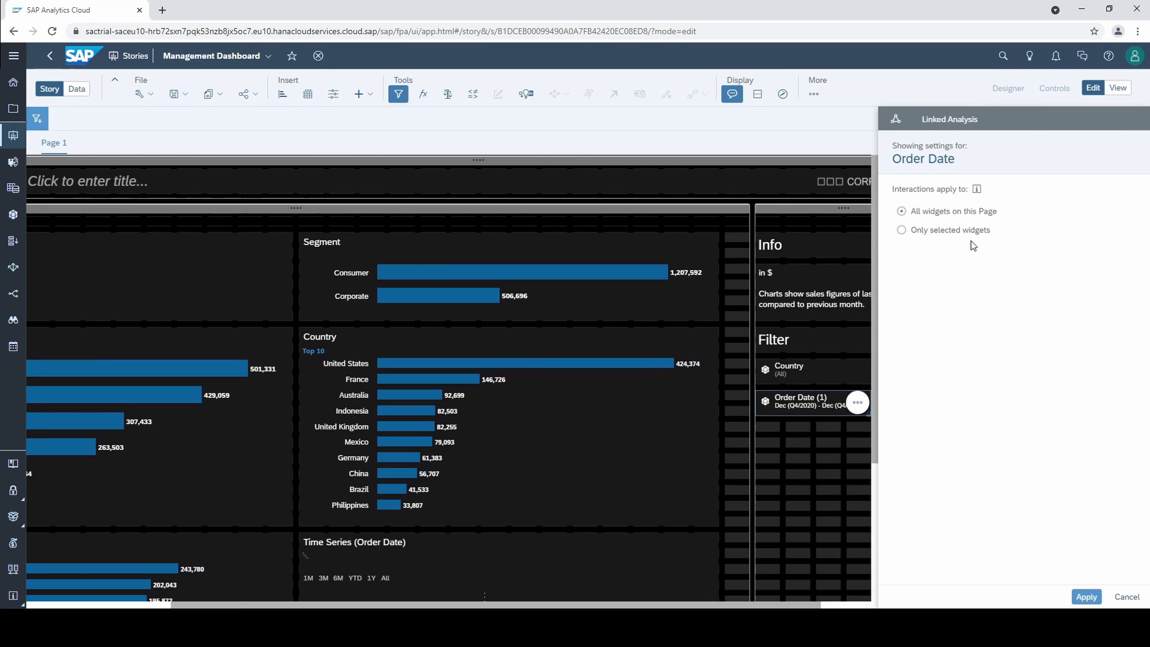
{"action": "left_click", "coordinate": [902, 230]}
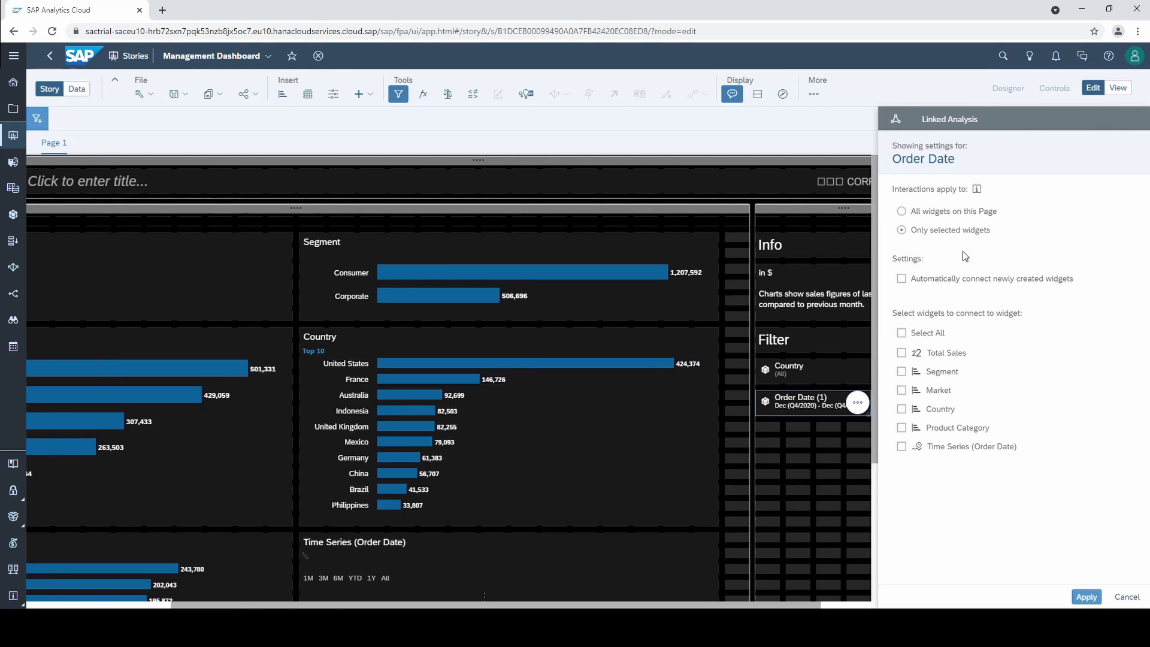
{"action": "mouse_move", "coordinate": [942, 335]}
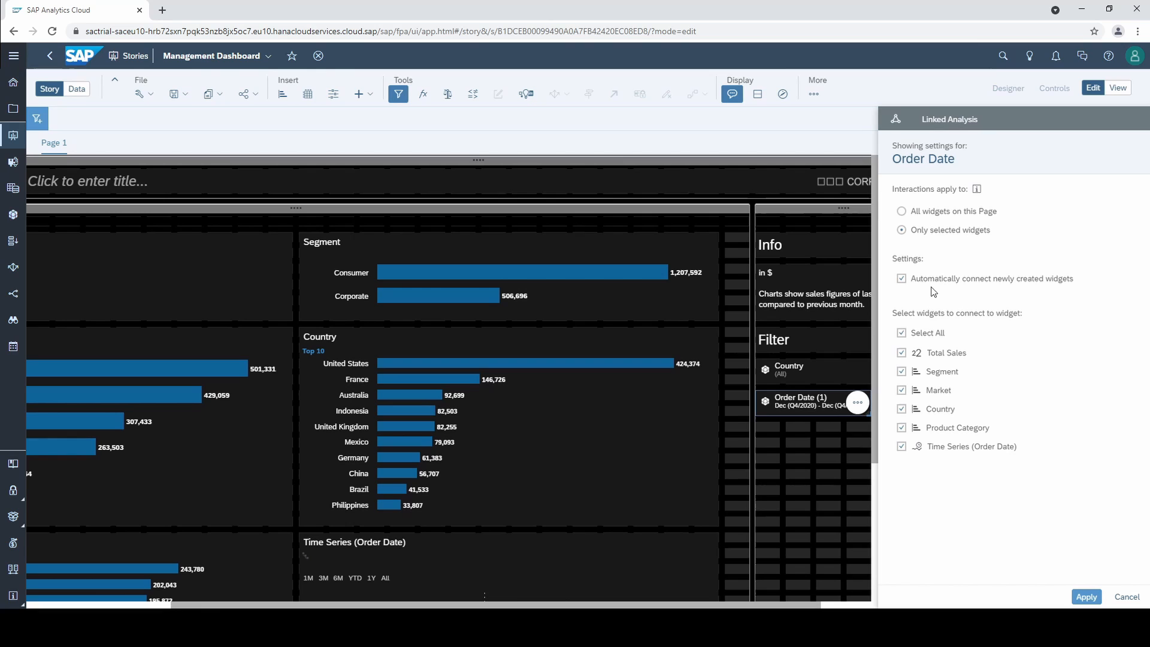
{"action": "left_click", "coordinate": [901, 445]}
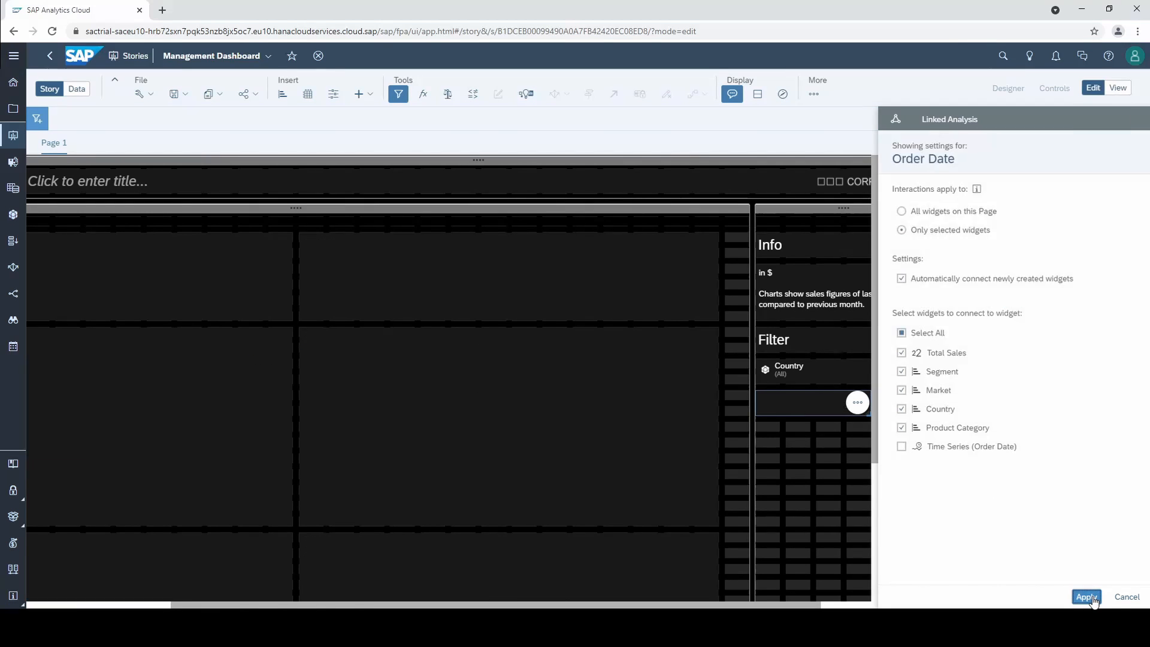
{"action": "left_click", "coordinate": [1086, 597]}
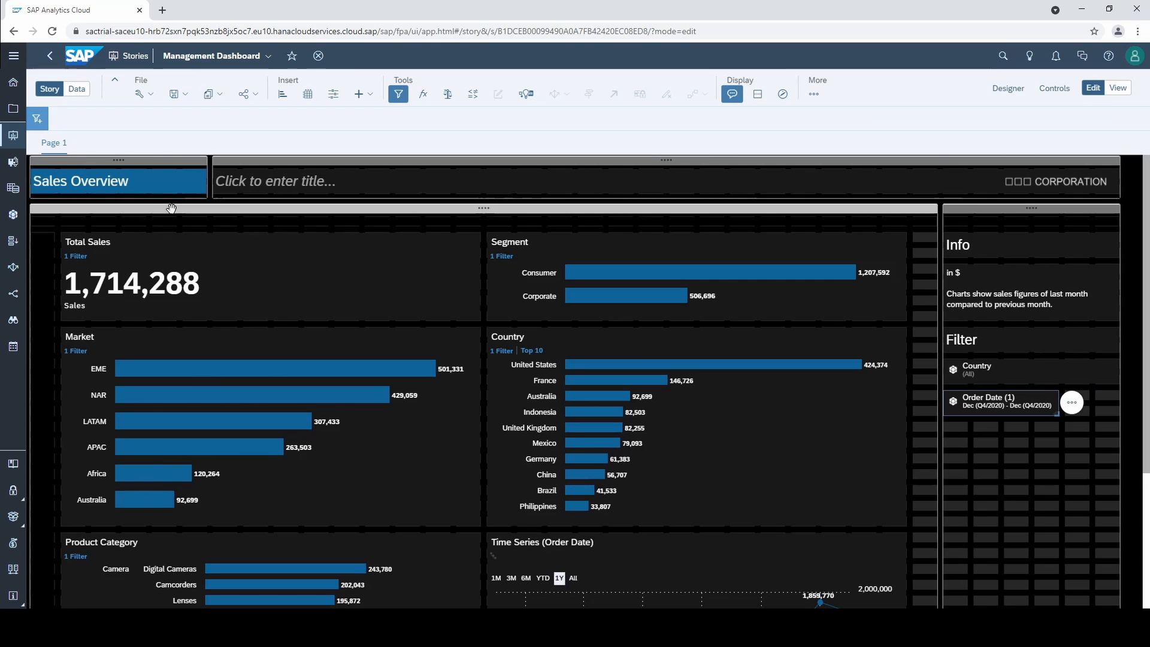
{"action": "scroll", "scroll_direction": "down", "scroll_amount": 3}
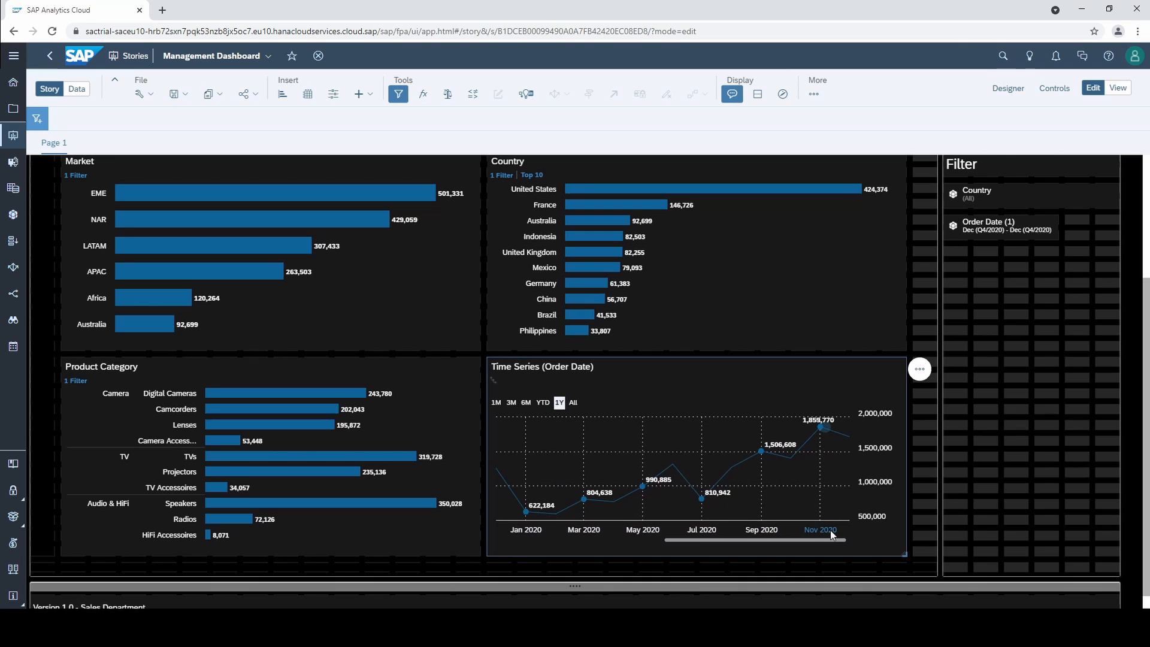
{"action": "scroll", "scroll_direction": "up", "scroll_amount": 3}
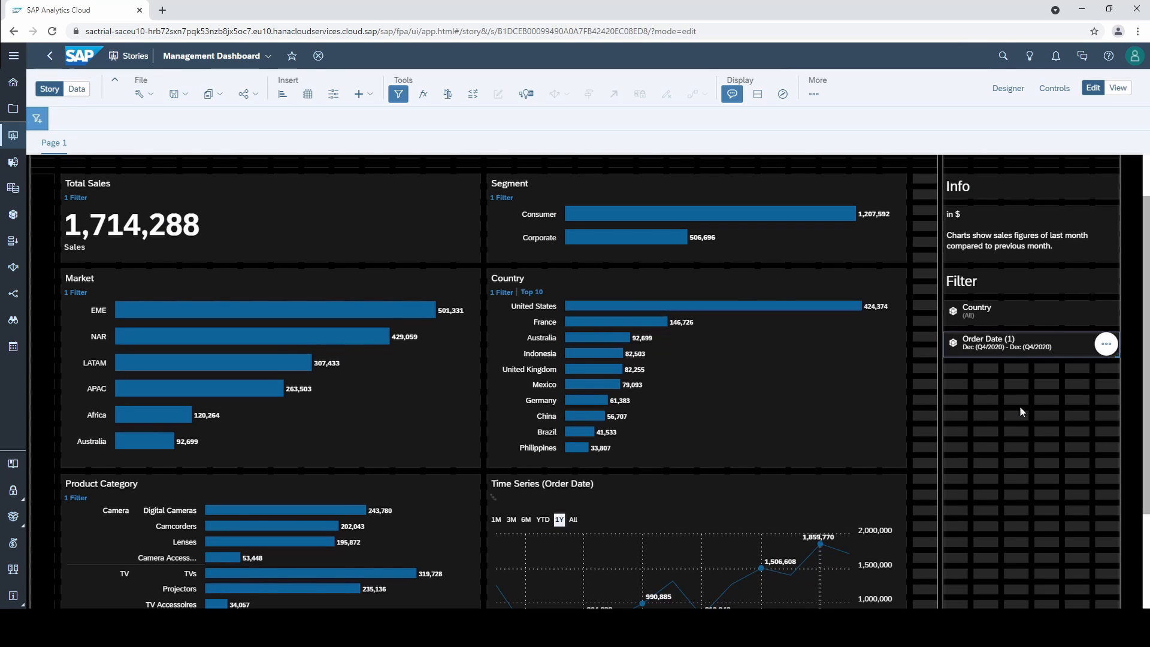
{"action": "mouse_move", "coordinate": [1007, 367]}
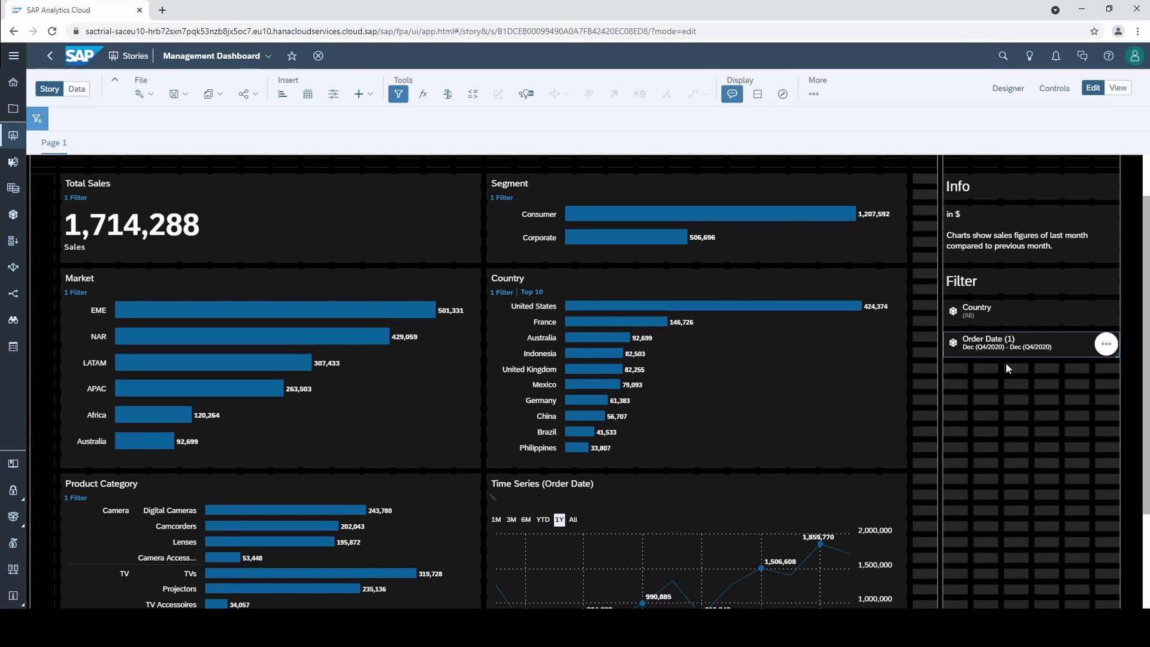
{"action": "mouse_move", "coordinate": [1006, 358]}
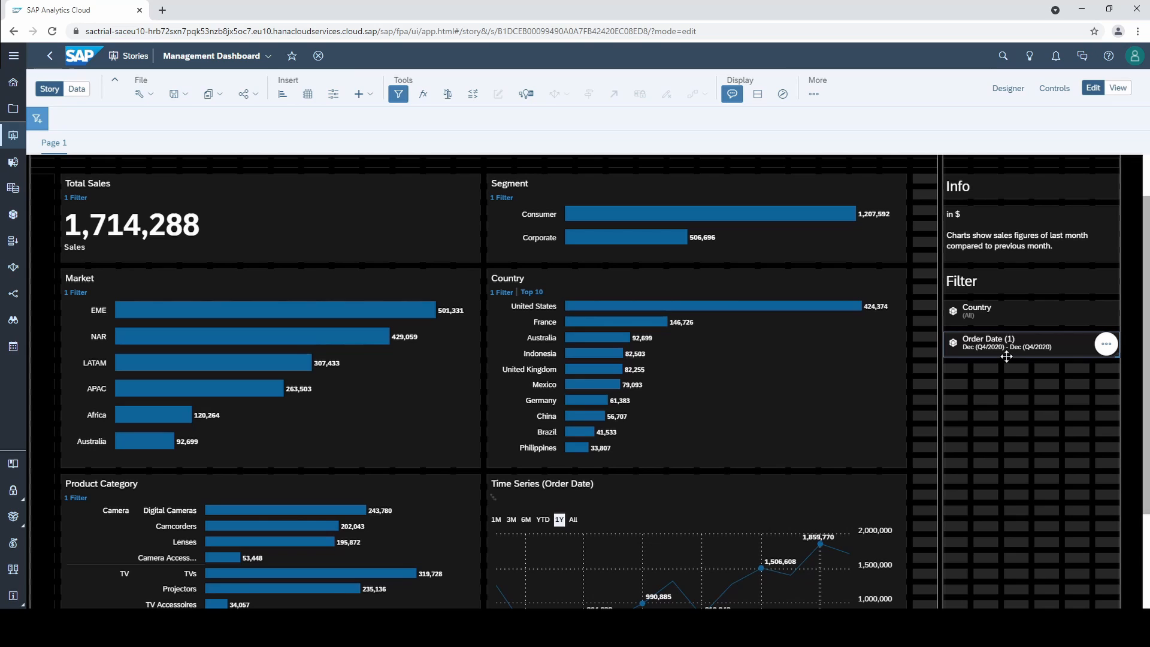
- Delete the Order Date input control and insert a new page filter control
{"action": "left_click", "coordinate": [1106, 344]}
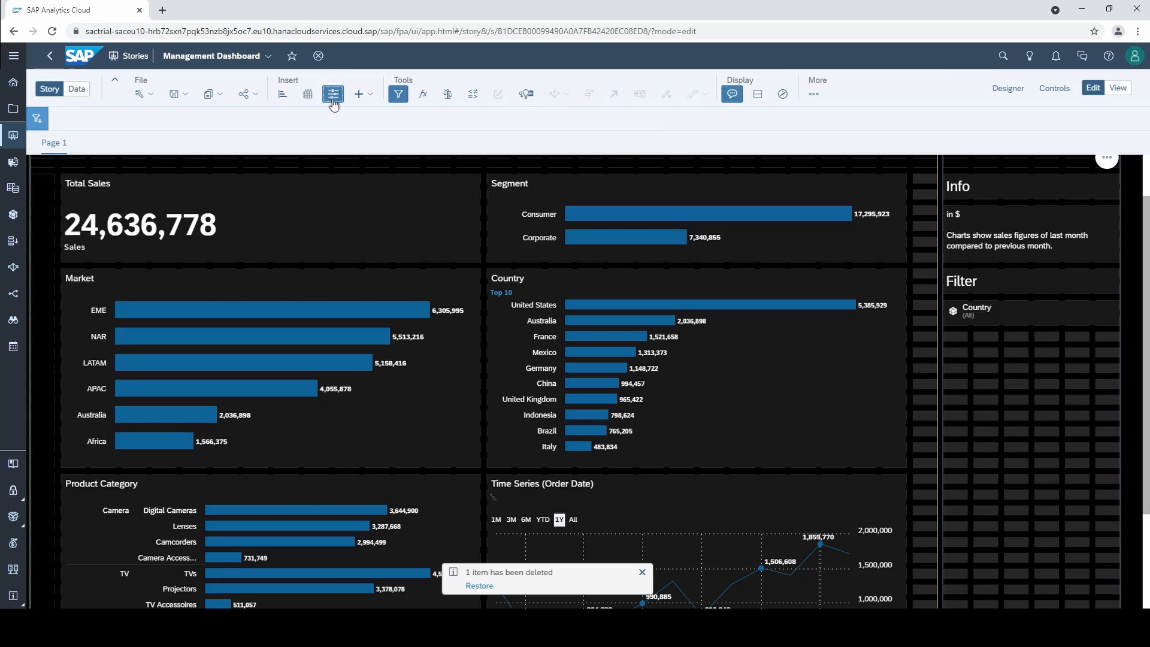
{"action": "left_click", "coordinate": [1071, 344]}
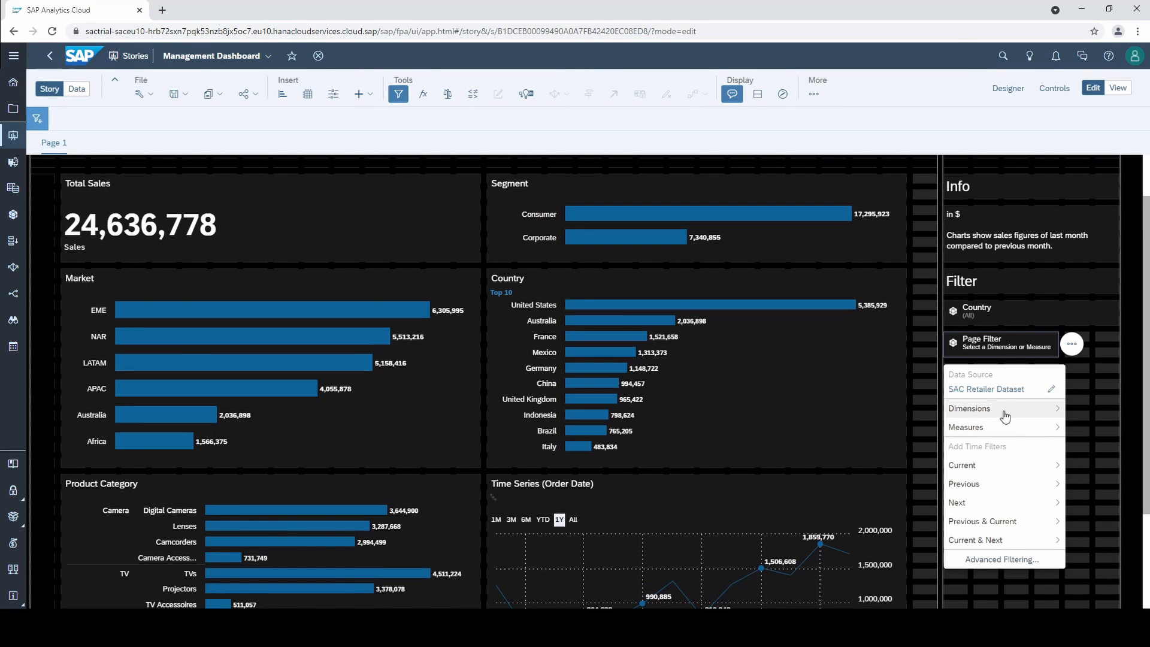
{"action": "mouse_move", "coordinate": [1007, 490]}
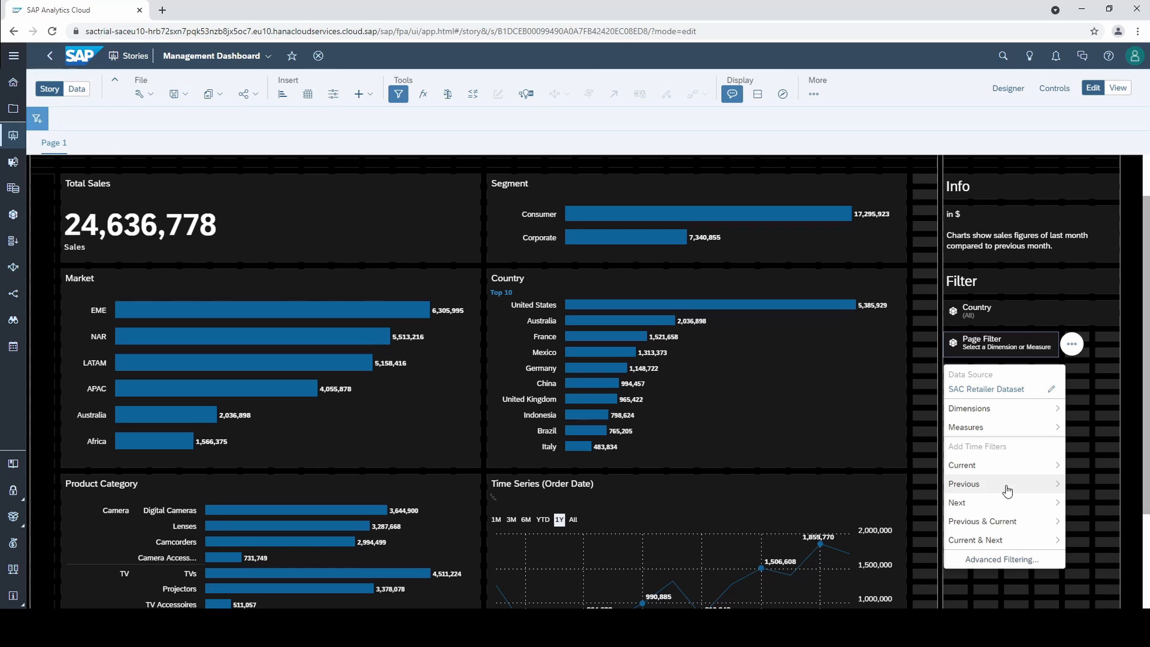
{"action": "mouse_move", "coordinate": [1008, 466]}
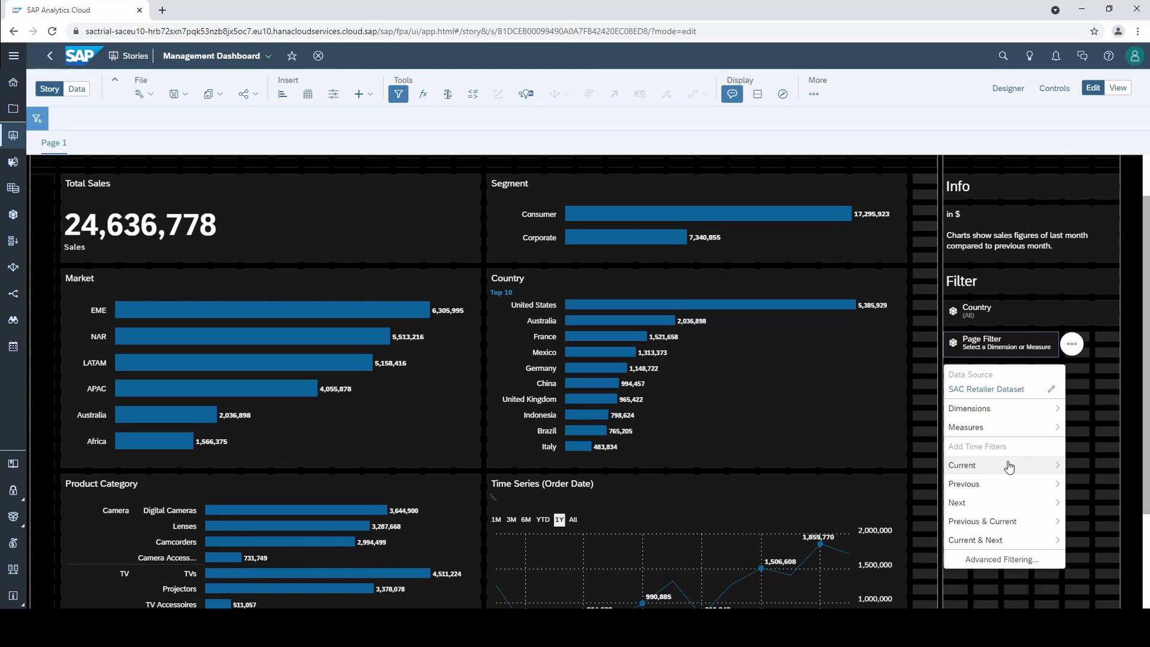
{"action": "mouse_move", "coordinate": [1016, 489]}
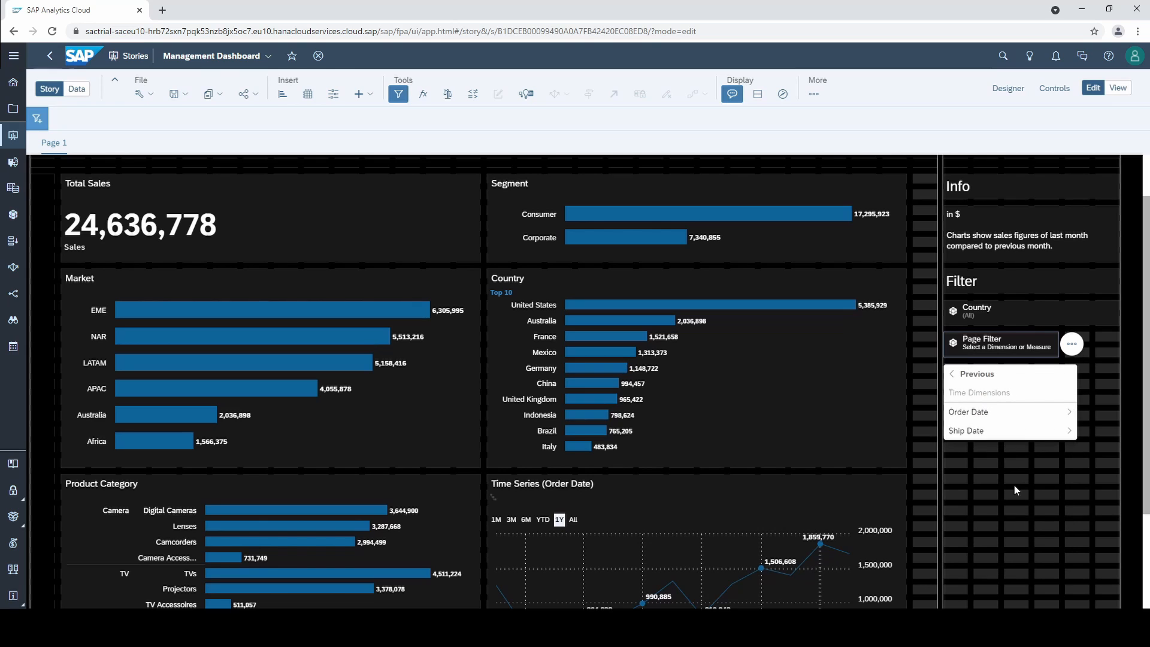
{"action": "mouse_move", "coordinate": [1009, 411]}
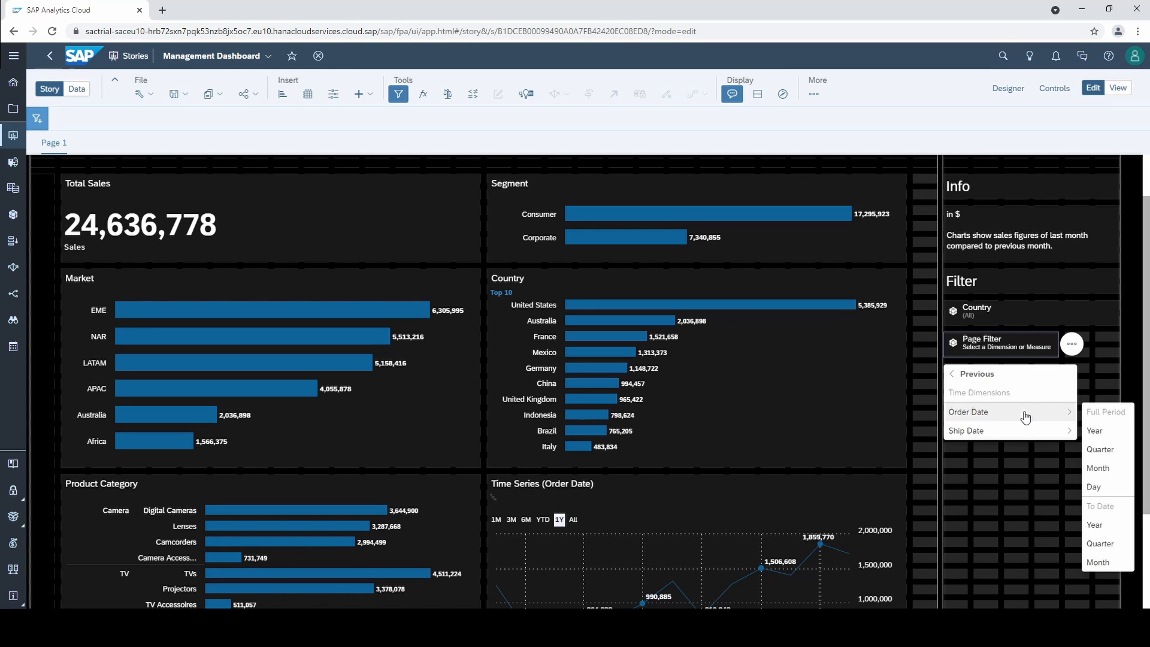
{"action": "mouse_move", "coordinate": [1125, 440]}
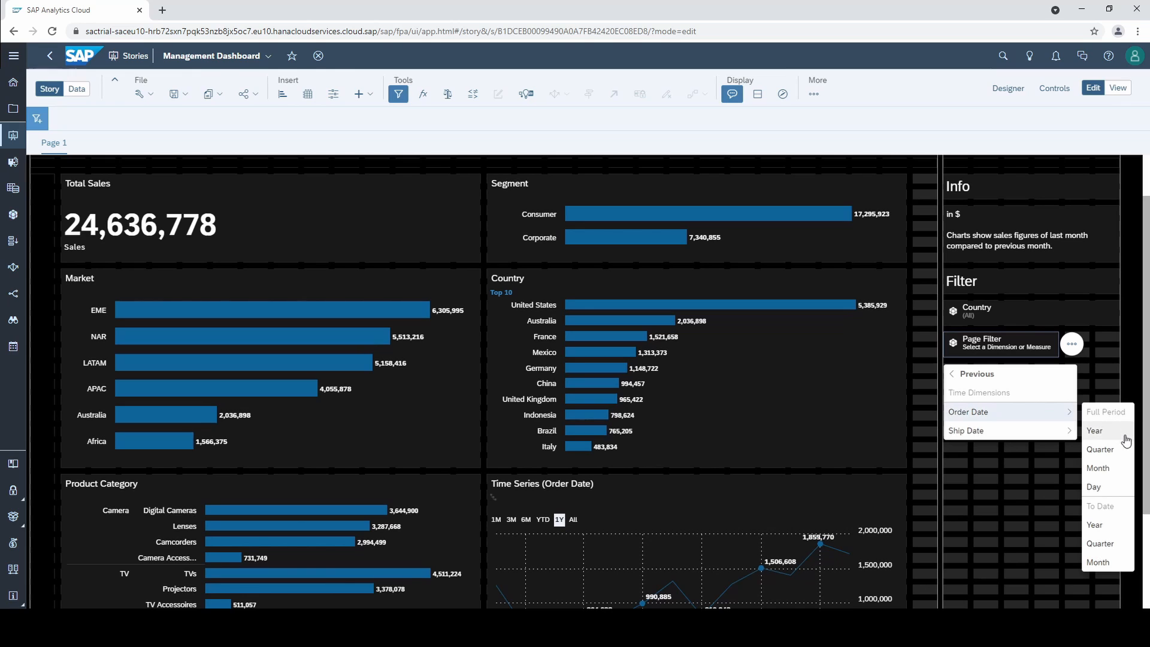
{"action": "mouse_move", "coordinate": [1099, 469]}
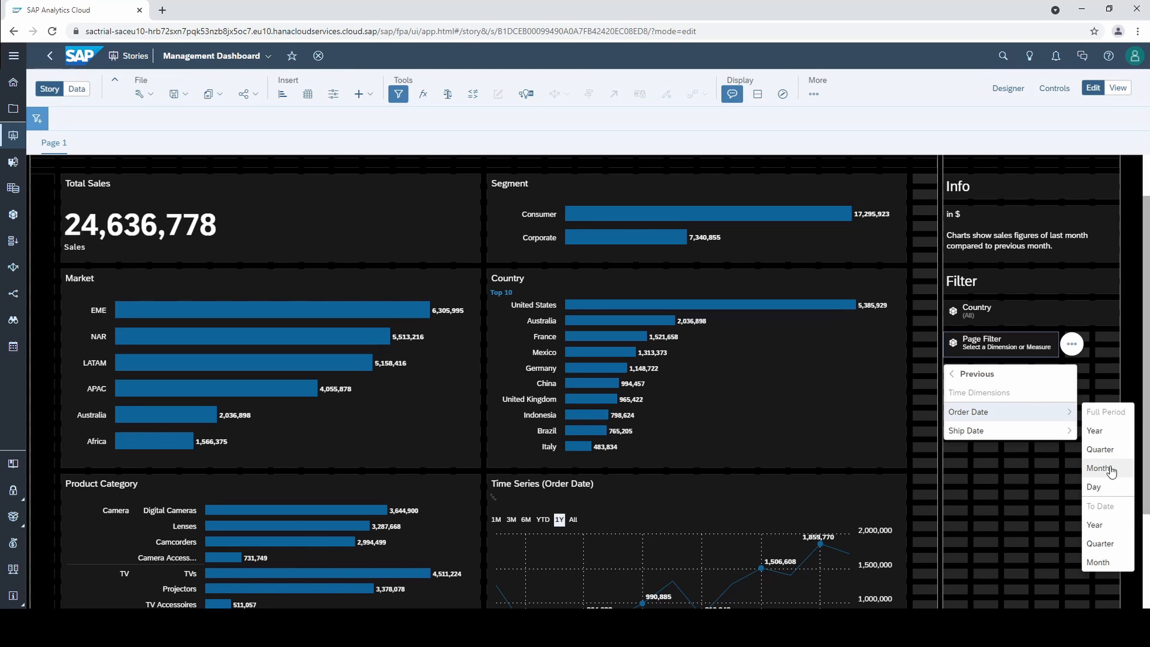
{"action": "mouse_move", "coordinate": [1116, 519]}
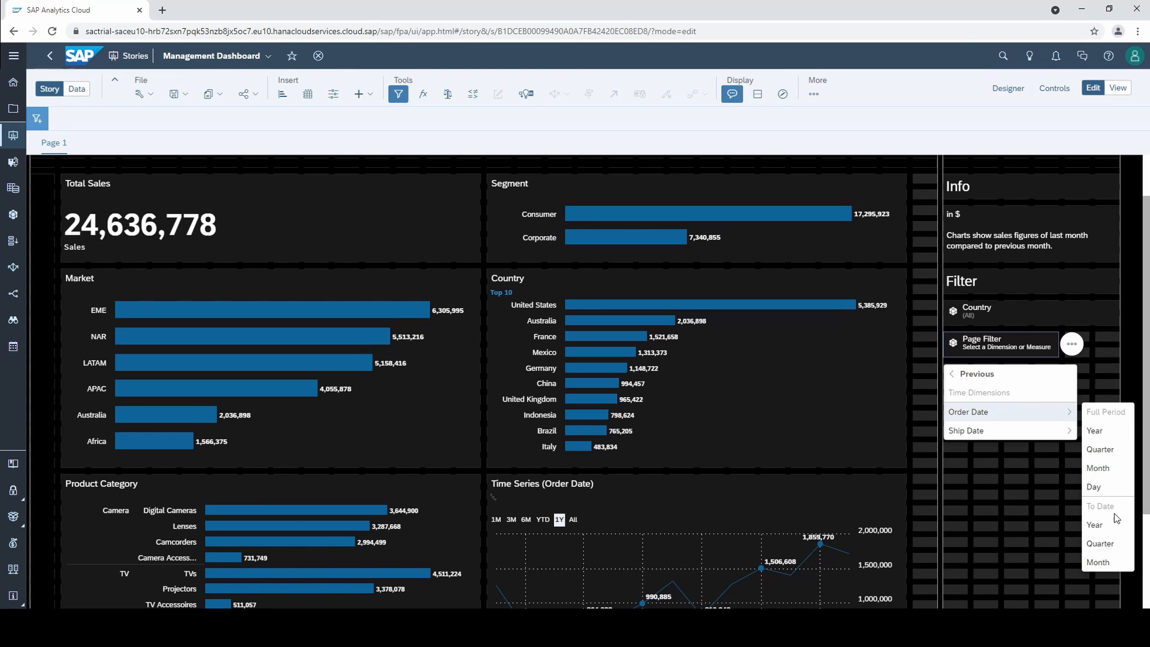
{"action": "mouse_move", "coordinate": [1115, 514]}
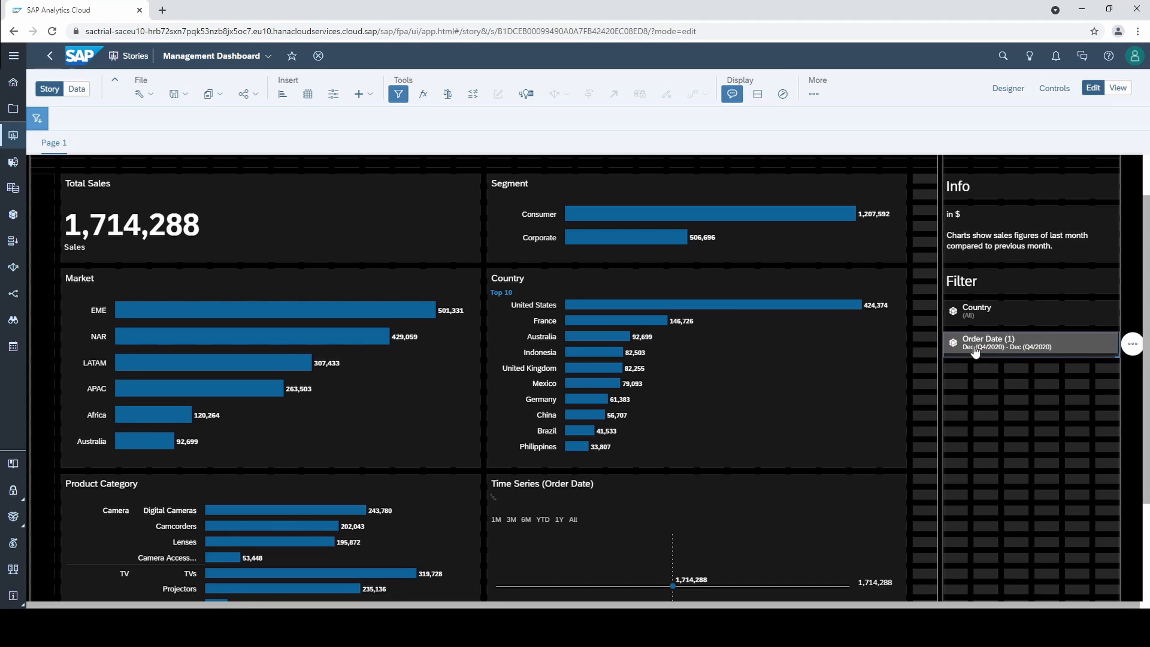
- Link the new Order Date control to Only selected widgets, excluding Time Series (Order Date), and apply
{"action": "left_click", "coordinate": [1132, 344]}
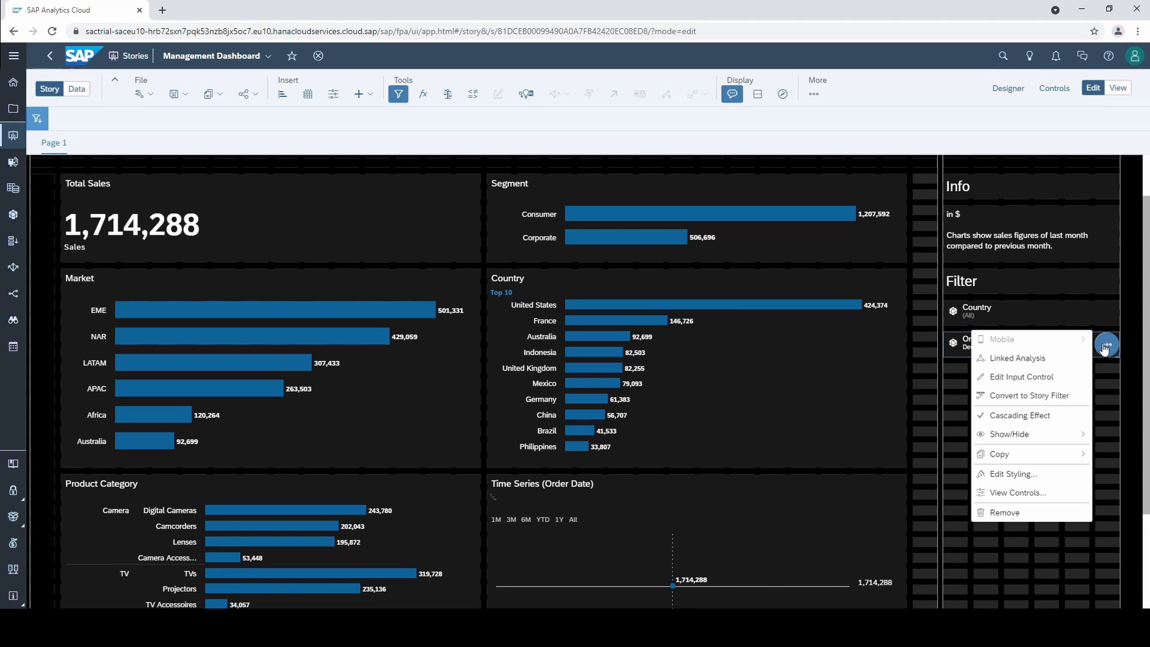
{"action": "left_click", "coordinate": [1018, 358]}
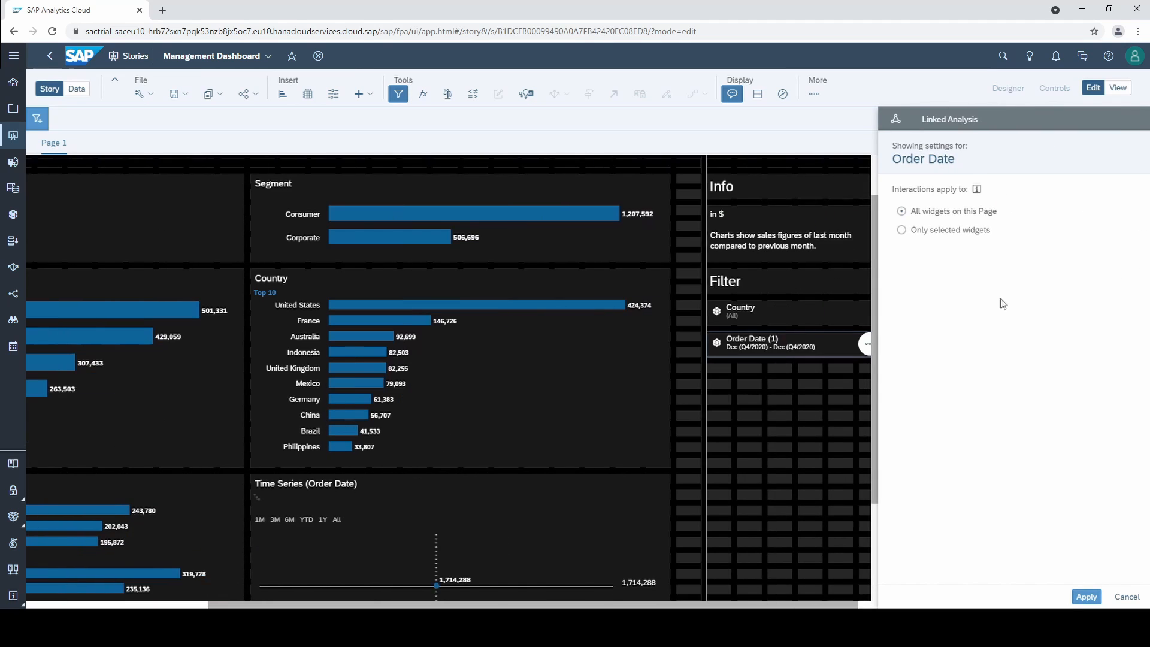
{"action": "left_click", "coordinate": [901, 230]}
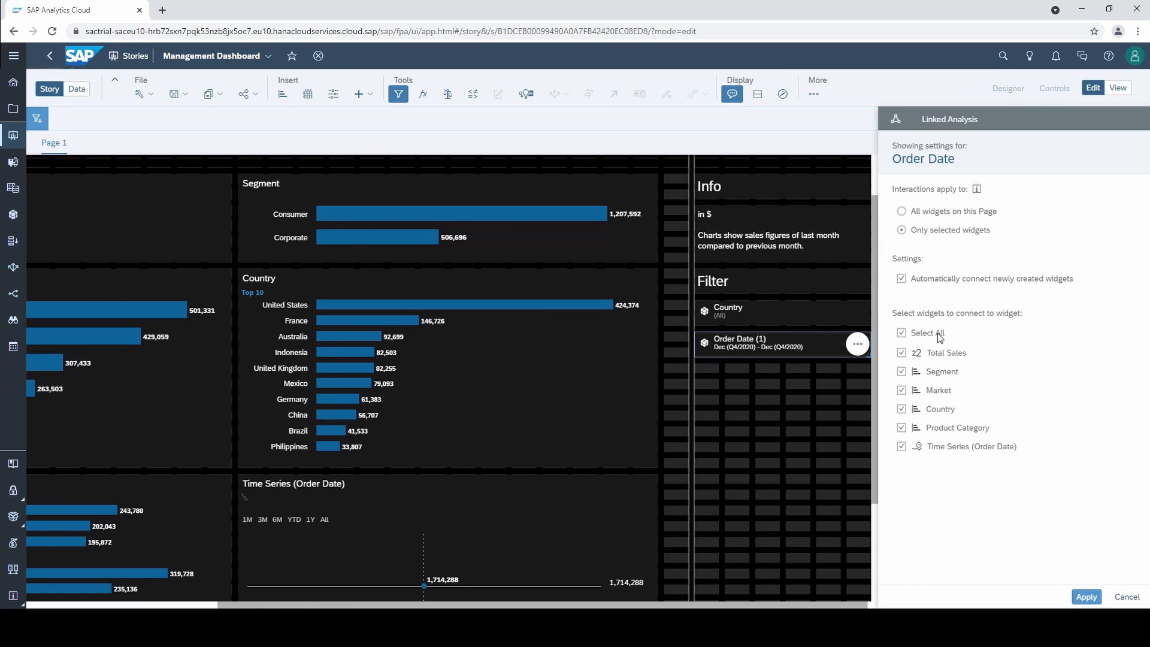
{"action": "left_click", "coordinate": [1087, 596]}
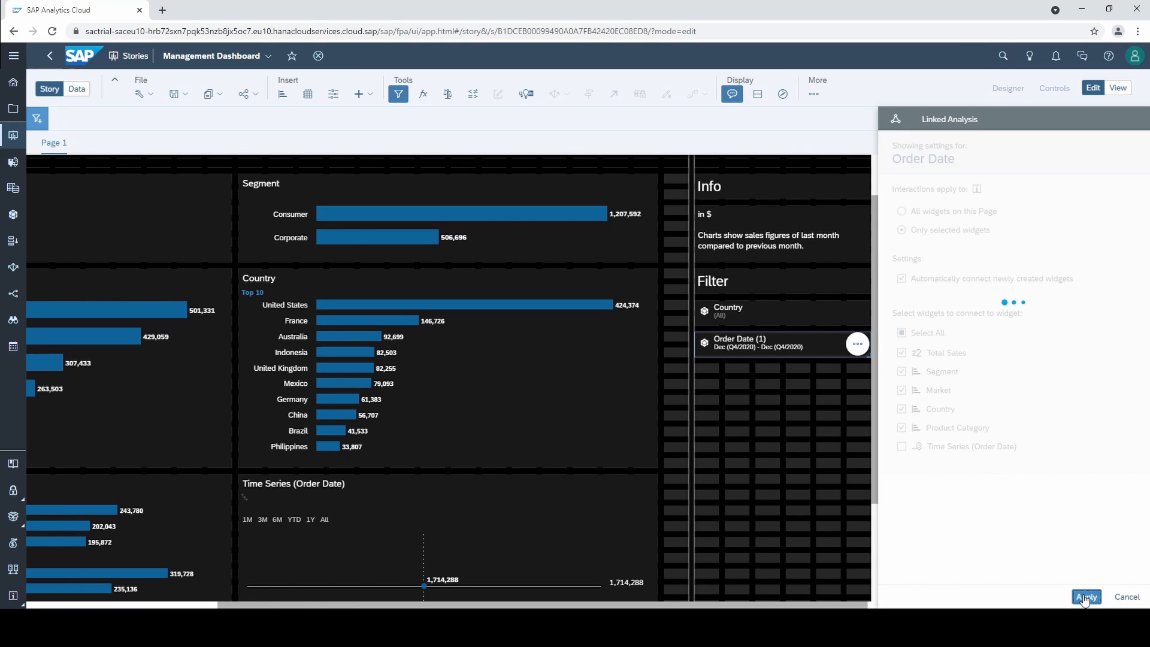
{"action": "left_click", "coordinate": [1086, 597]}
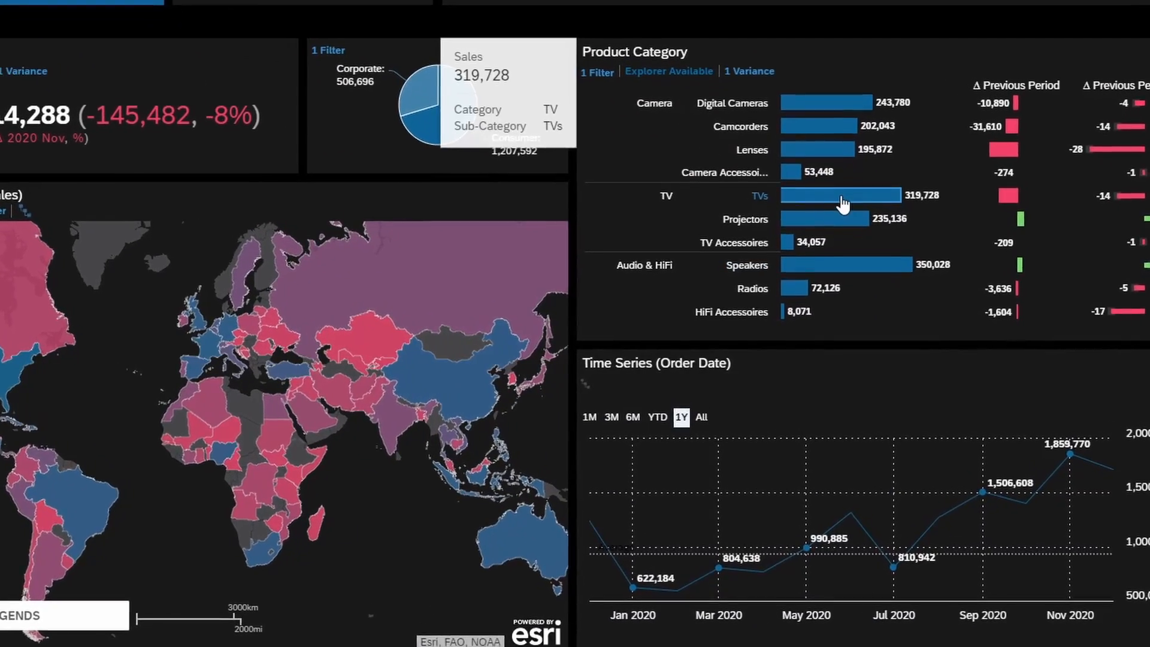